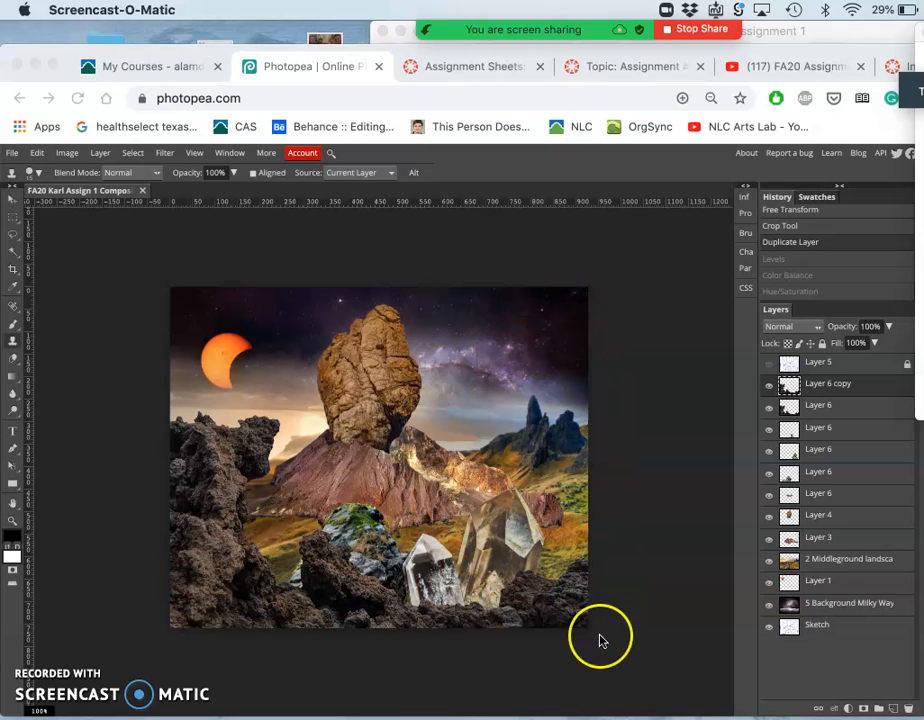
mouse_move(428, 388)
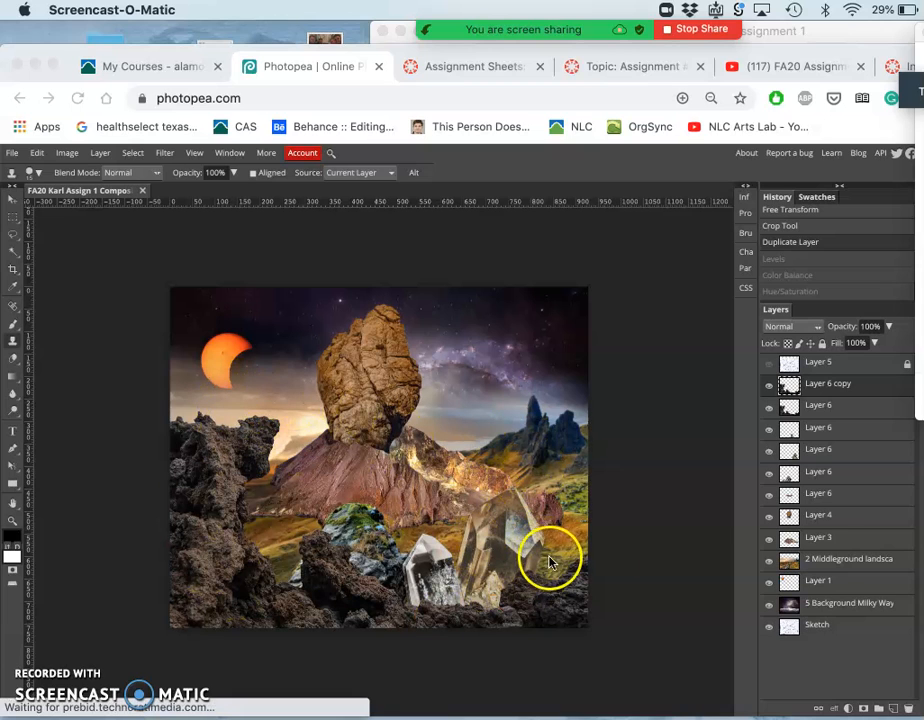
mouse_move(790, 450)
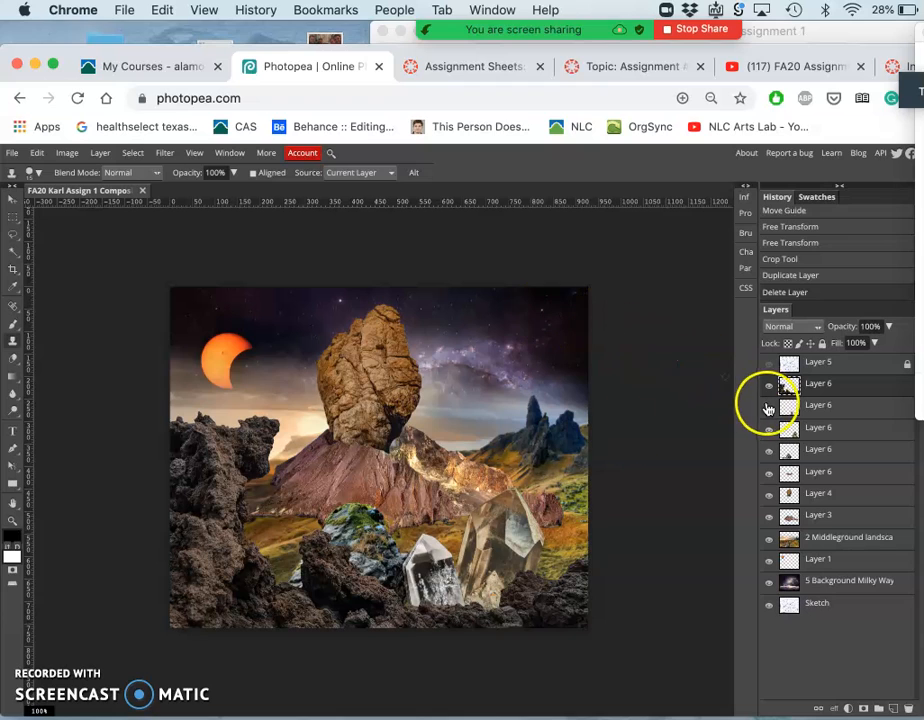
- Select Layer 6 so it can be duplicated as a fresh copy
click(769, 383)
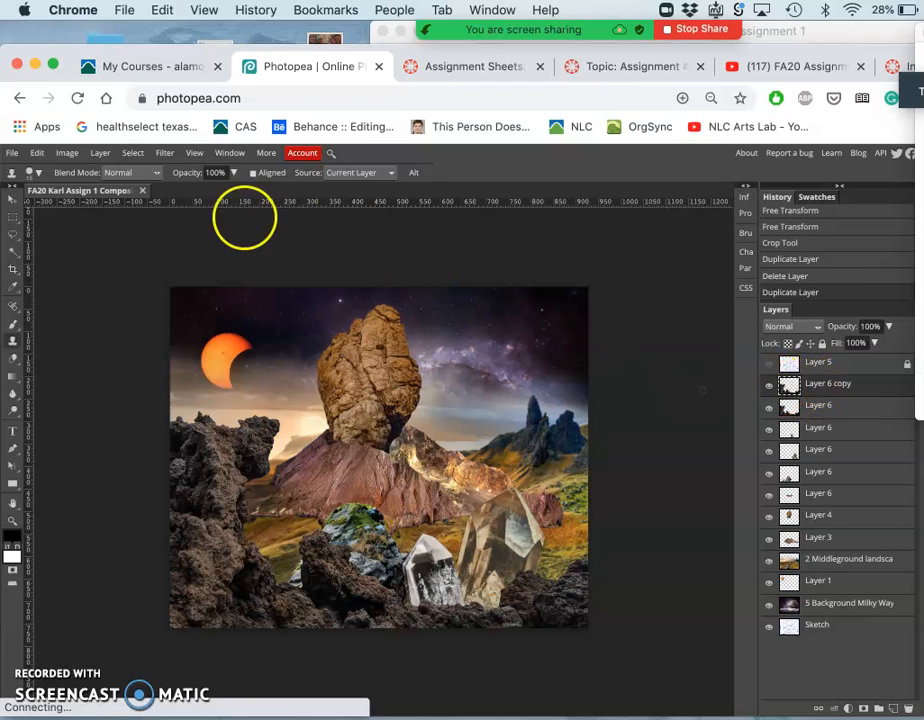
- Show the Image > Adjustments submenu for the Layer 6 copy
click(67, 152)
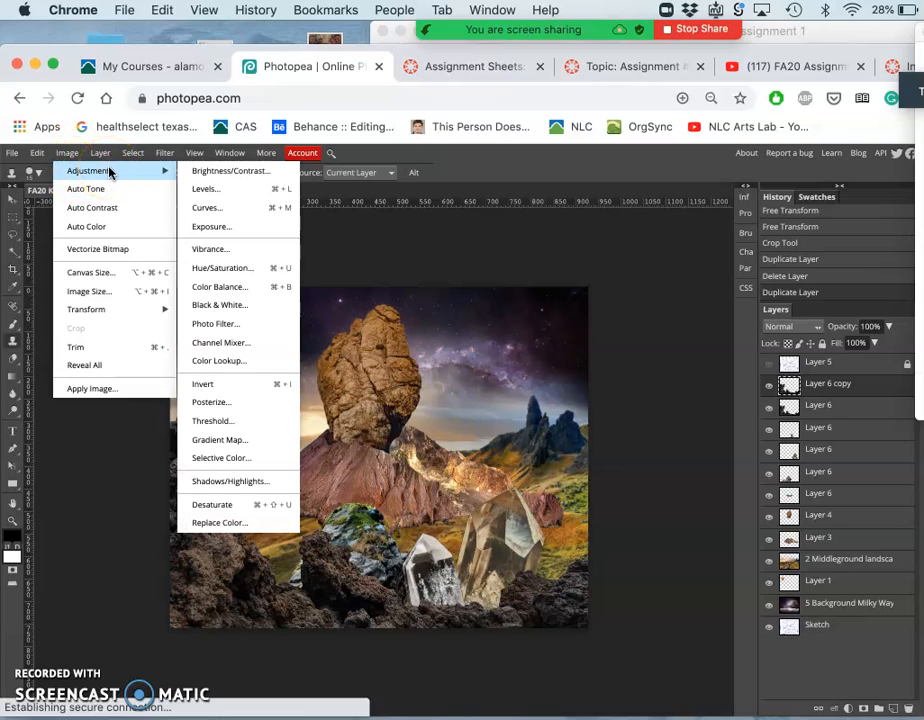
click(194, 152)
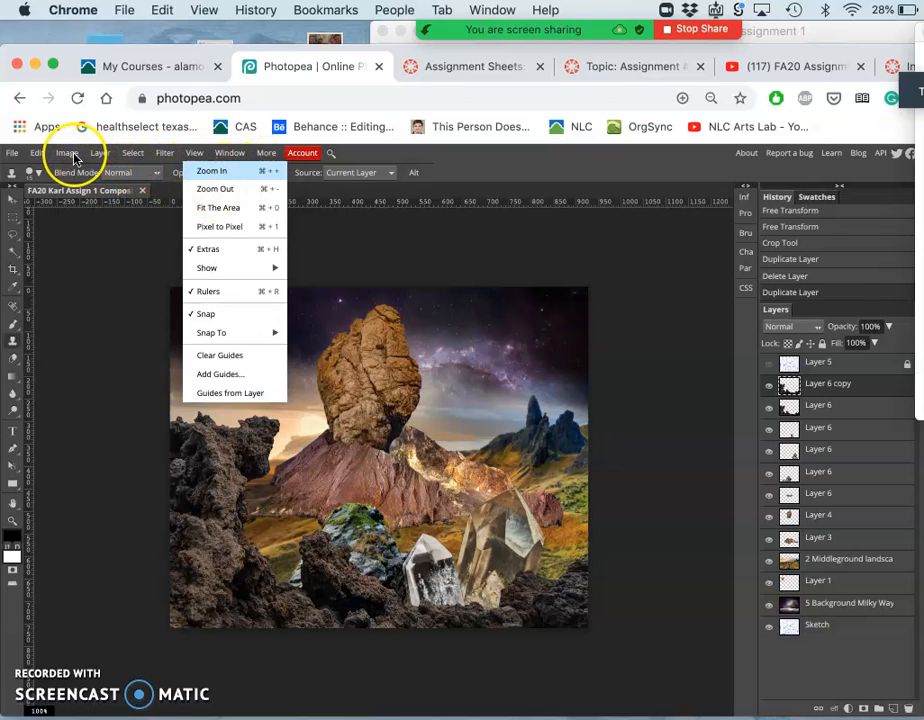
click(67, 152)
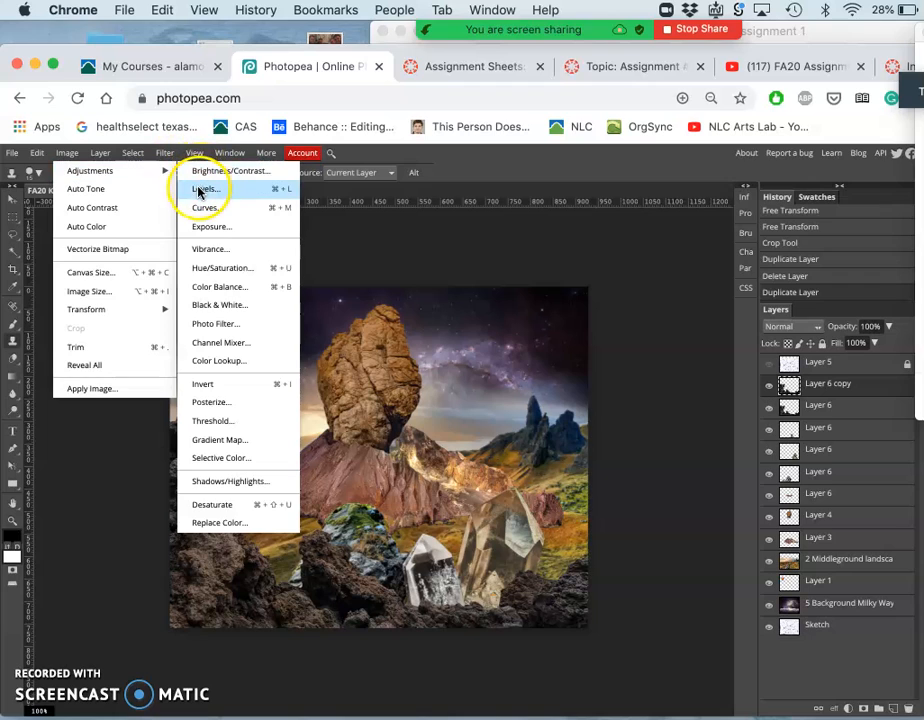
- Open Levels and pull in the highlight input slider to brighten the rock copy
click(204, 189)
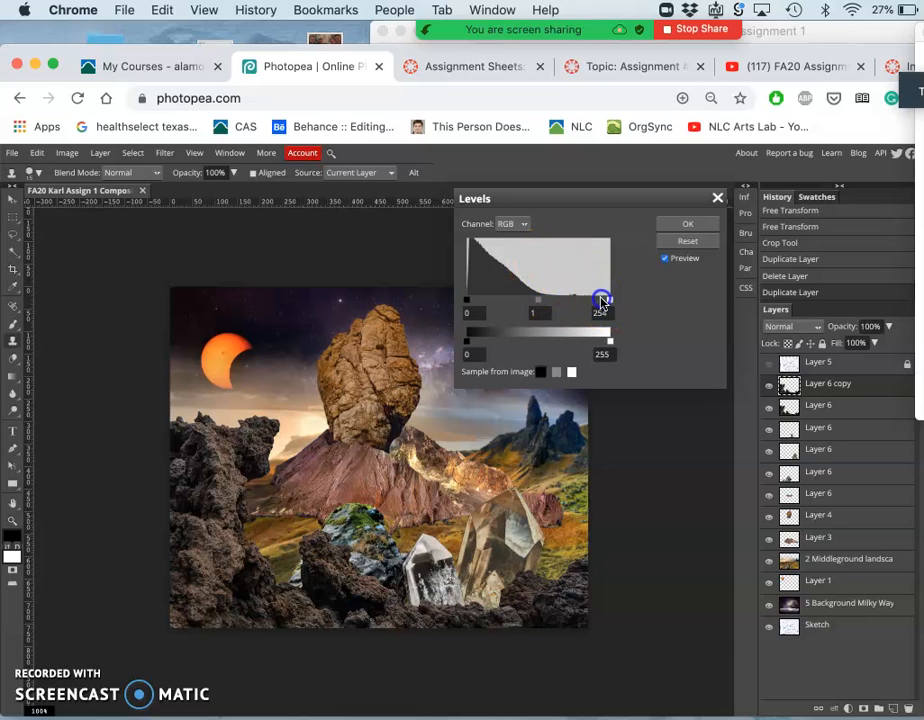
drag(600, 300, 548, 300)
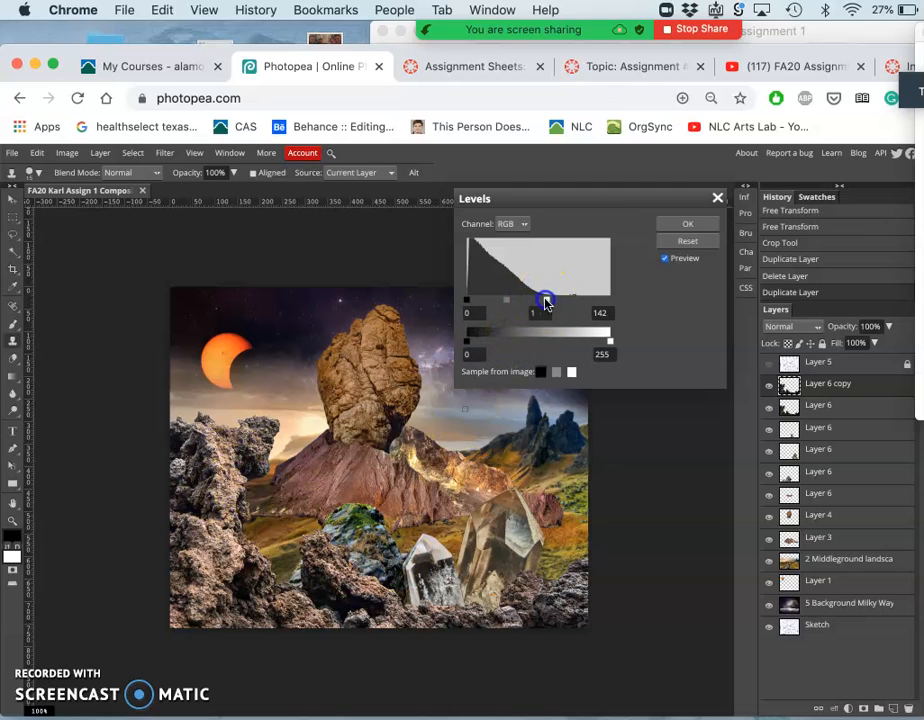
drag(546, 301, 559, 303)
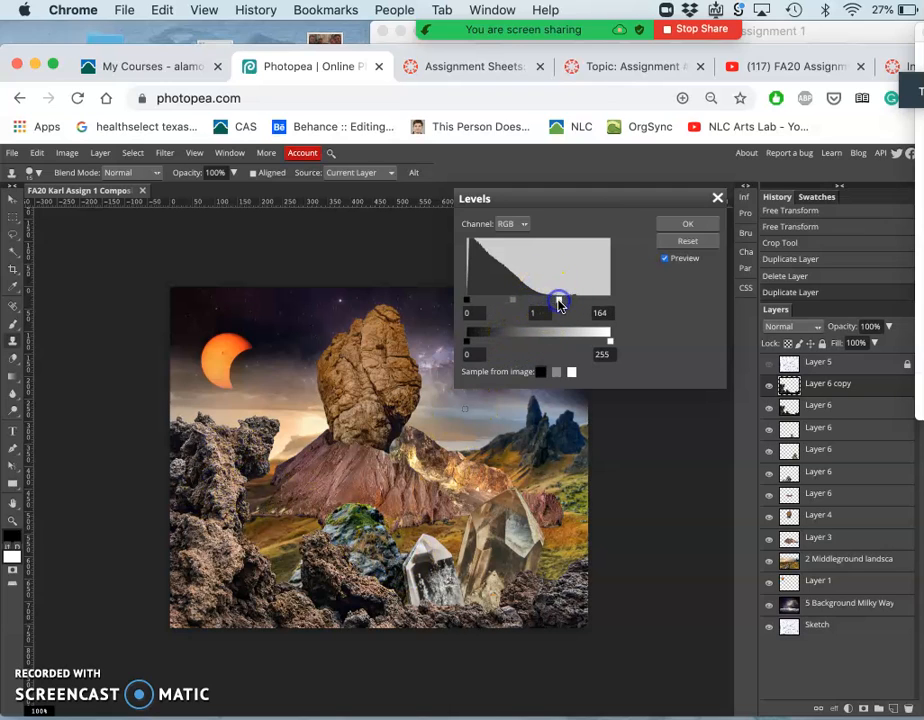
drag(559, 301, 565, 301)
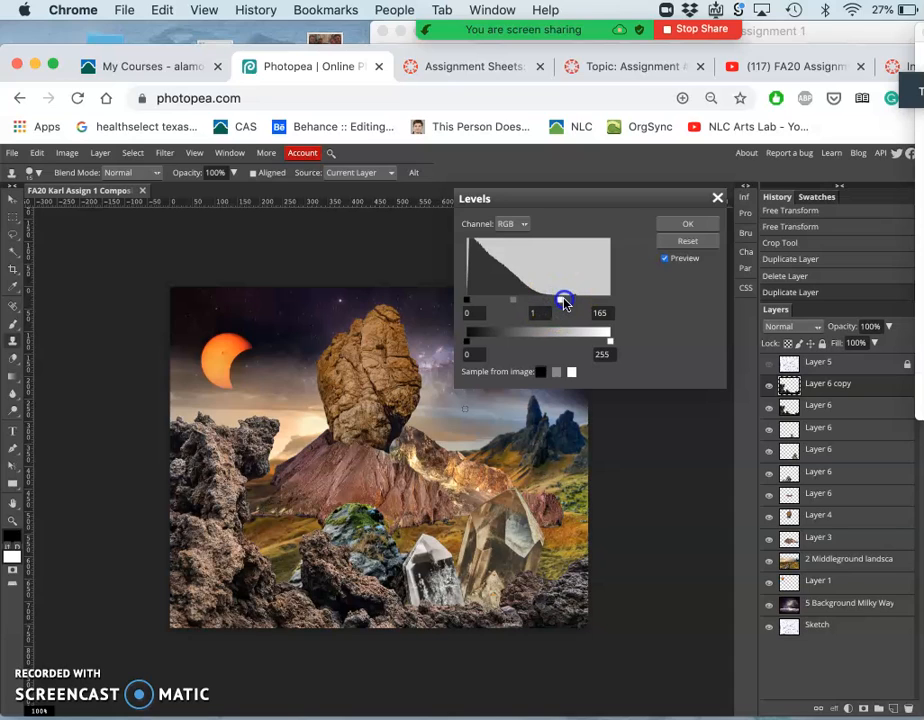
drag(563, 300, 554, 300)
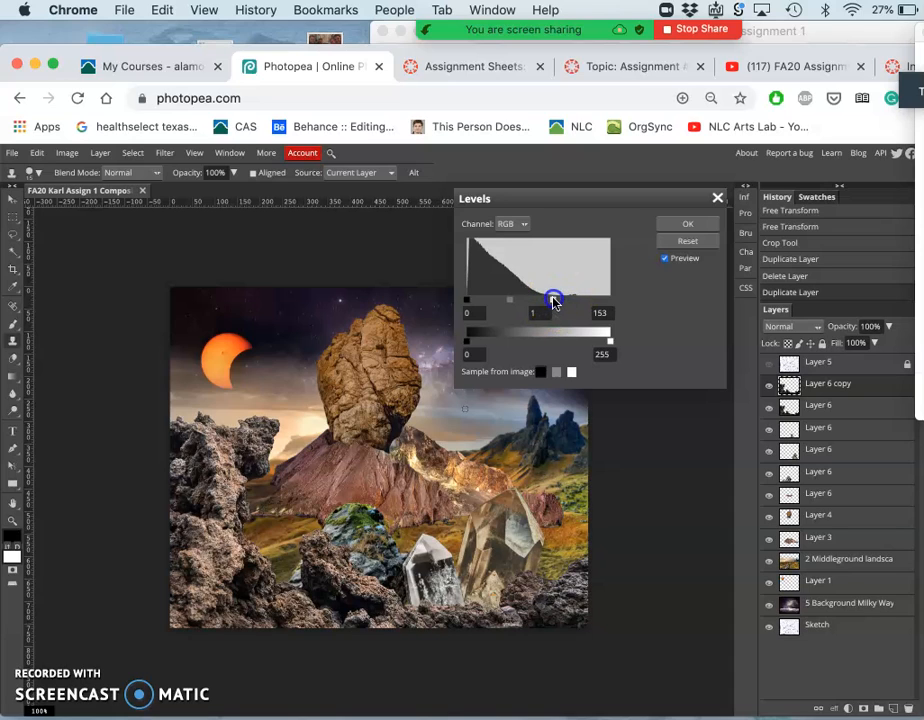
drag(555, 301, 553, 301)
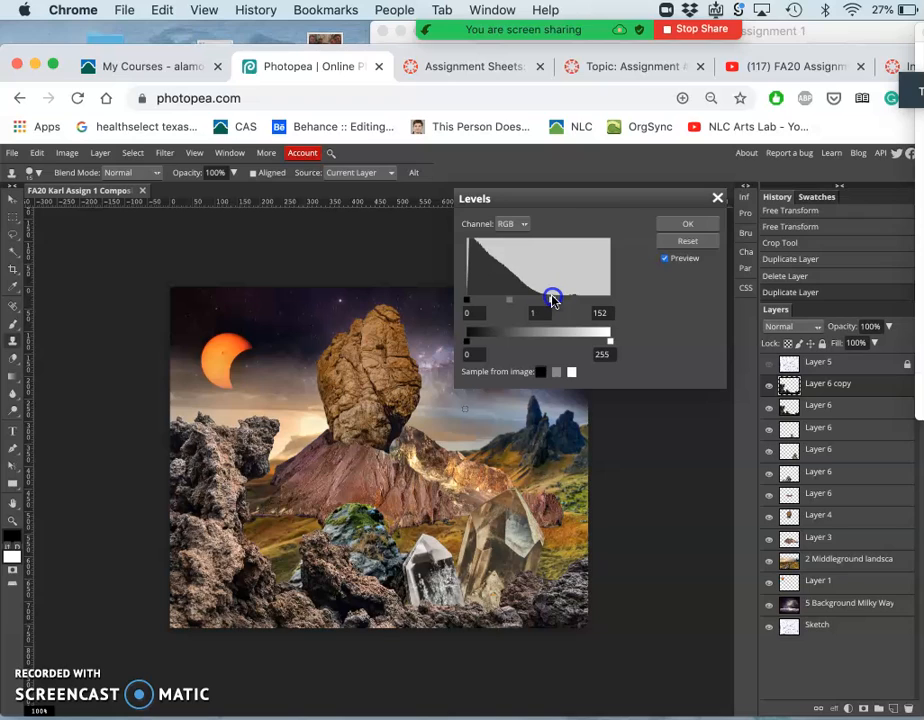
drag(552, 300, 549, 300)
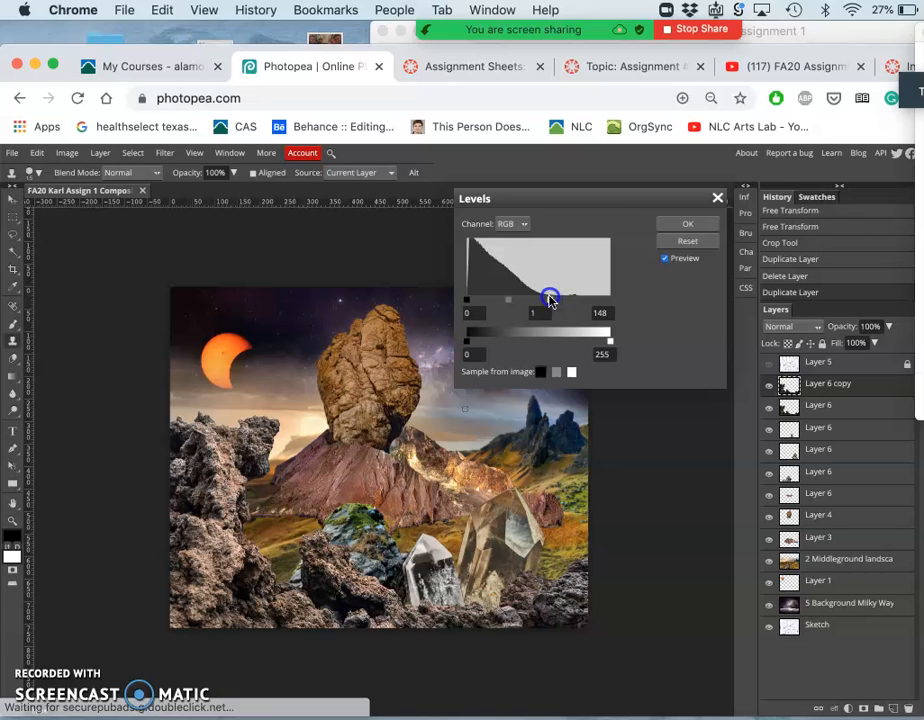
drag(551, 299, 547, 299)
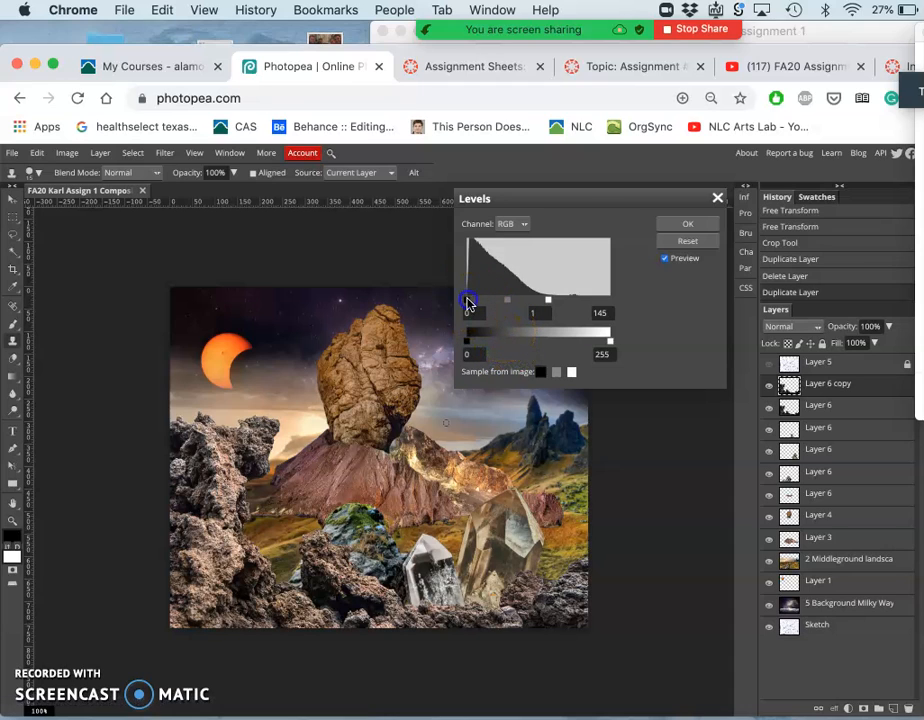
- Experiment with the shadow and highlight sliders, returning highlights to a moderate level
drag(469, 299, 485, 299)
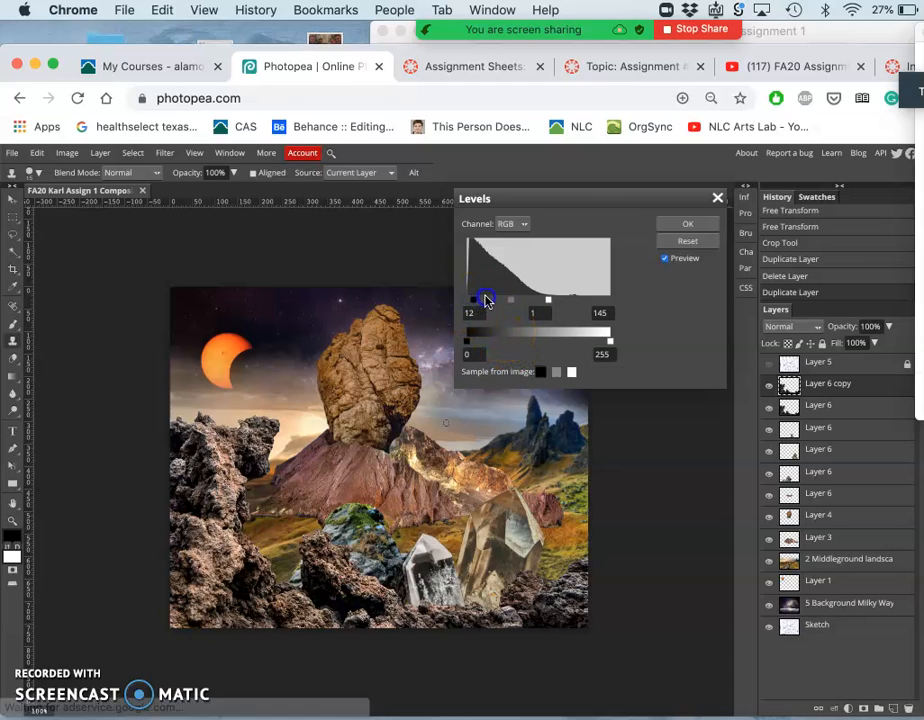
drag(476, 299, 494, 299)
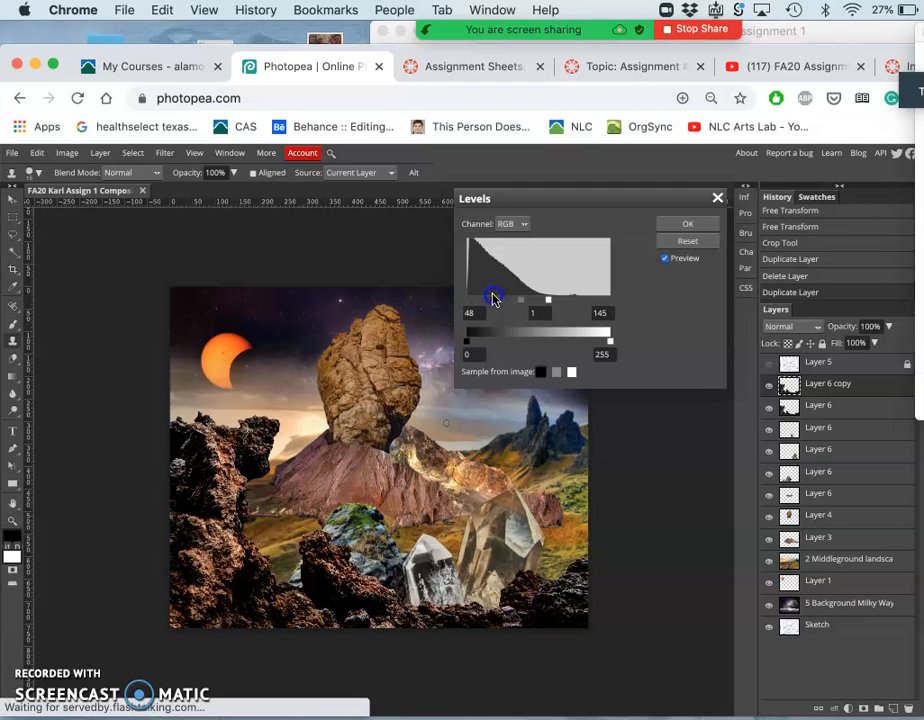
drag(492, 299, 466, 299)
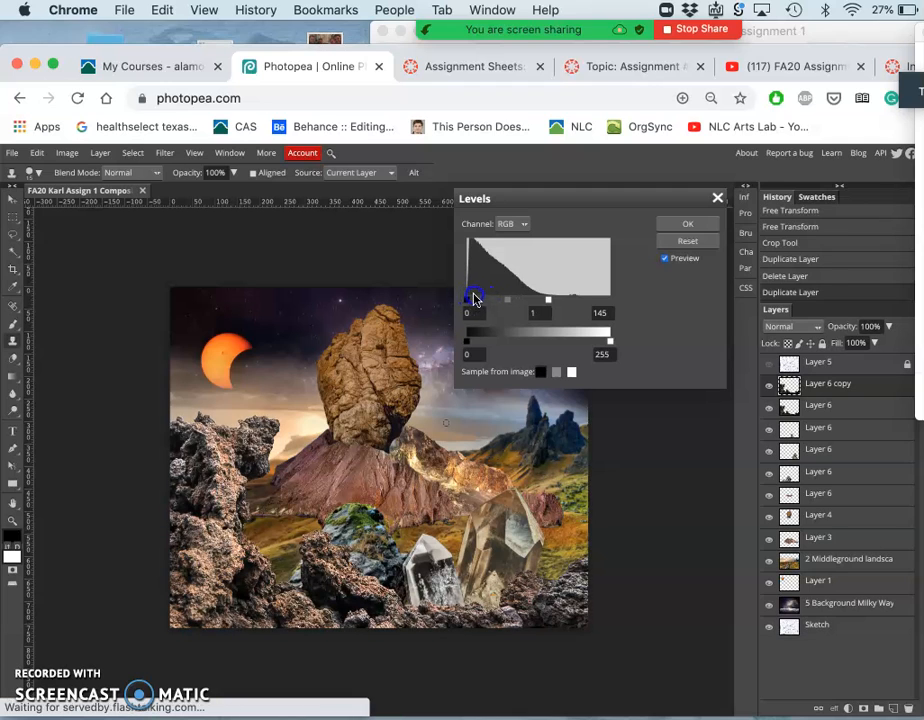
drag(466, 299, 485, 299)
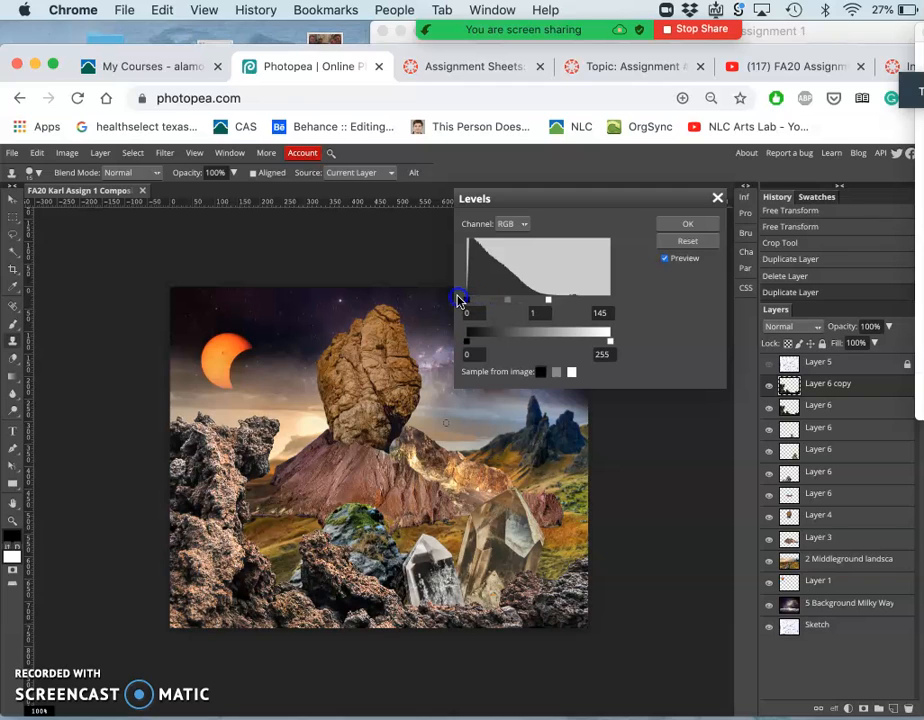
mouse_move(297, 630)
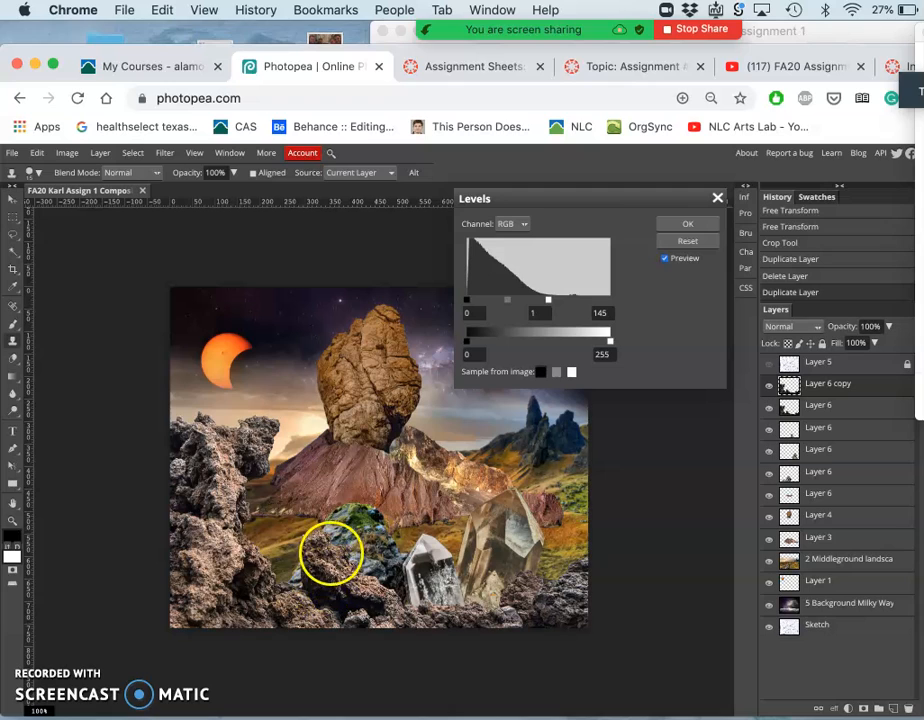
mouse_move(433, 330)
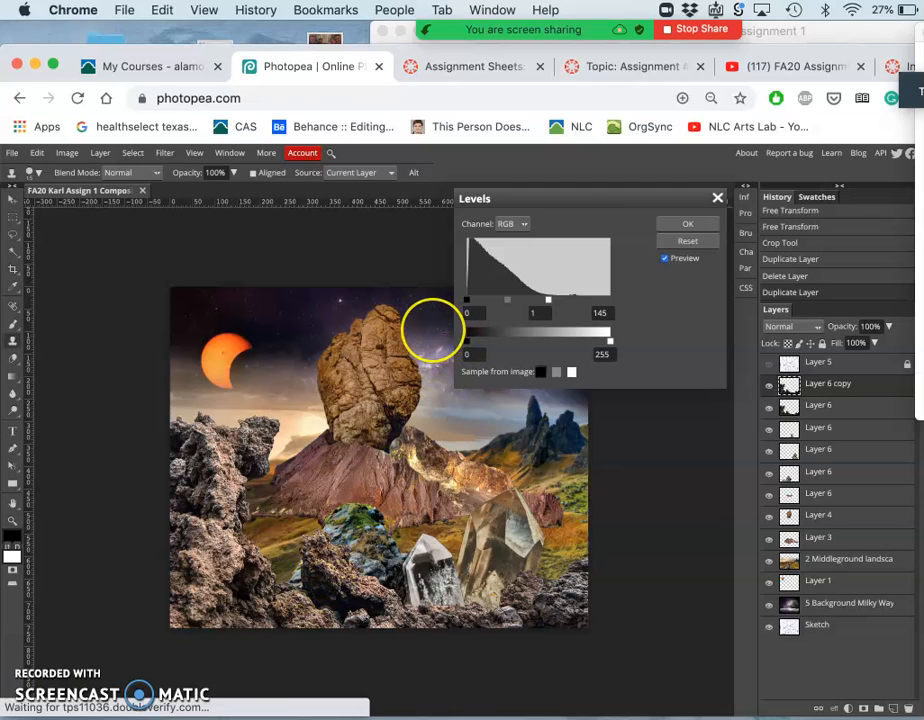
mouse_move(448, 290)
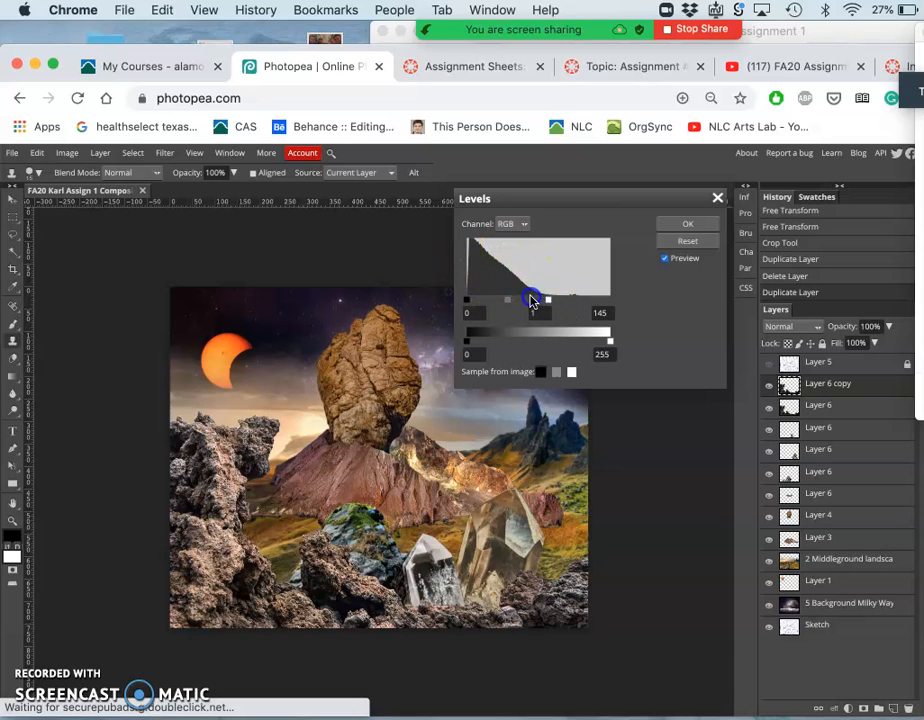
drag(530, 298, 483, 298)
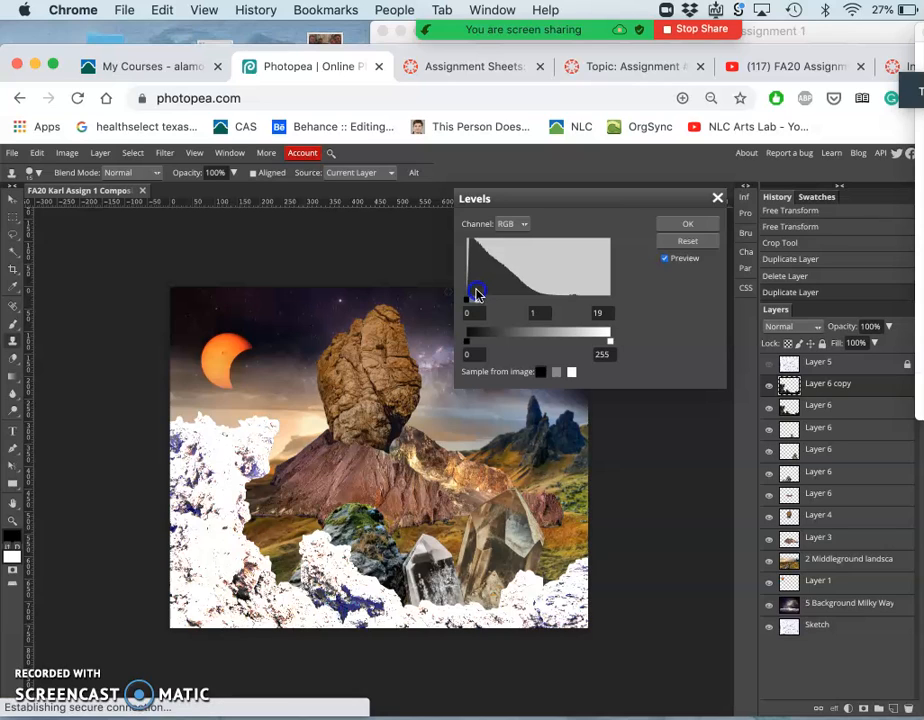
drag(477, 290, 535, 290)
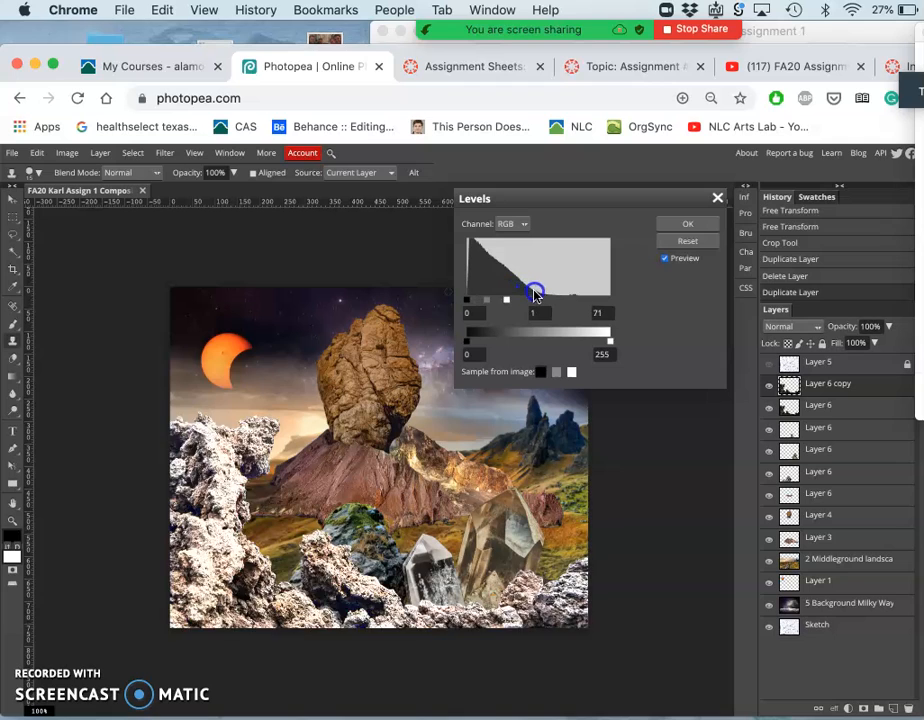
drag(535, 296, 550, 296)
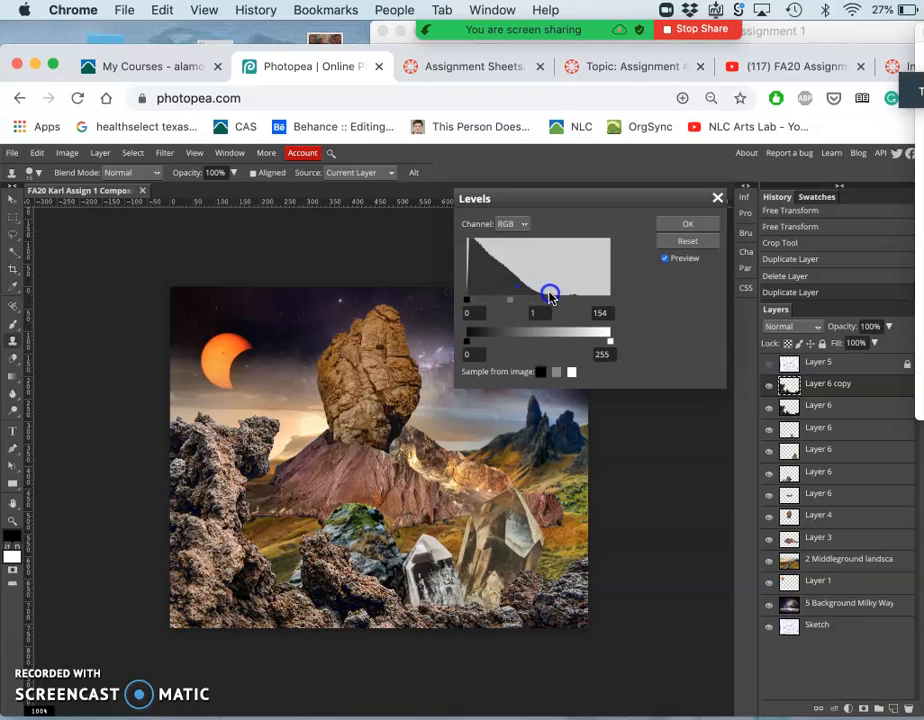
drag(549, 294, 546, 294)
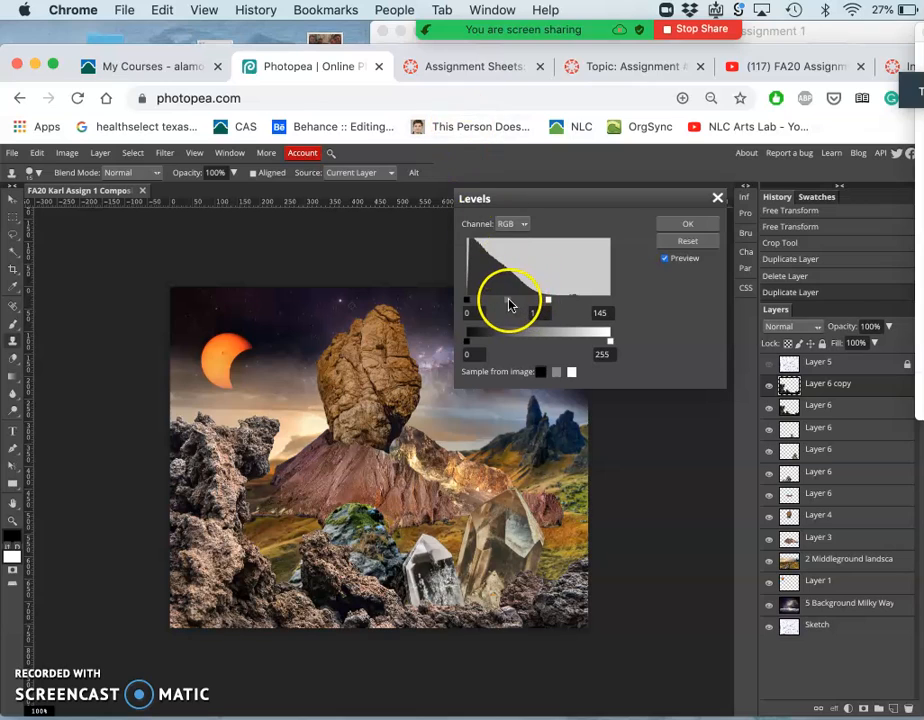
- Lift the midtone input slider to about 1.12 to lighten the rocks
drag(537, 300, 537, 300)
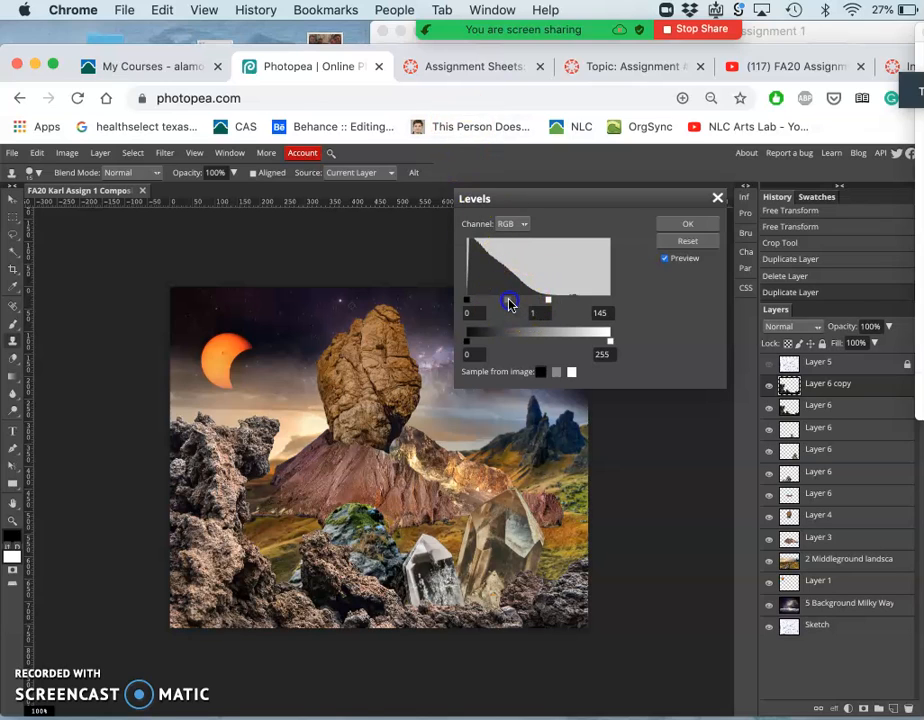
drag(510, 305, 498, 305)
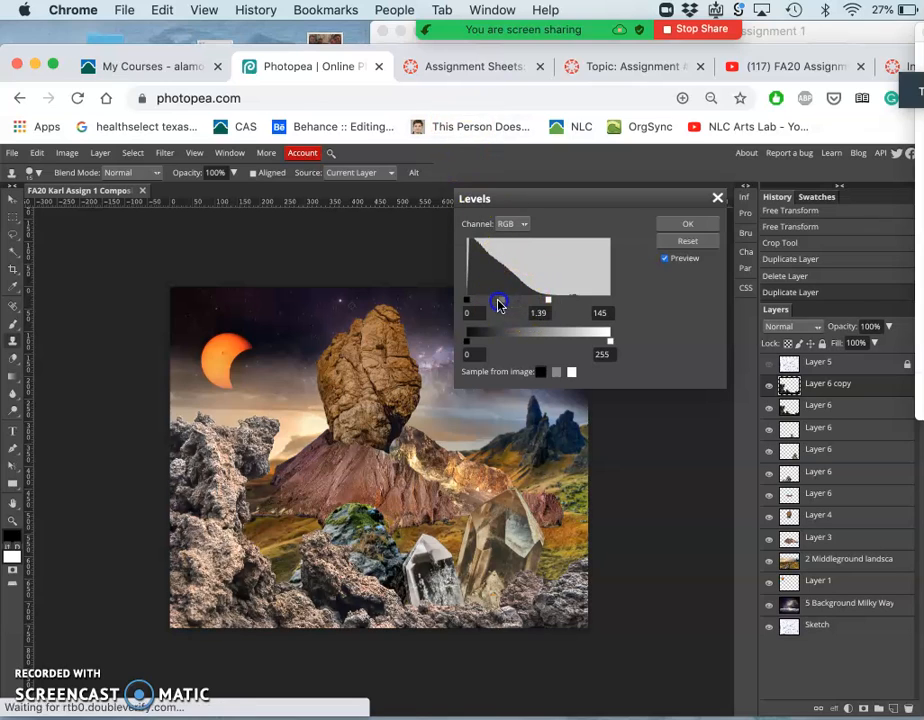
drag(499, 305, 497, 305)
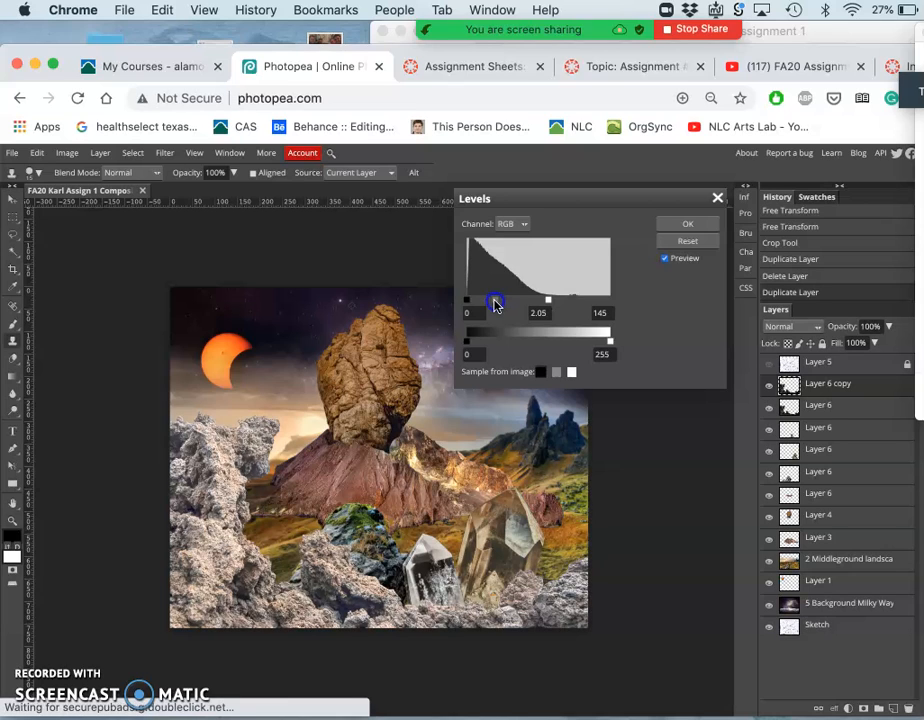
drag(496, 303, 508, 303)
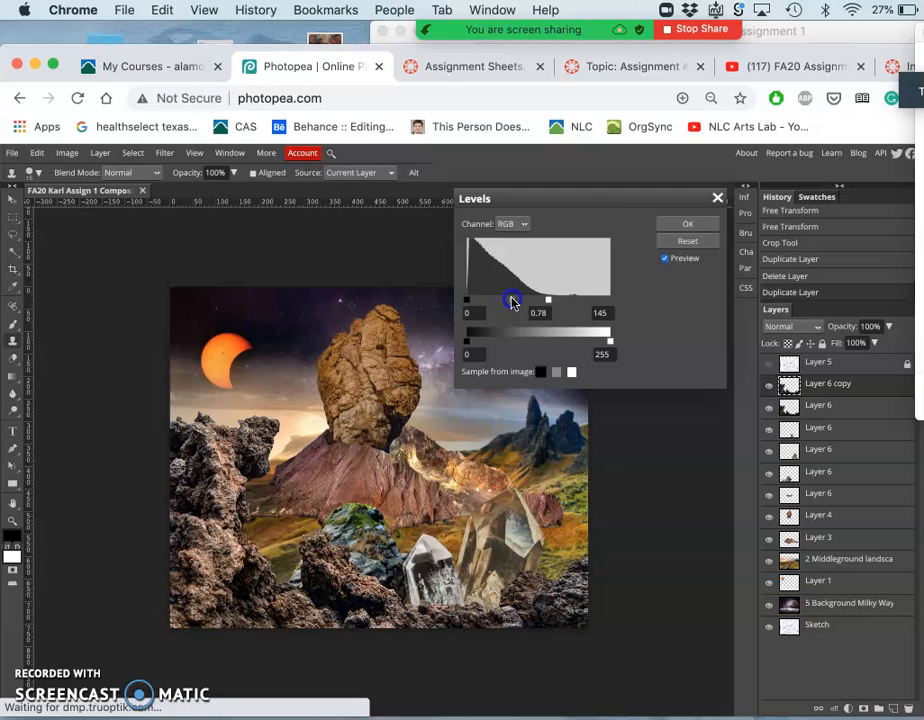
drag(512, 300, 515, 300)
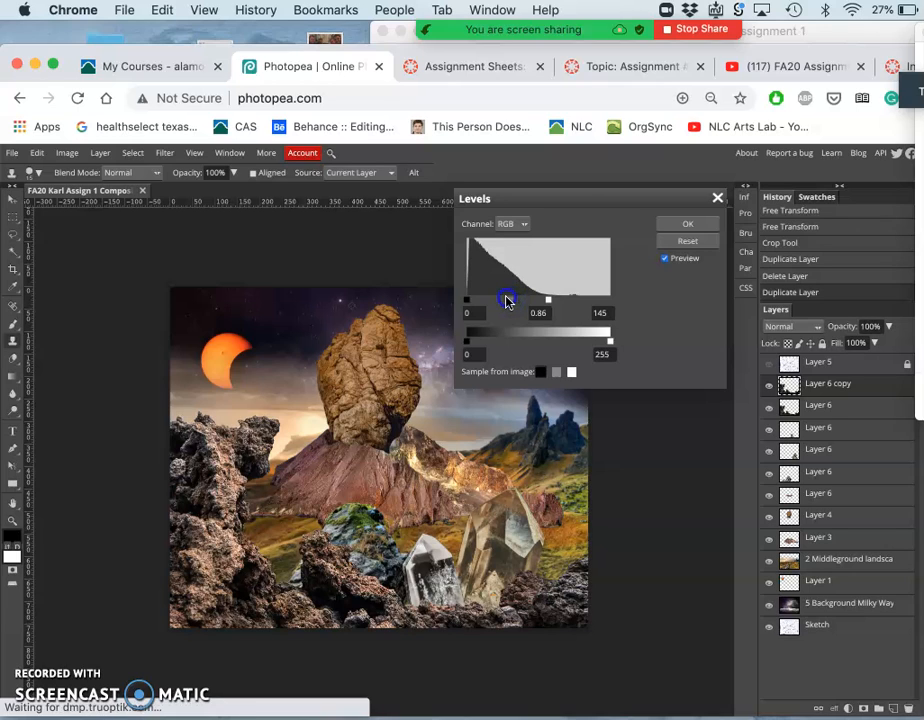
drag(509, 300, 505, 300)
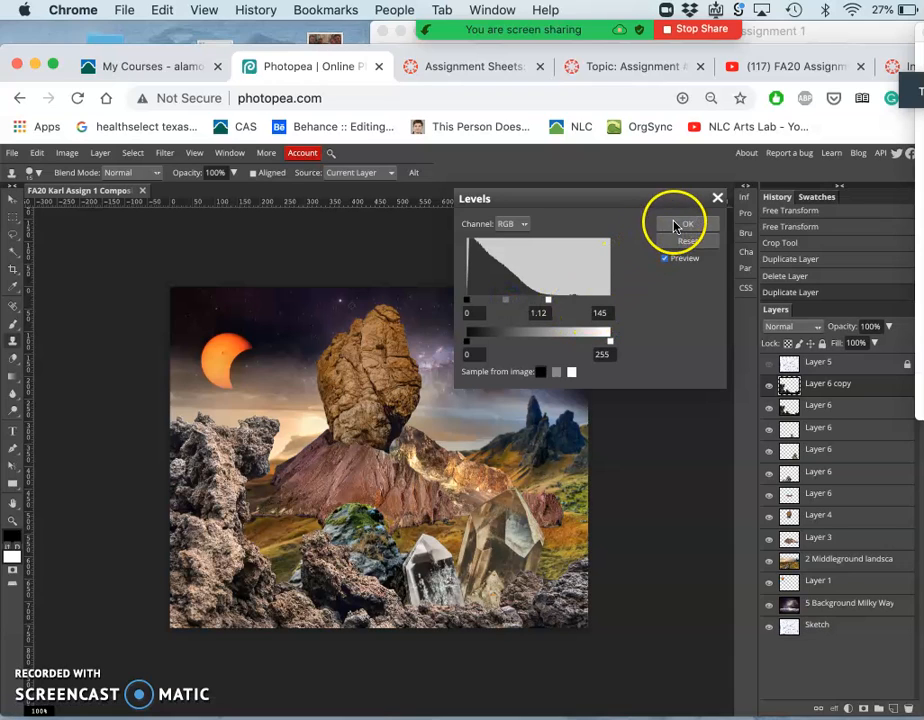
click(683, 223)
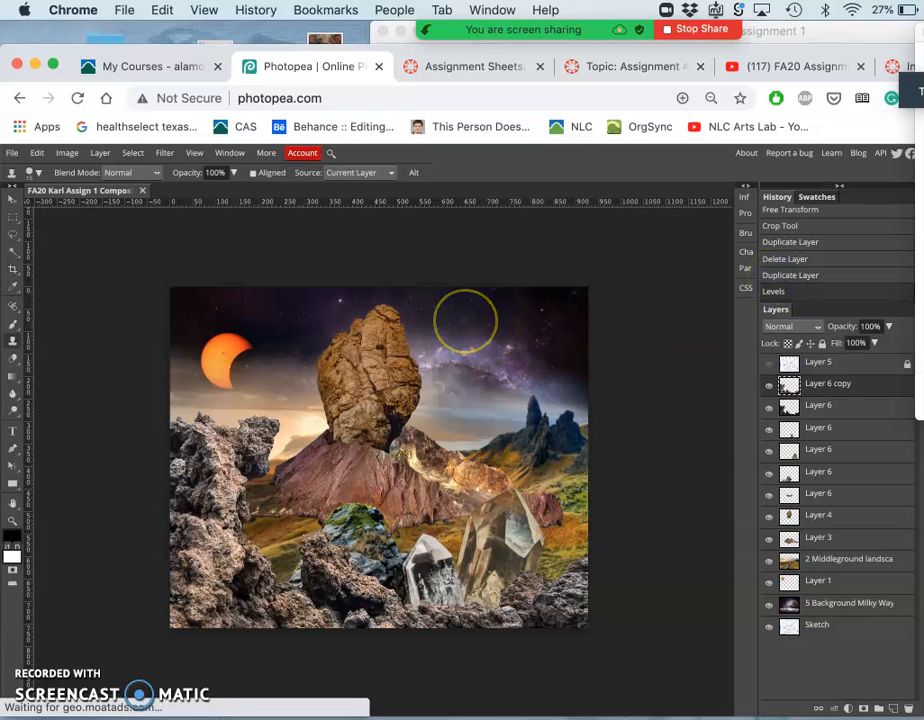
mouse_move(397, 256)
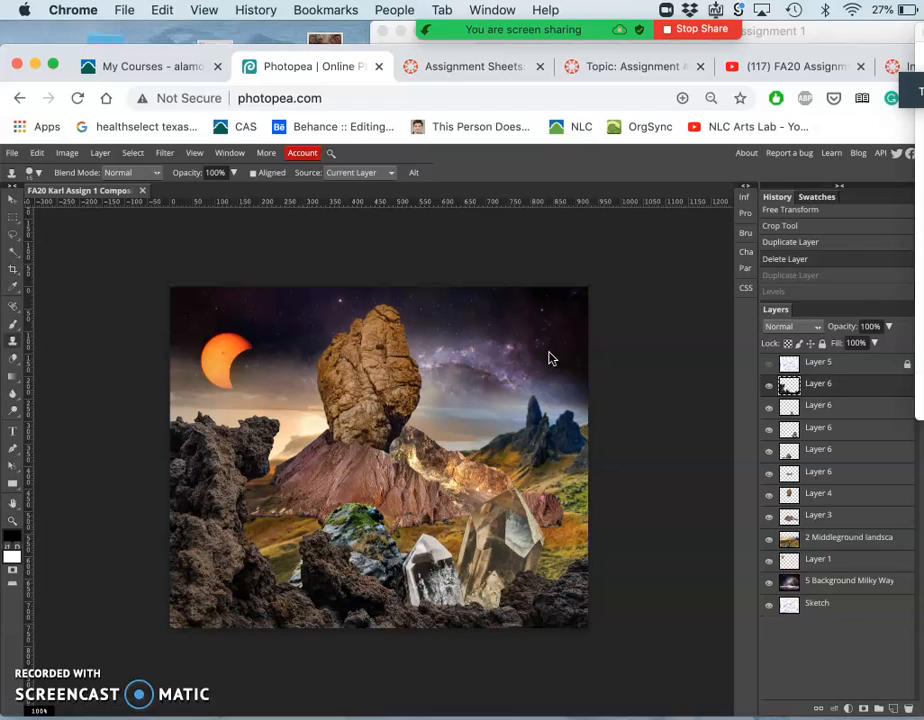
mouse_move(555, 340)
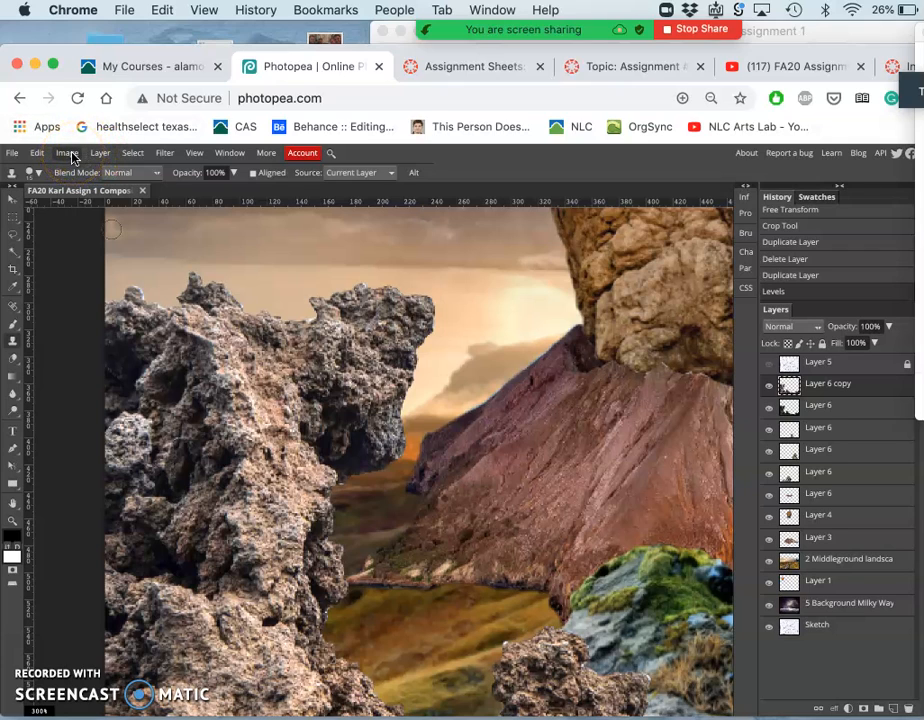
- Choose Image > Adjustments > Color Balance for the Layer 6 copy
click(67, 152)
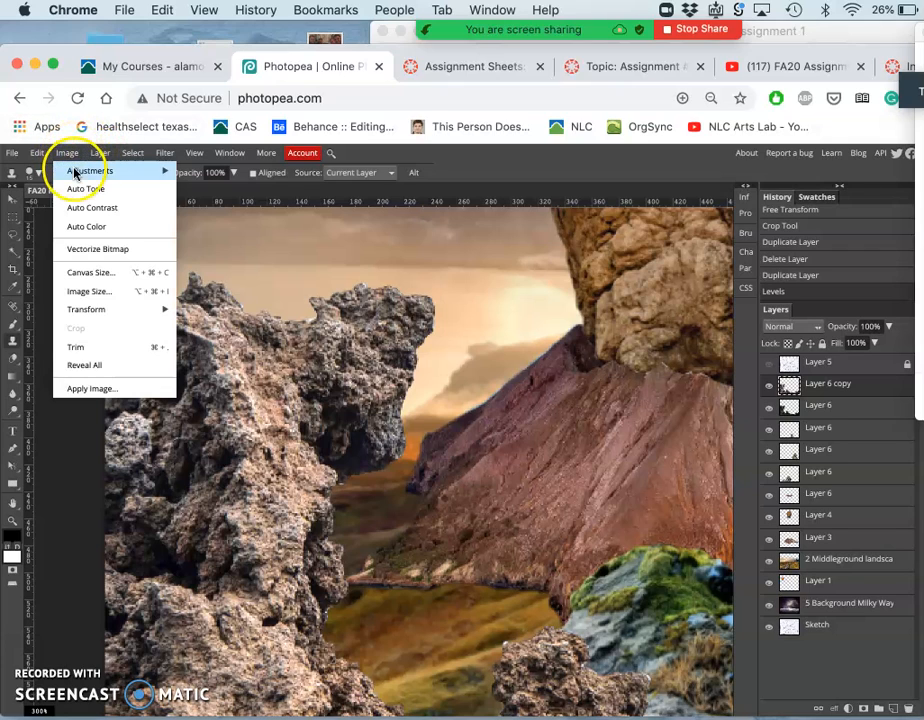
click(89, 170)
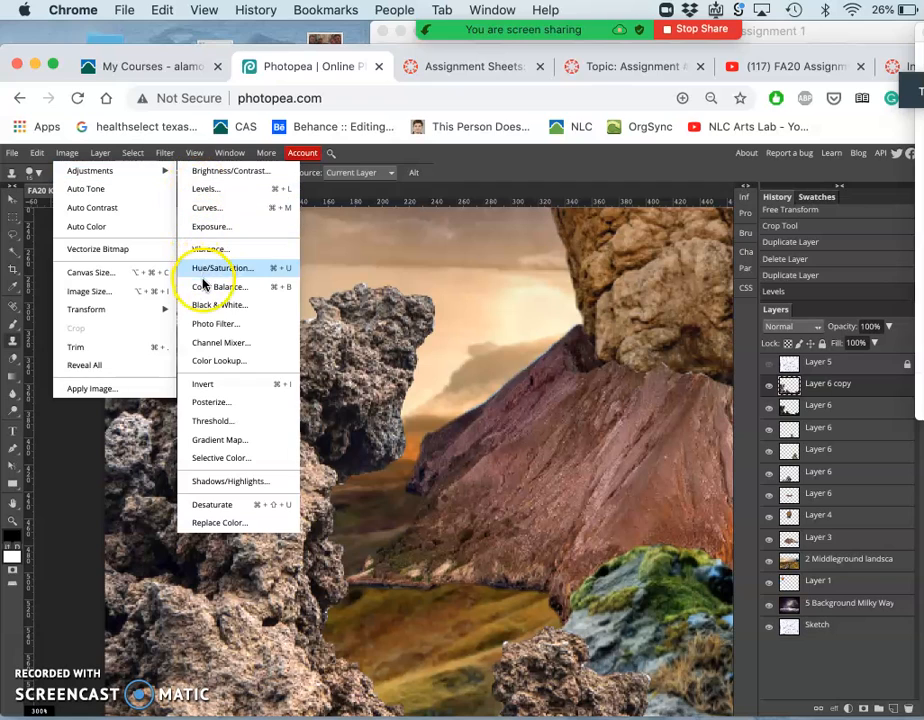
mouse_move(210, 226)
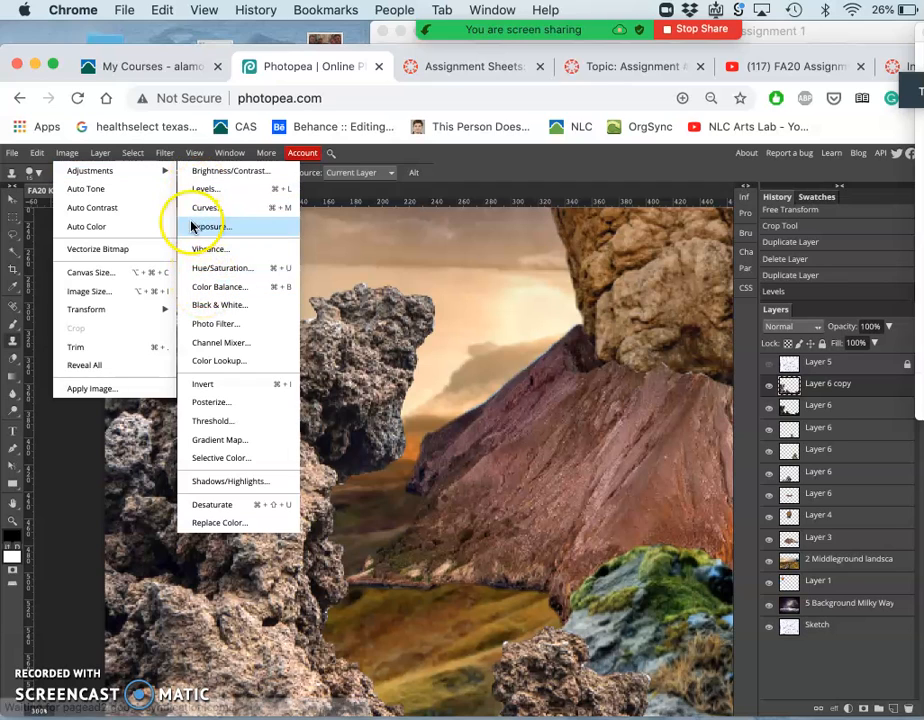
mouse_move(207, 207)
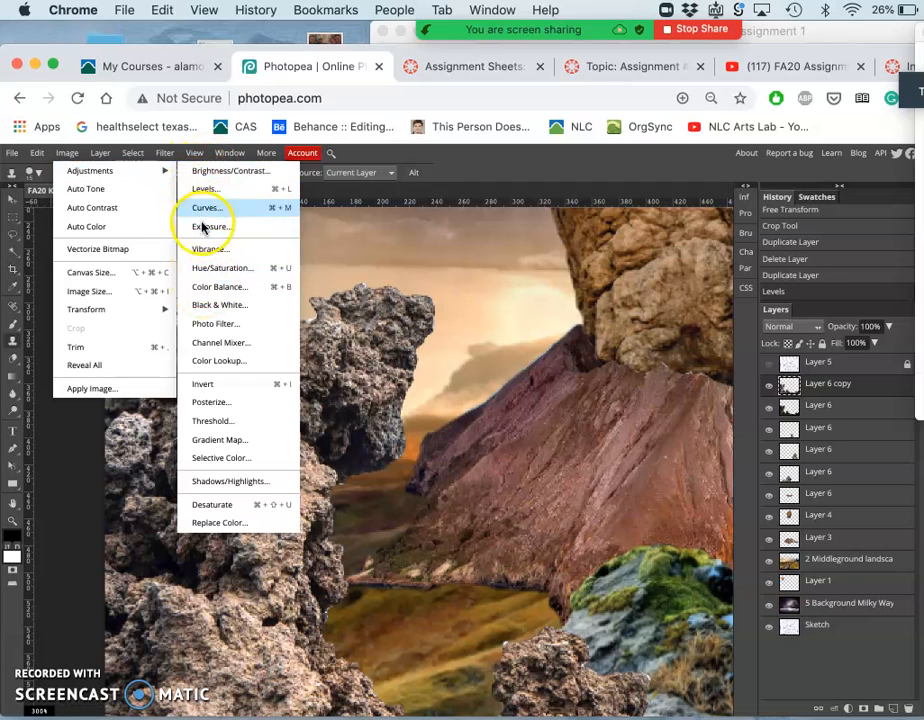
mouse_move(184, 268)
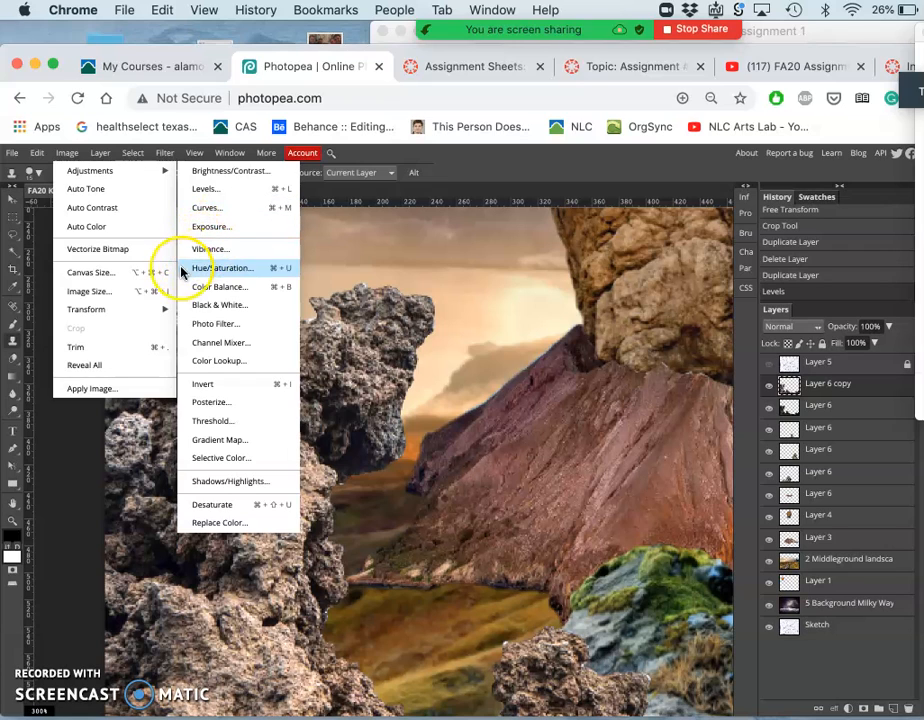
mouse_move(200, 342)
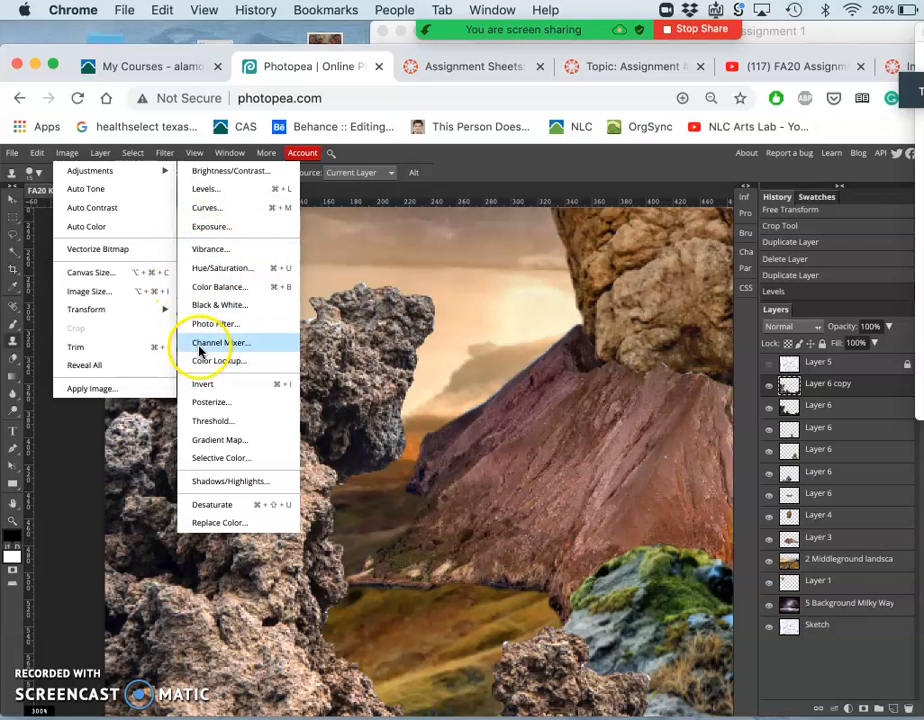
mouse_move(220, 287)
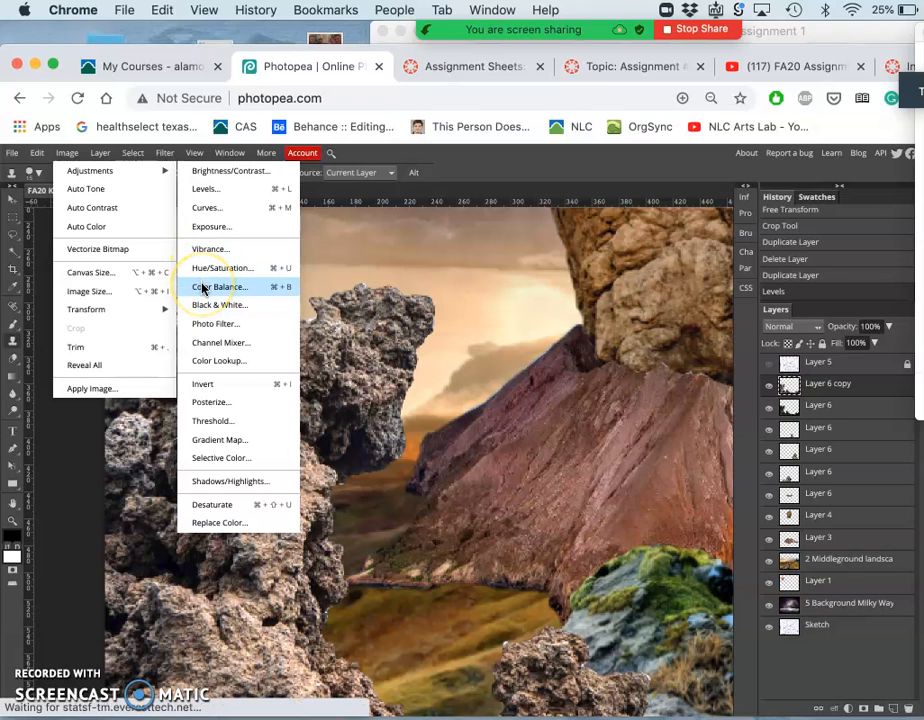
click(217, 287)
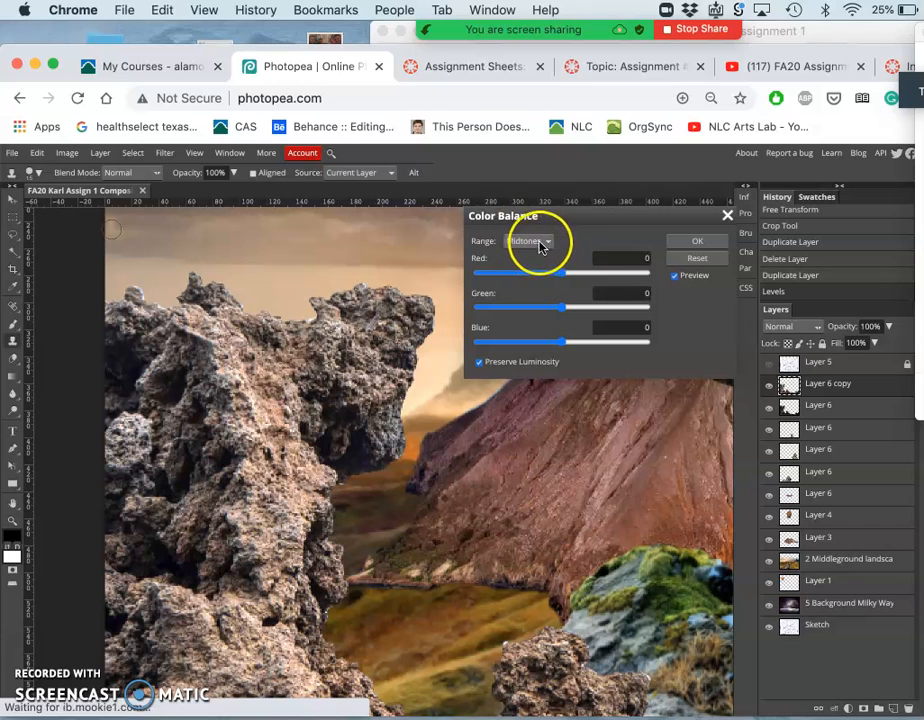
- Keep Range on Midtones and try red, blue and green shifts, with green at 31
click(530, 241)
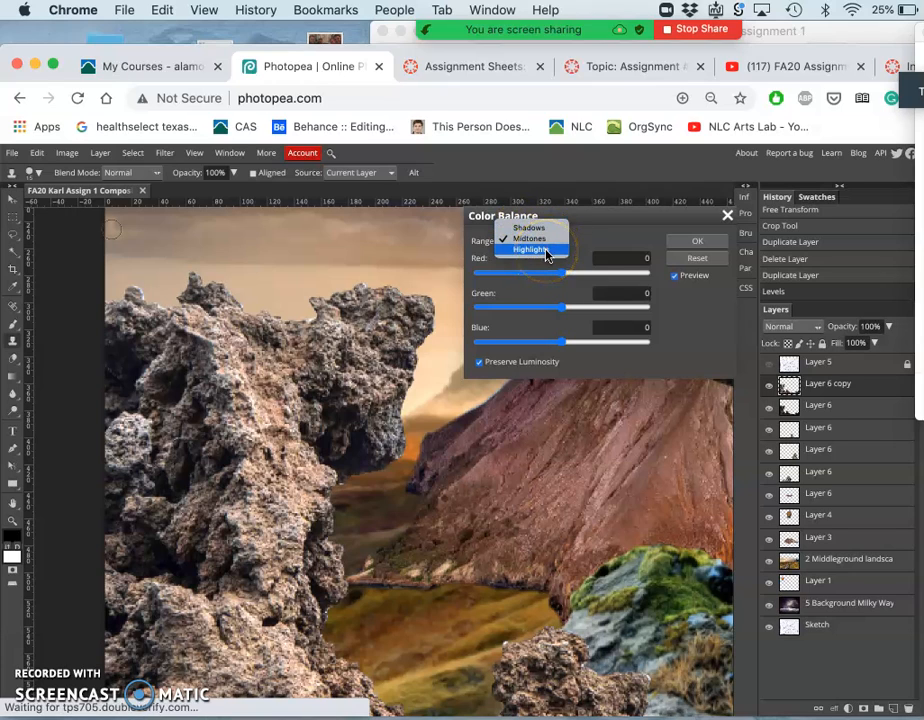
click(529, 238)
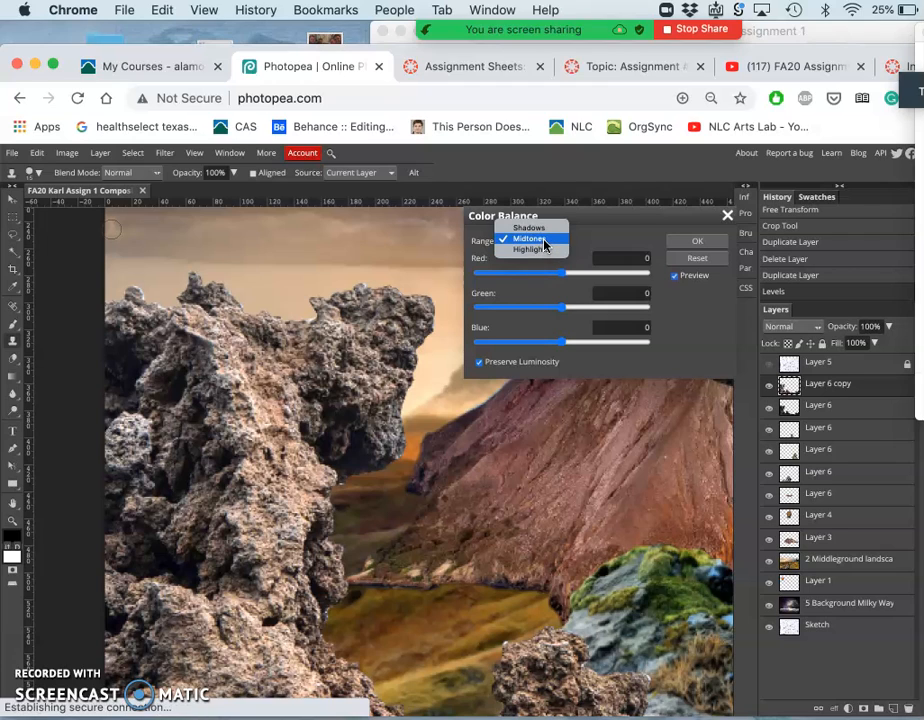
click(528, 238)
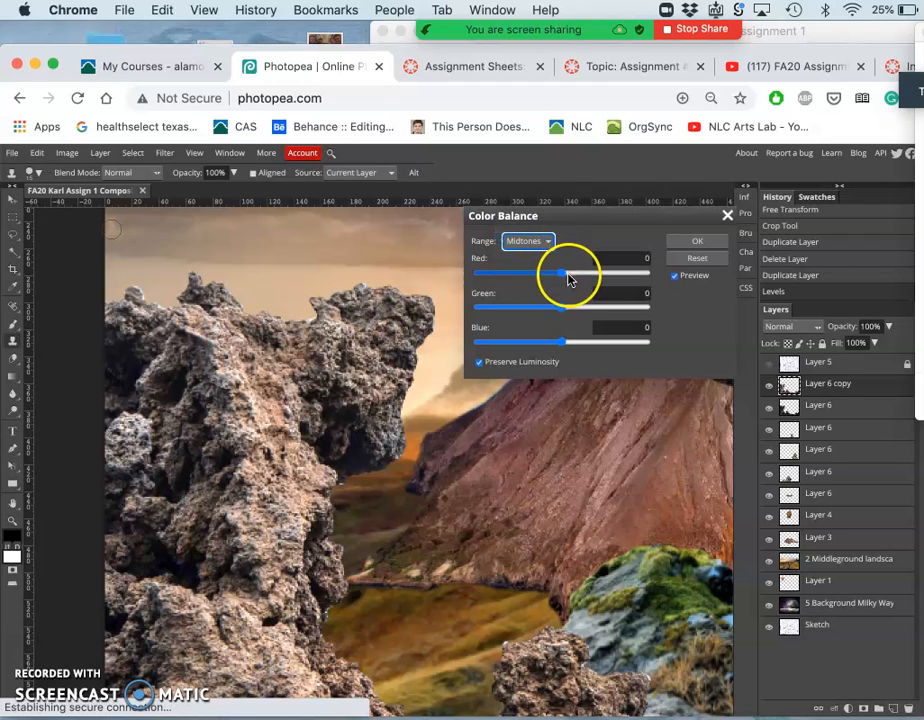
drag(548, 274, 567, 274)
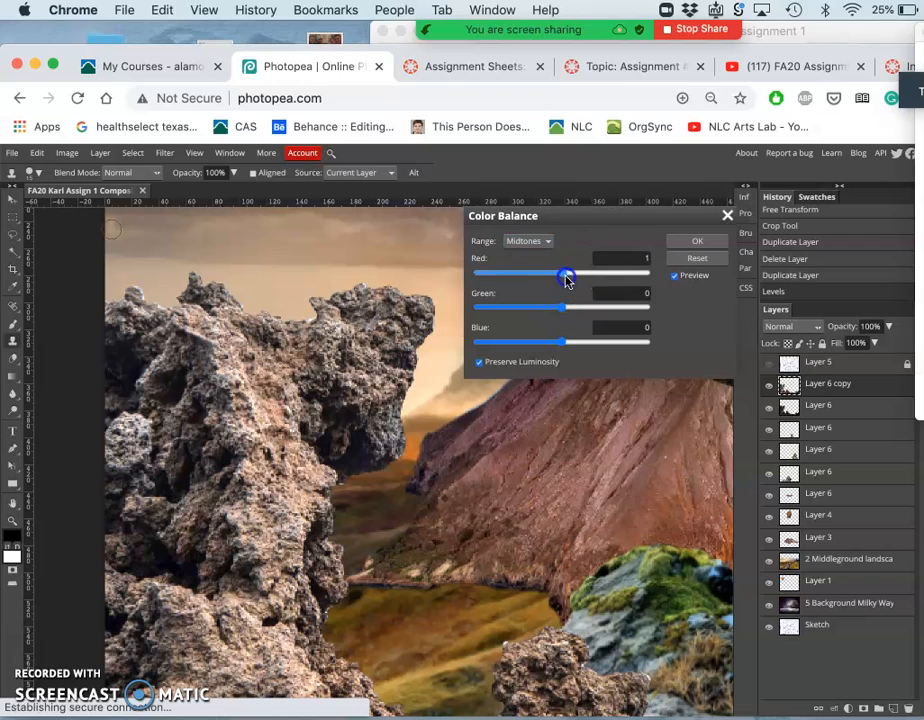
drag(567, 274, 594, 274)
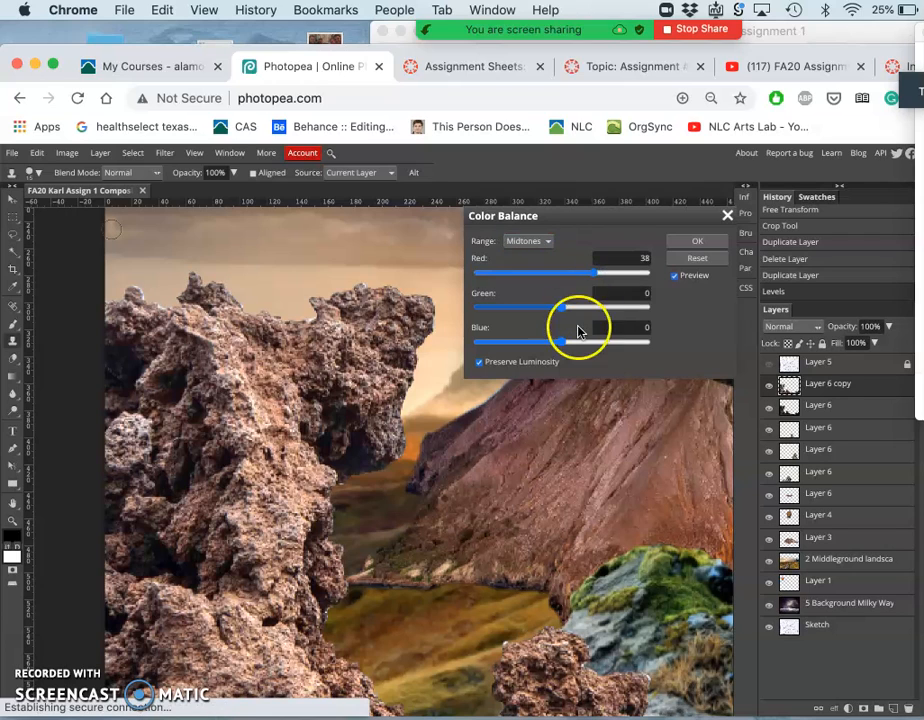
drag(560, 342, 583, 342)
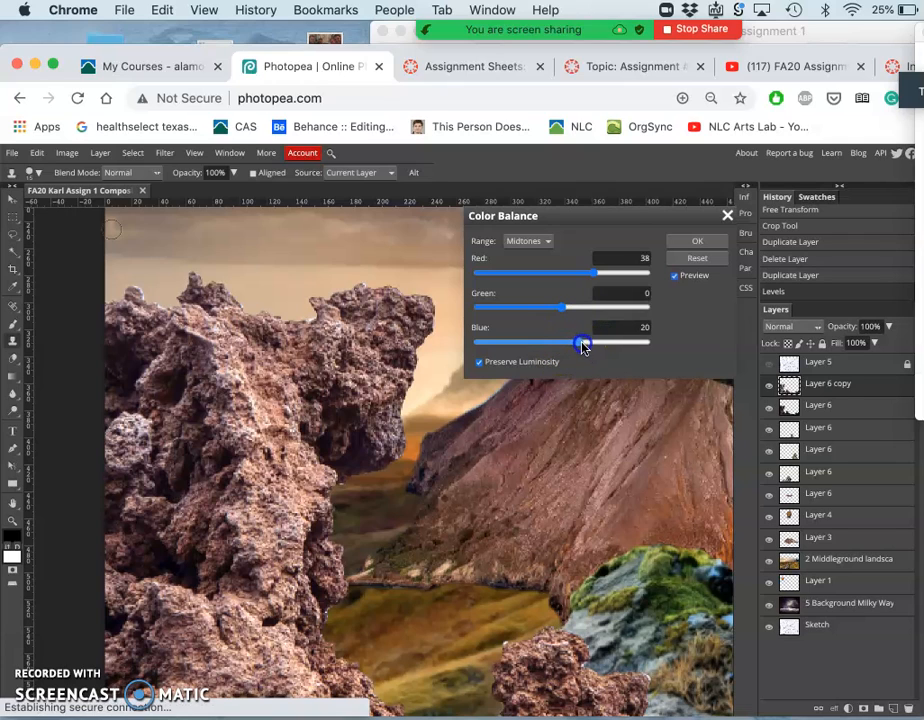
drag(585, 342, 588, 342)
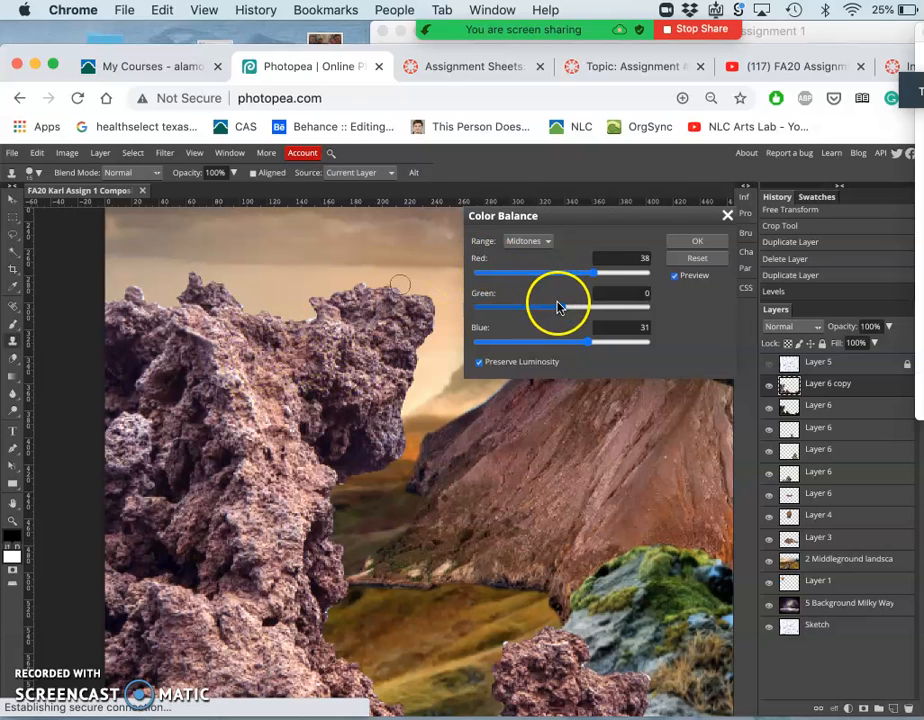
drag(546, 309, 608, 309)
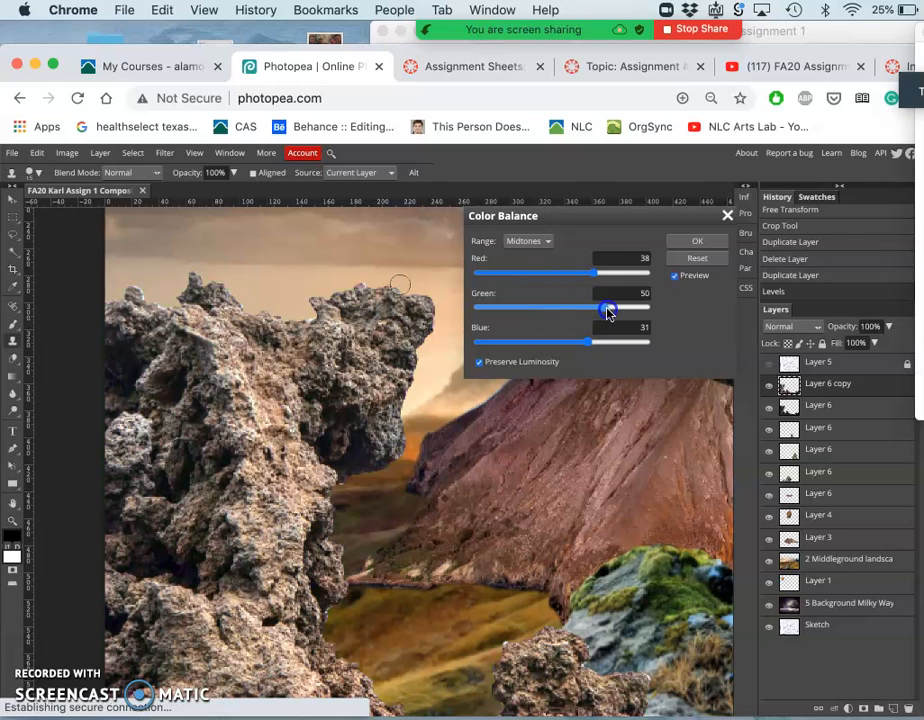
drag(608, 309, 585, 309)
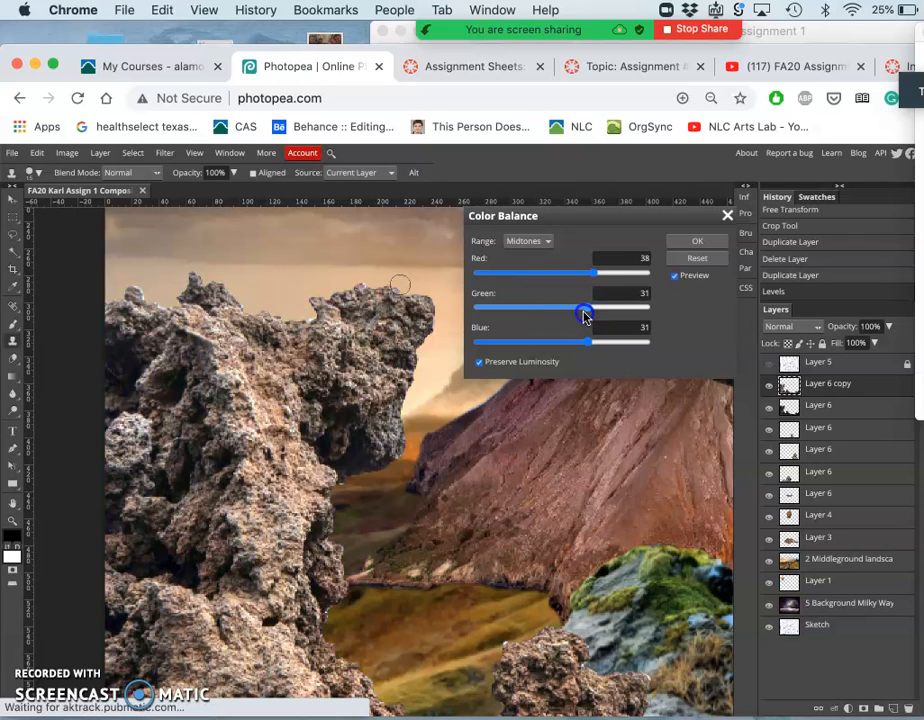
drag(586, 309, 584, 309)
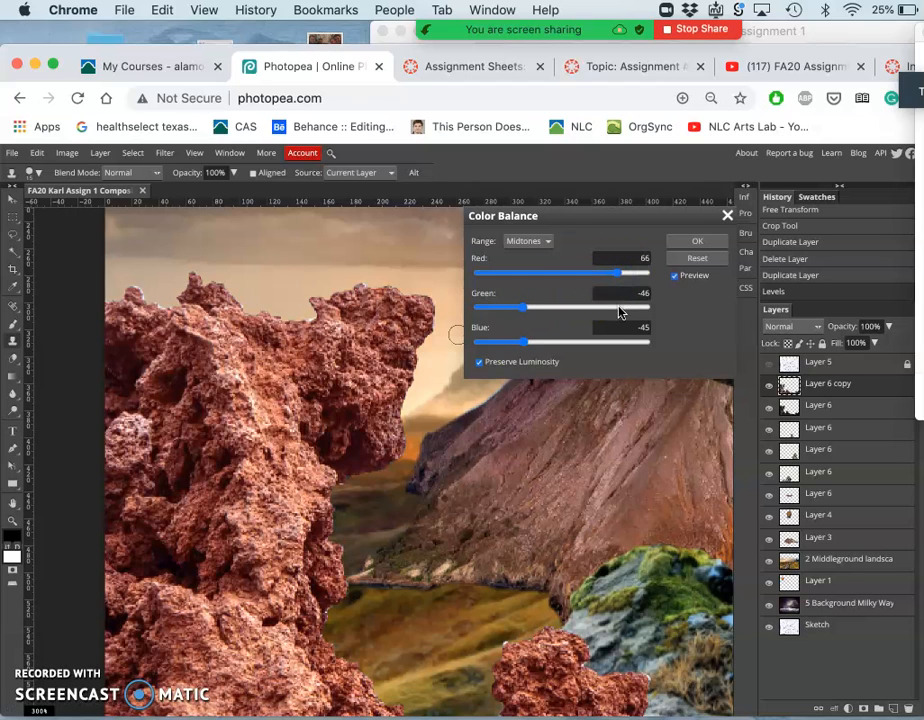
- Test strong tints, then settle midtones at red 22, green 31, blue 22
drag(519, 307, 619, 307)
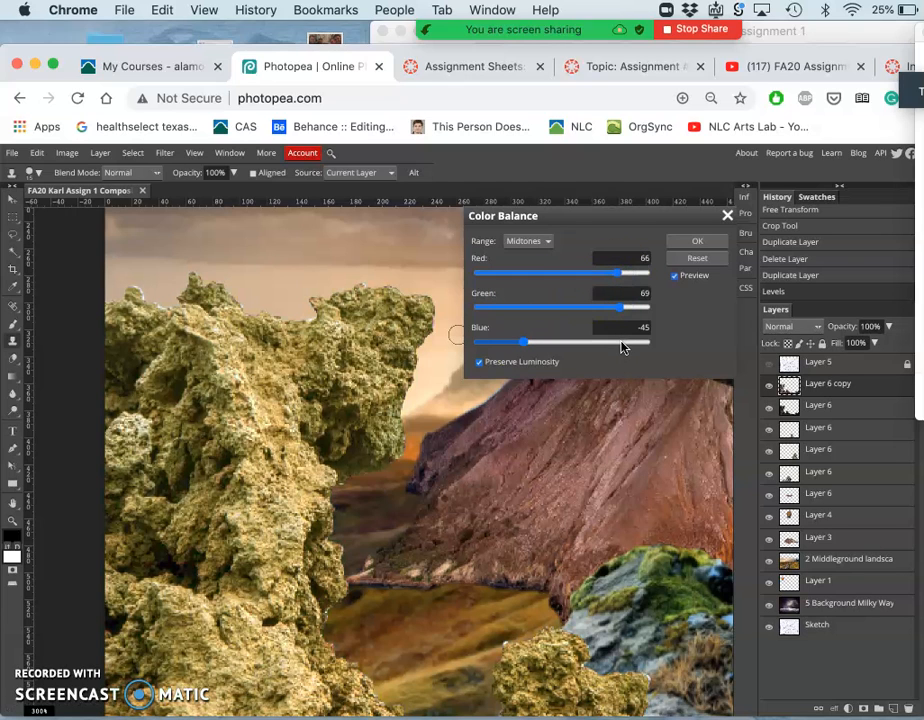
drag(528, 341, 645, 341)
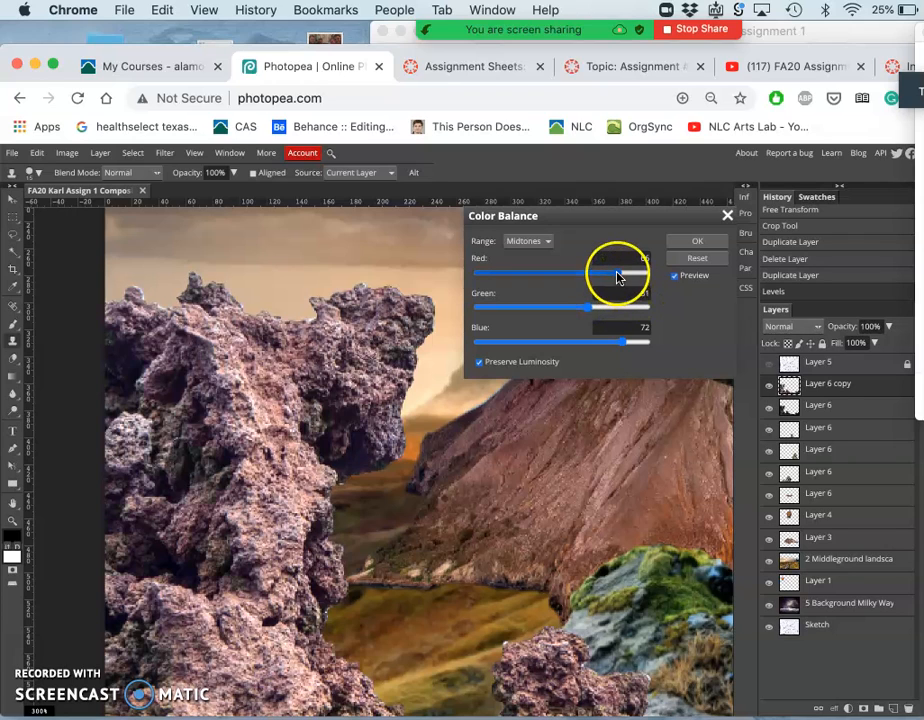
drag(600, 273, 640, 273)
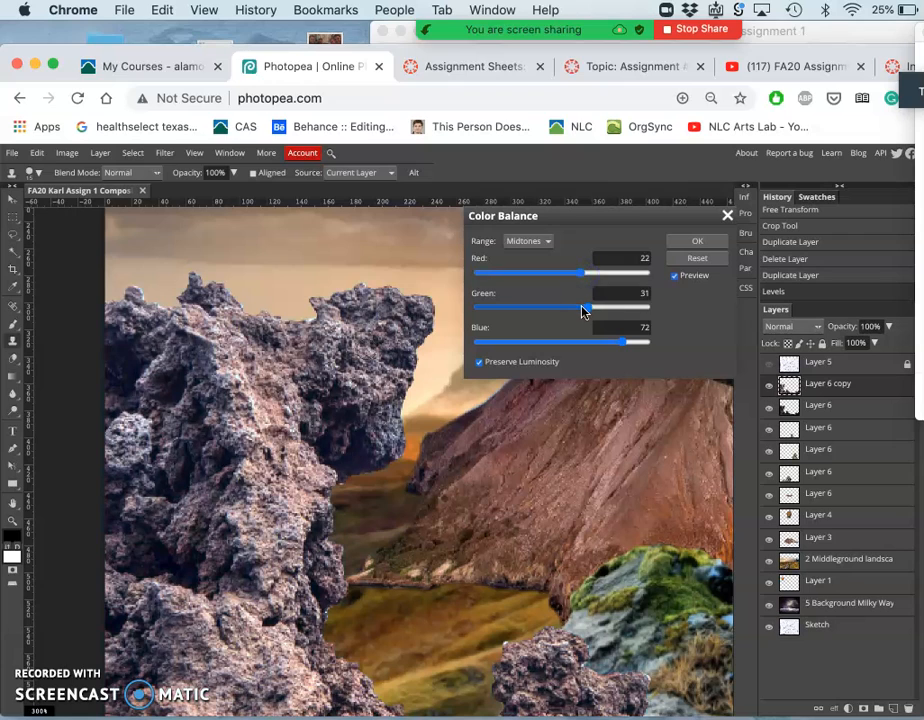
drag(648, 342, 580, 342)
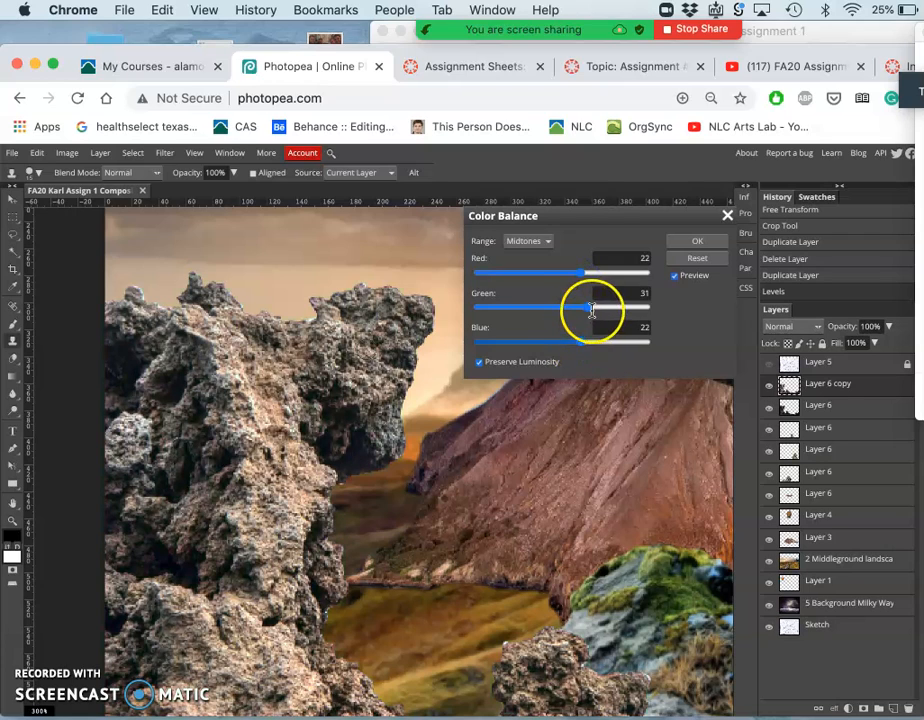
drag(590, 306, 540, 306)
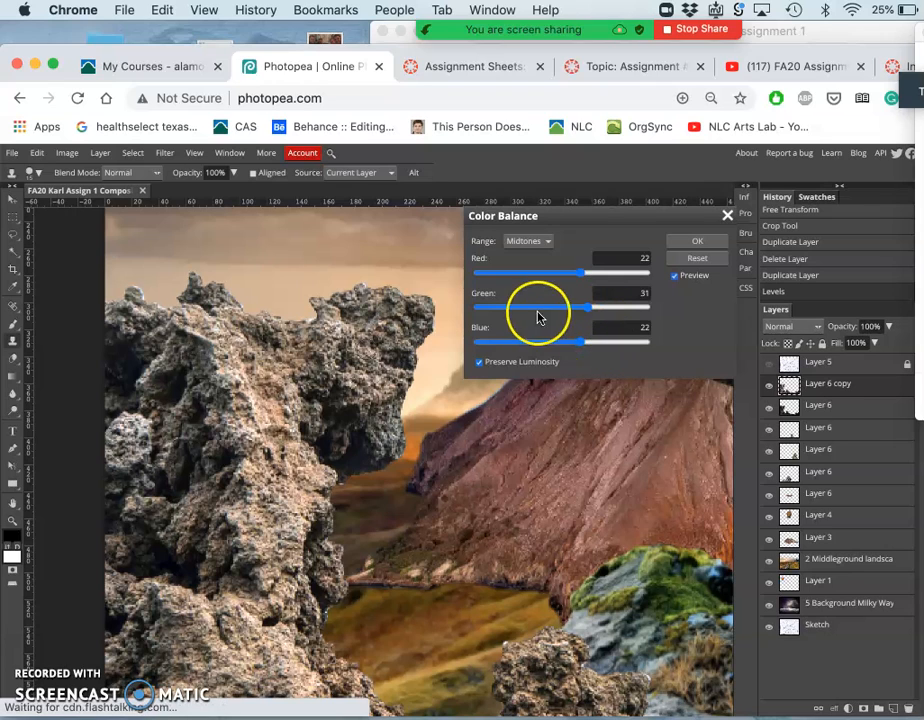
- Switch Range to Shadows and set red -1, green -12, blue 22
click(527, 240)
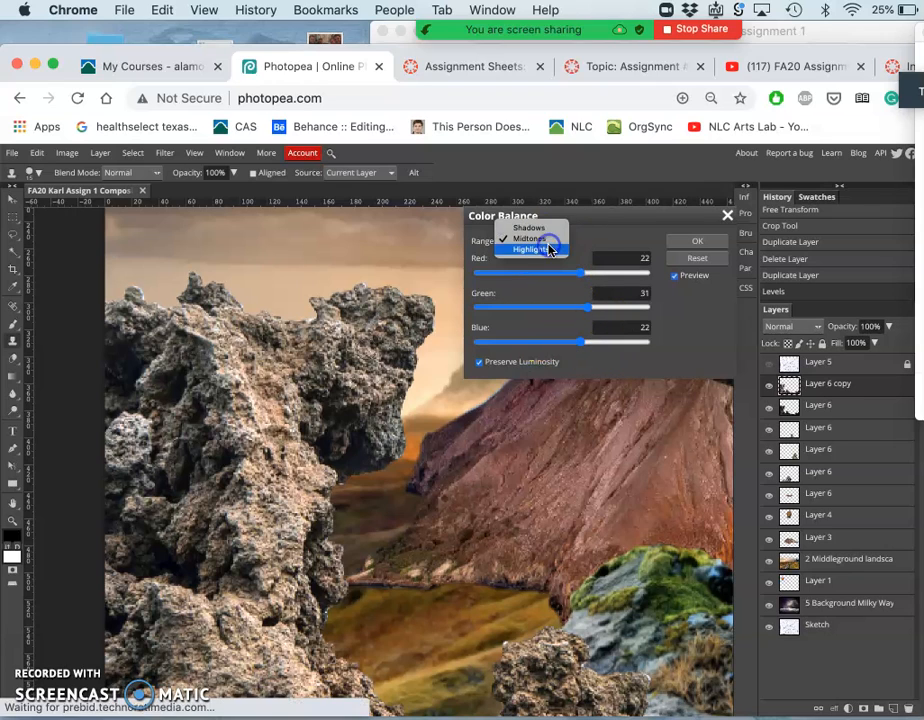
click(528, 240)
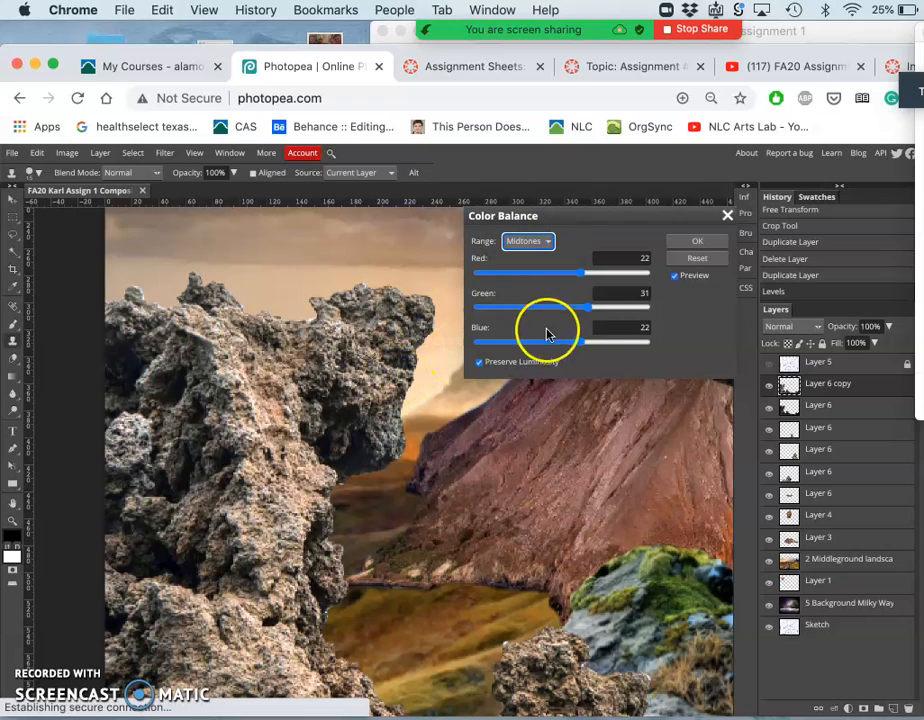
click(527, 241)
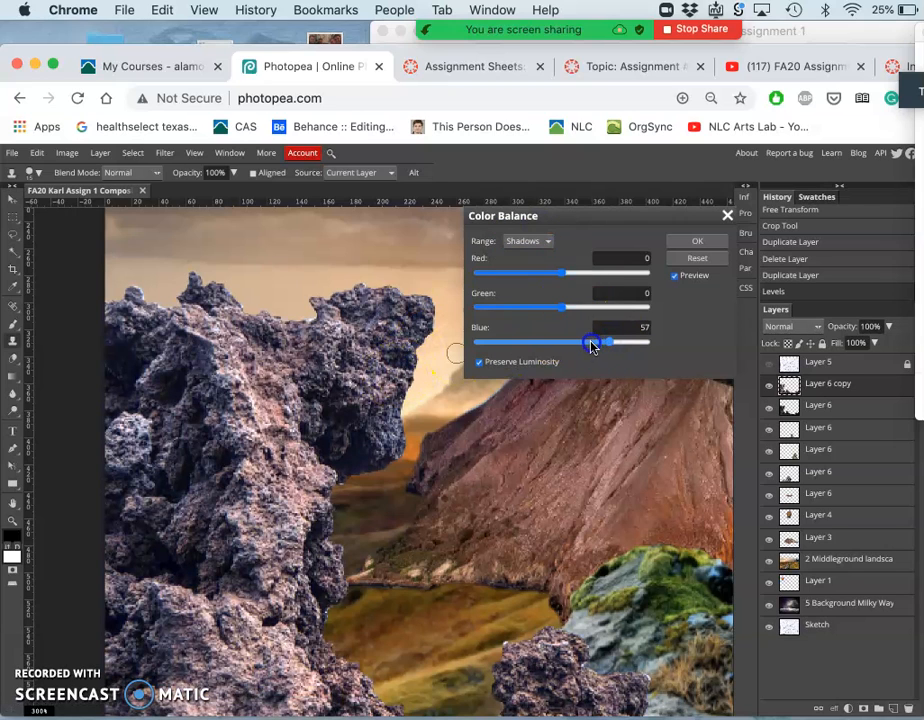
drag(605, 342, 578, 342)
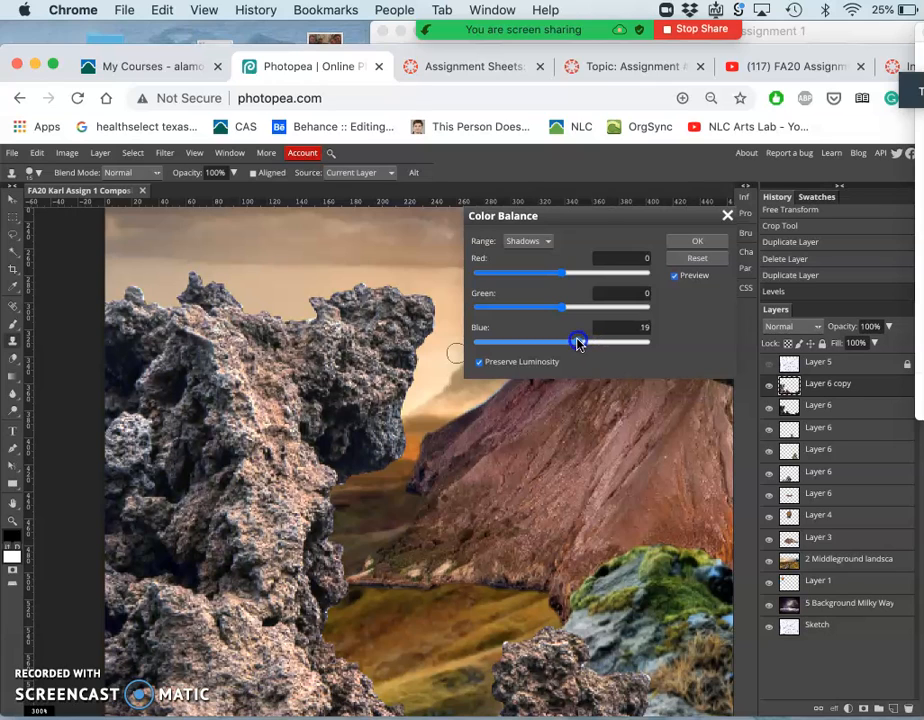
drag(578, 342, 553, 308)
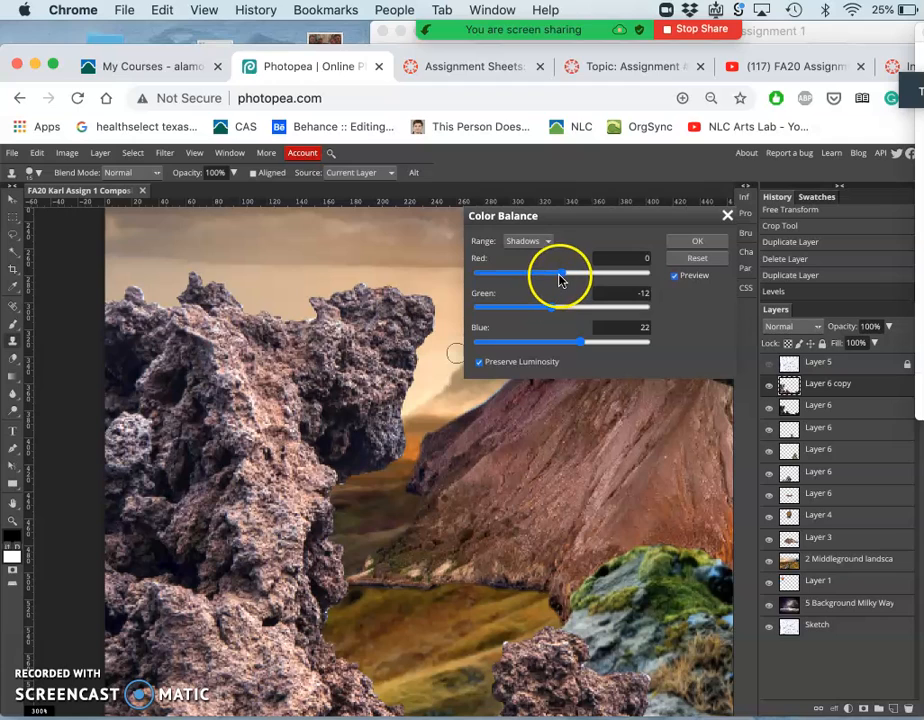
drag(540, 273, 565, 273)
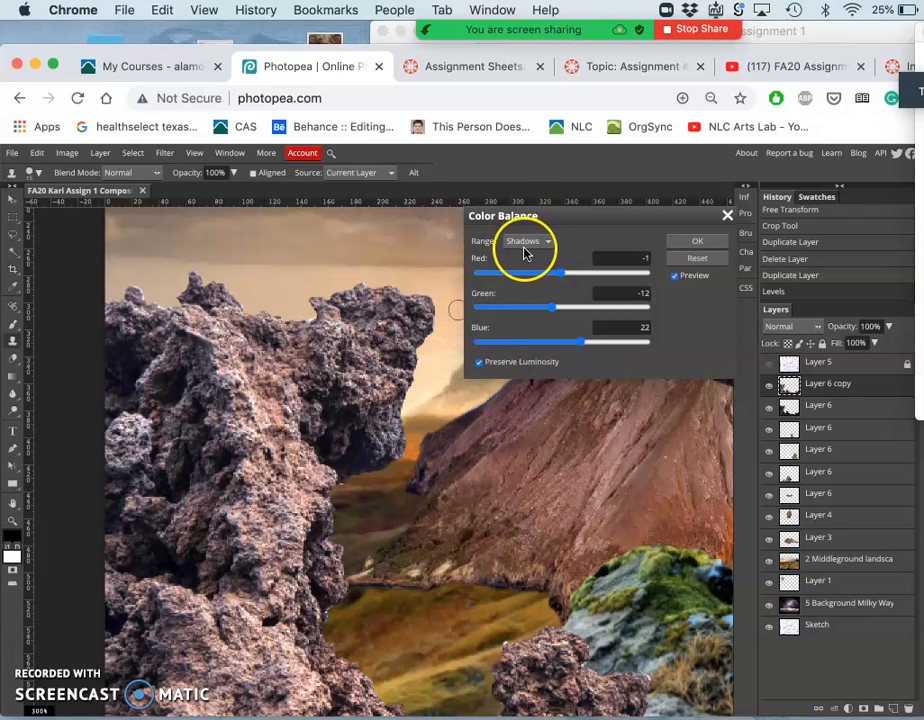
- Switch Range to Highlights and set red 17 and green 18
click(528, 241)
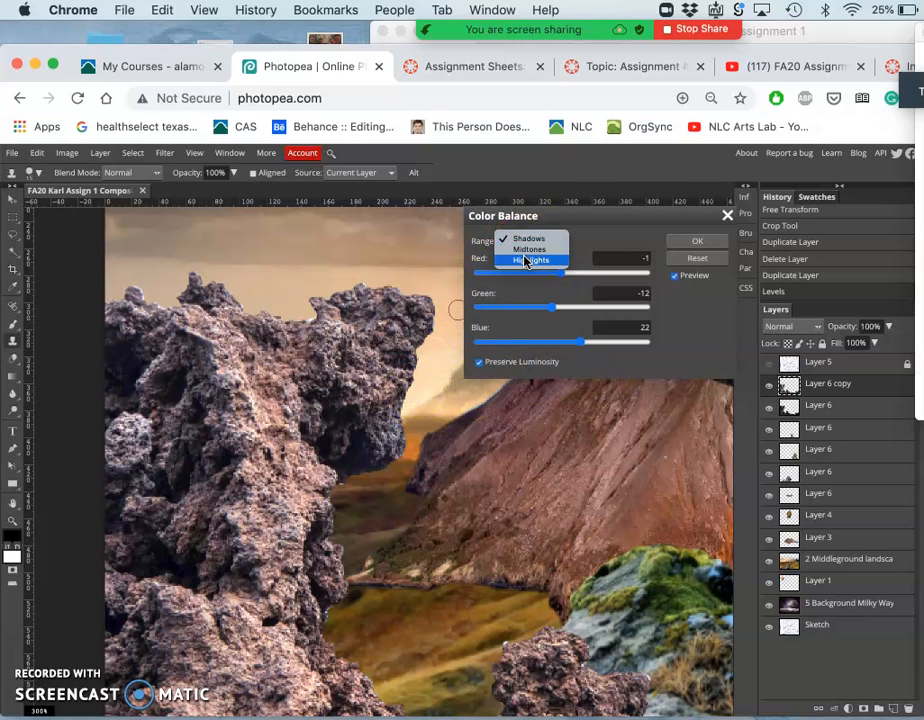
click(537, 259)
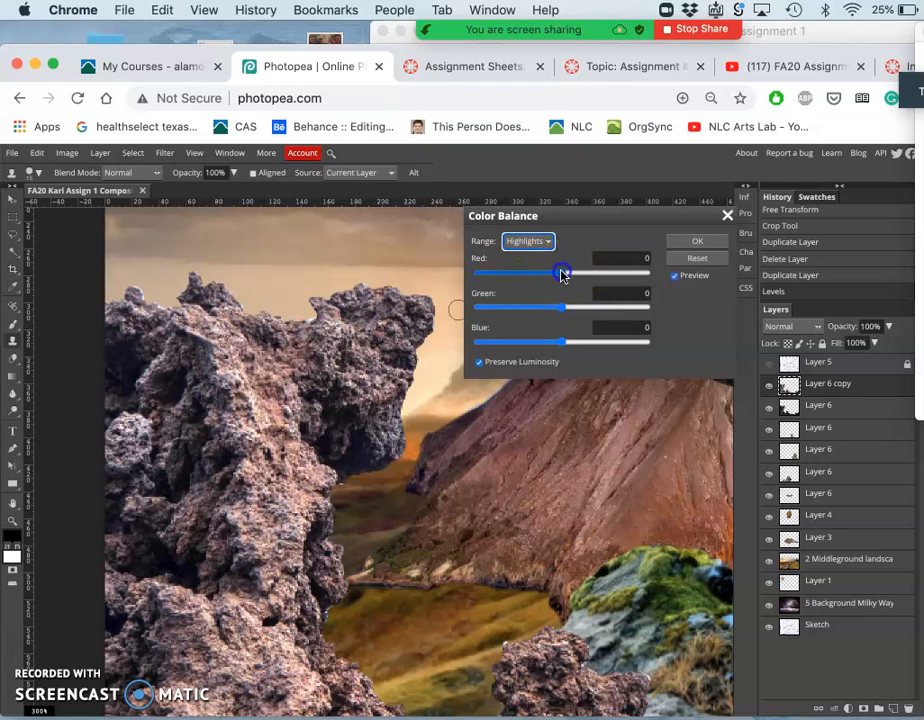
drag(561, 272, 576, 272)
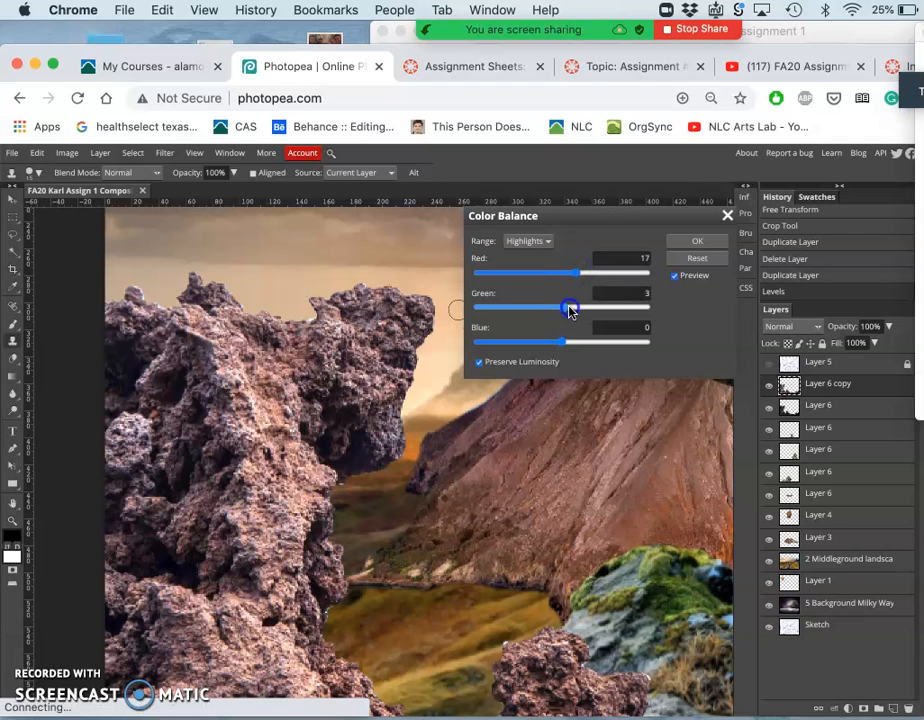
drag(570, 307, 577, 307)
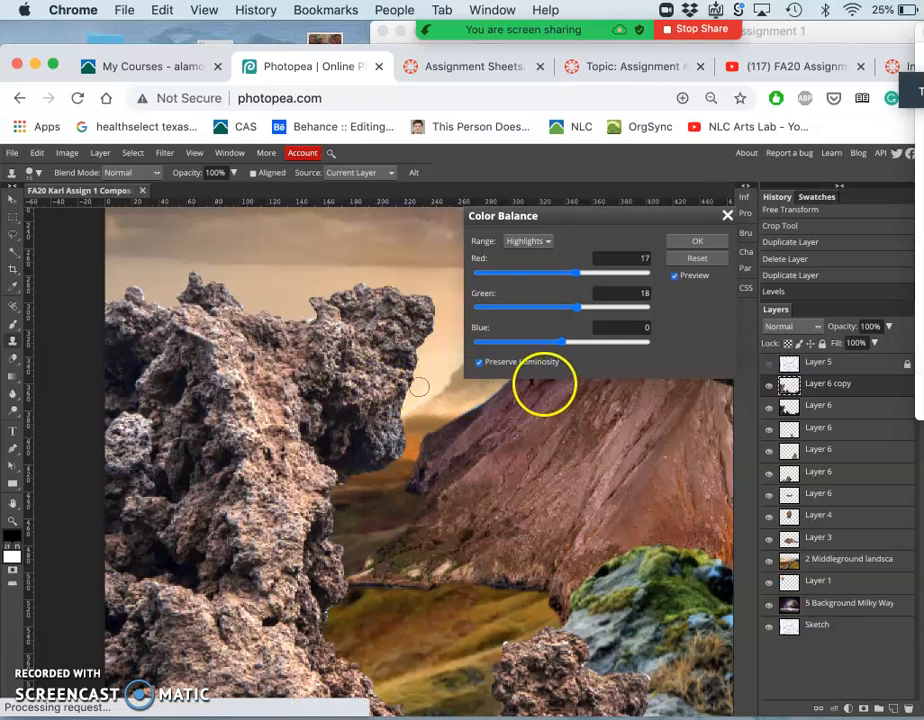
click(698, 241)
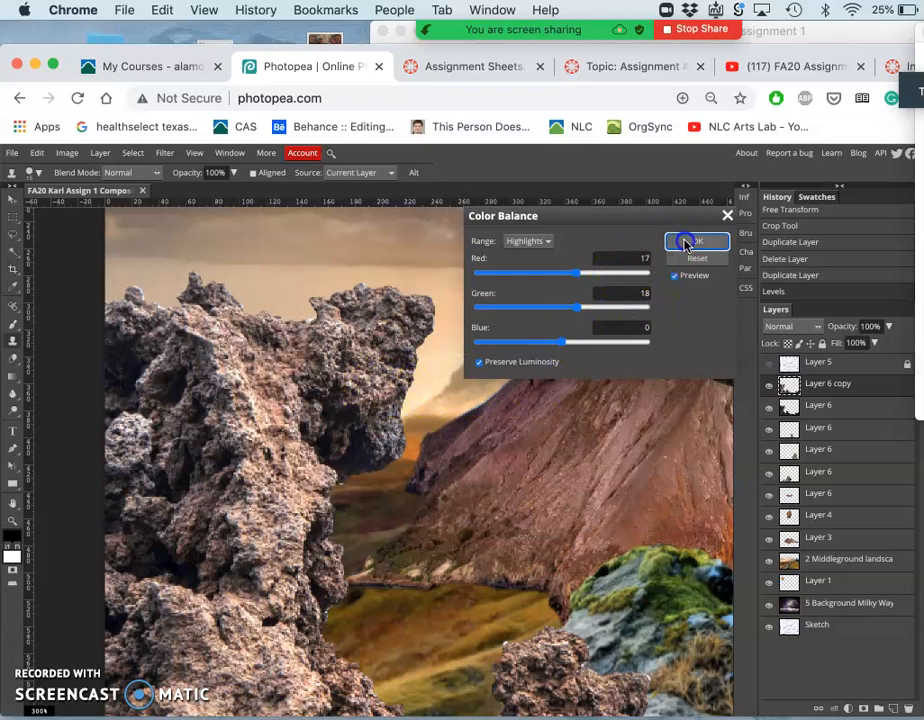
- Apply the Color Balance and toggle the Layer 6 copy's visibility to compare
click(697, 241)
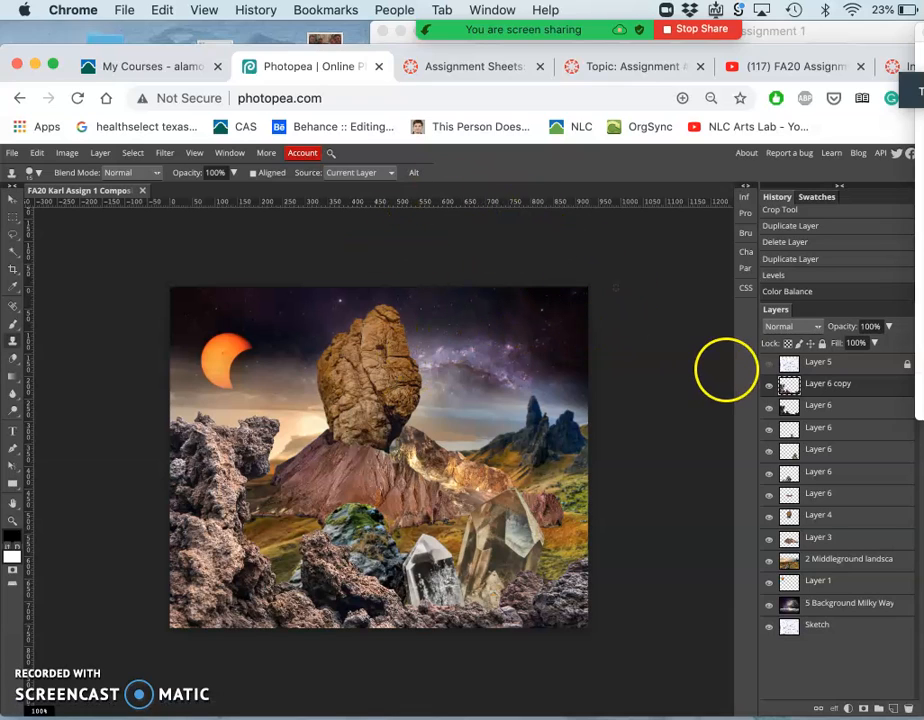
click(769, 388)
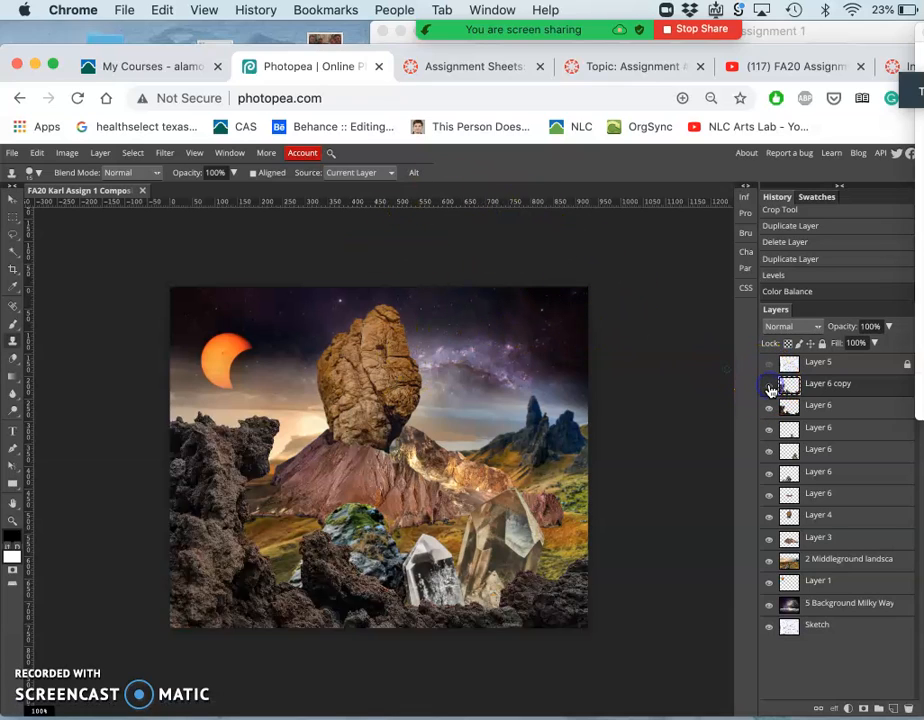
click(769, 386)
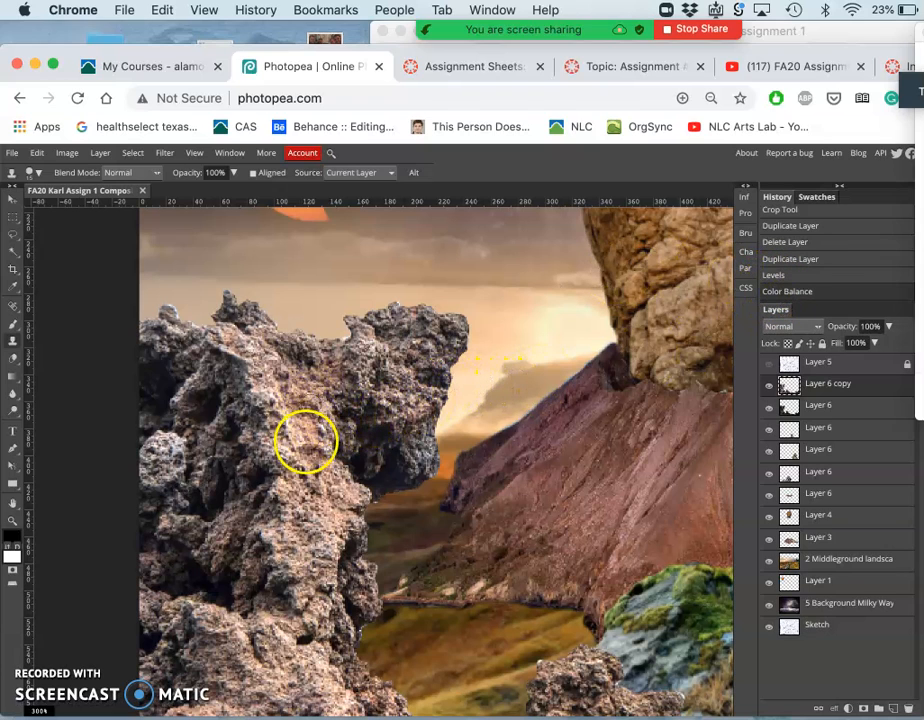
mouse_move(362, 405)
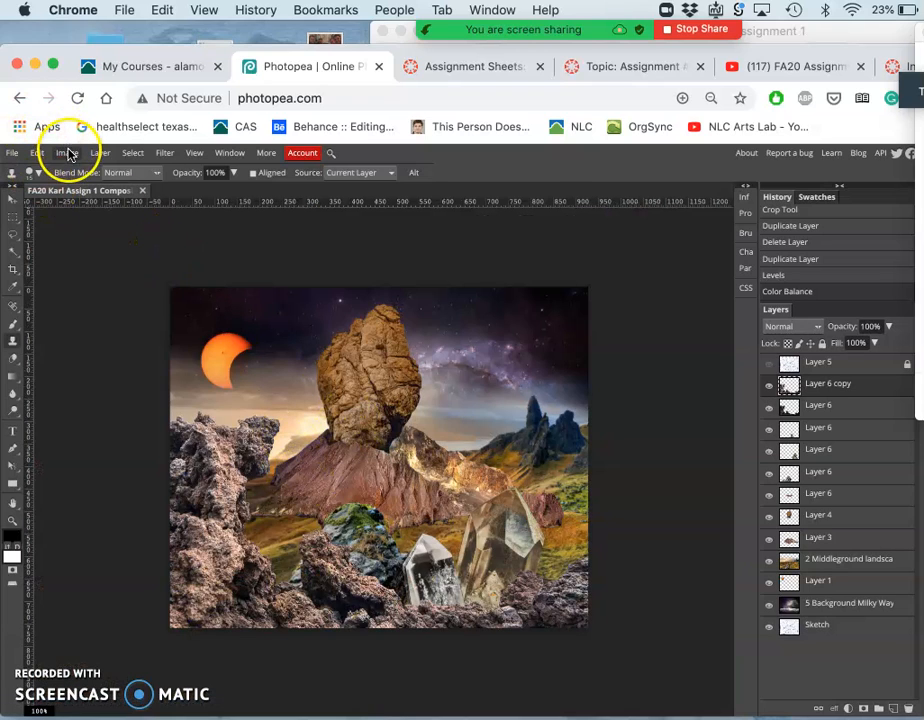
- Open Hue/Saturation and push Saturation to 100, then back to 36
click(67, 152)
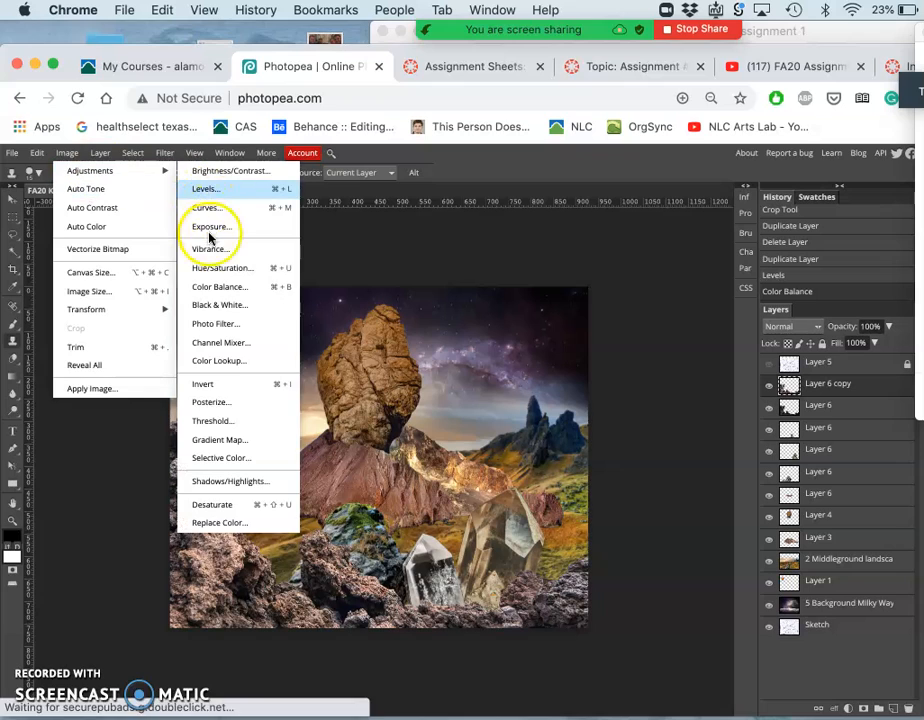
mouse_move(212, 268)
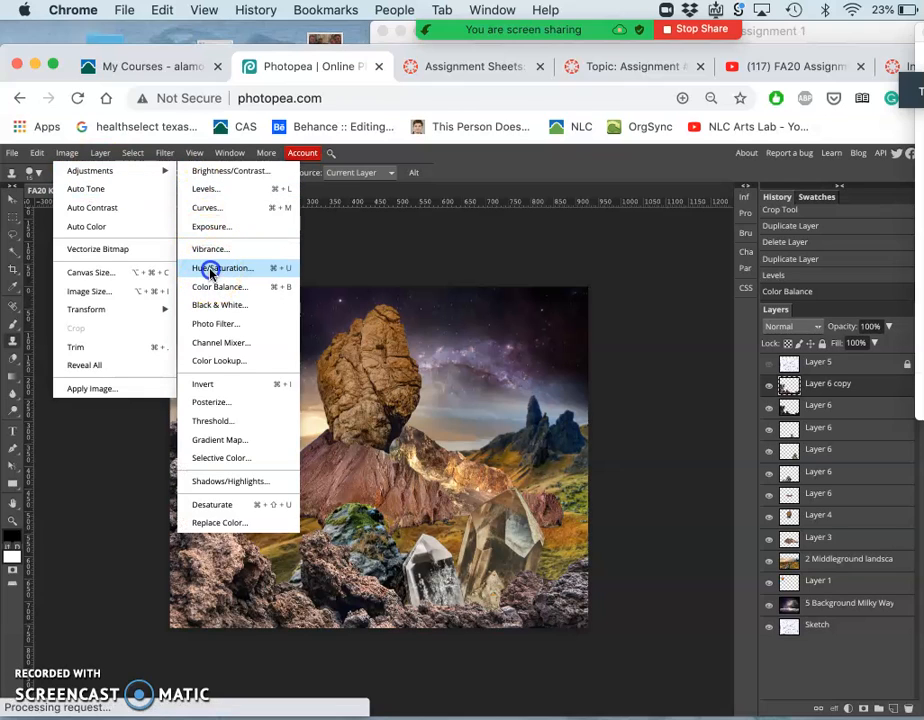
click(224, 267)
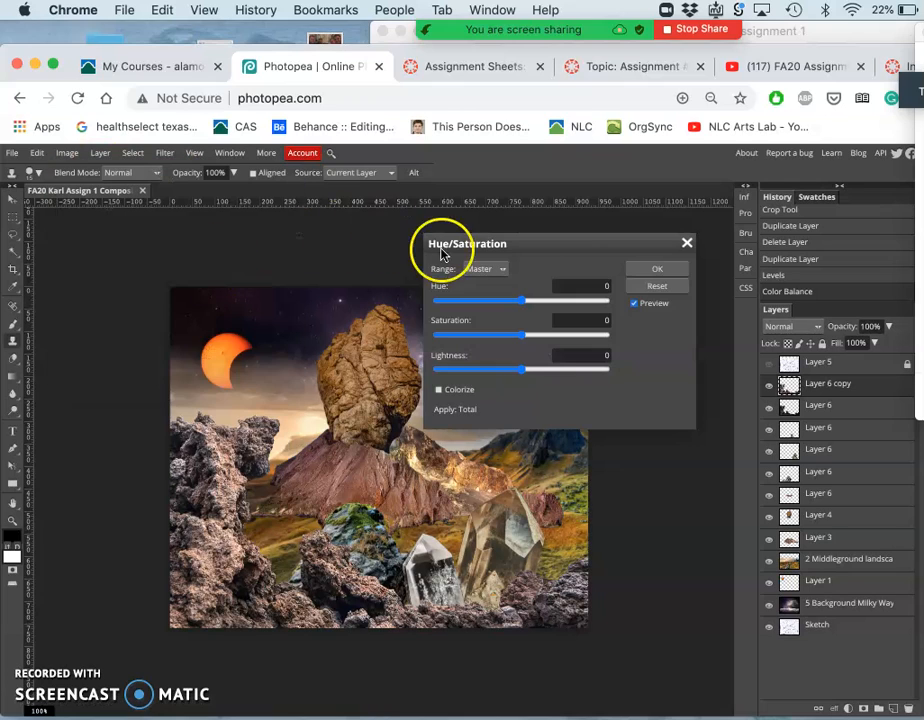
mouse_move(480, 335)
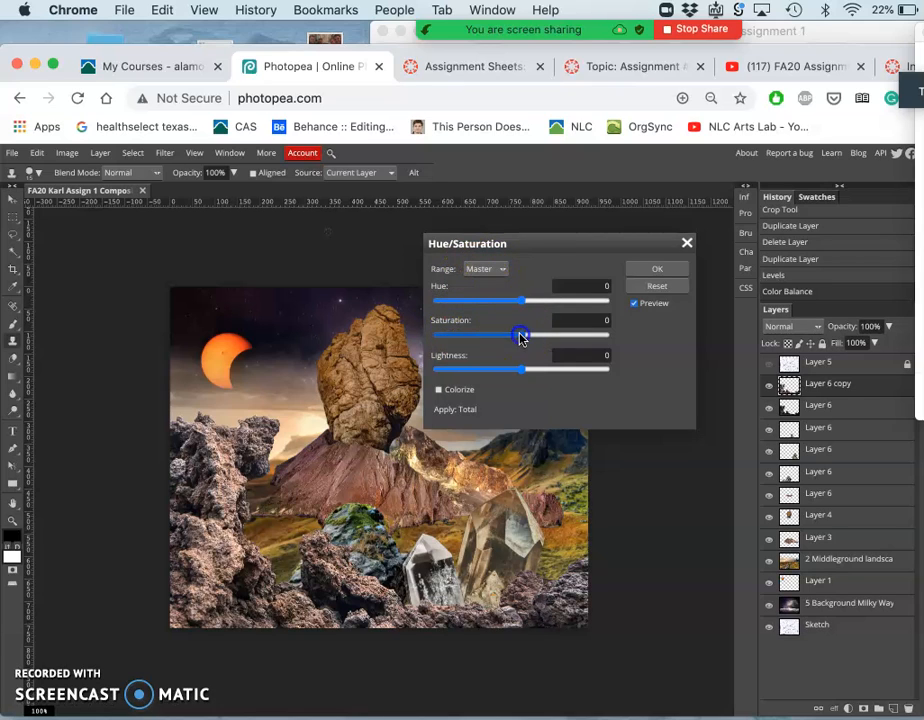
drag(519, 334, 611, 334)
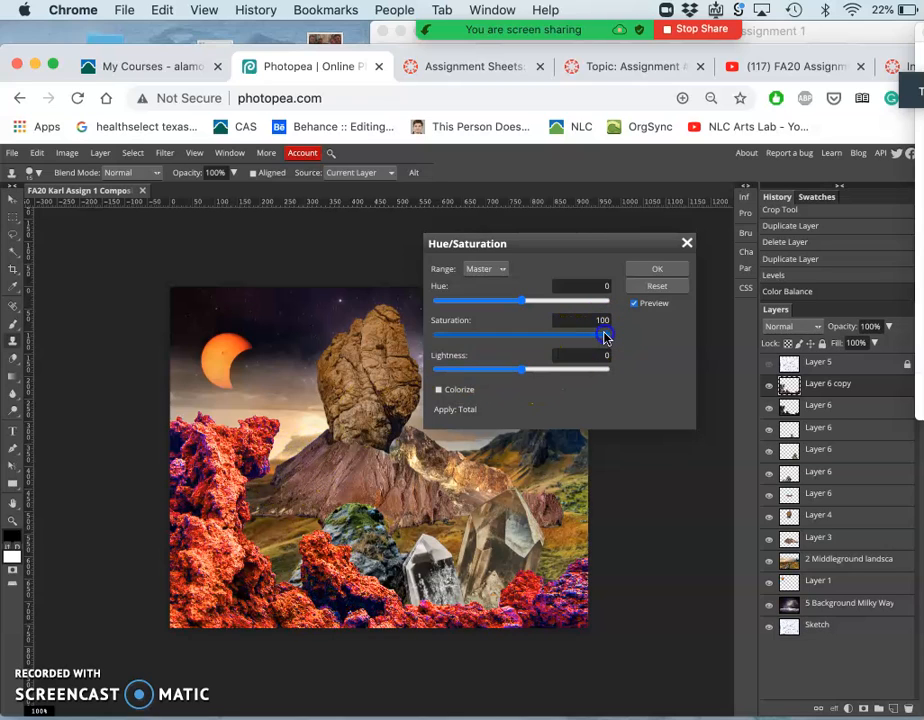
drag(605, 332, 553, 332)
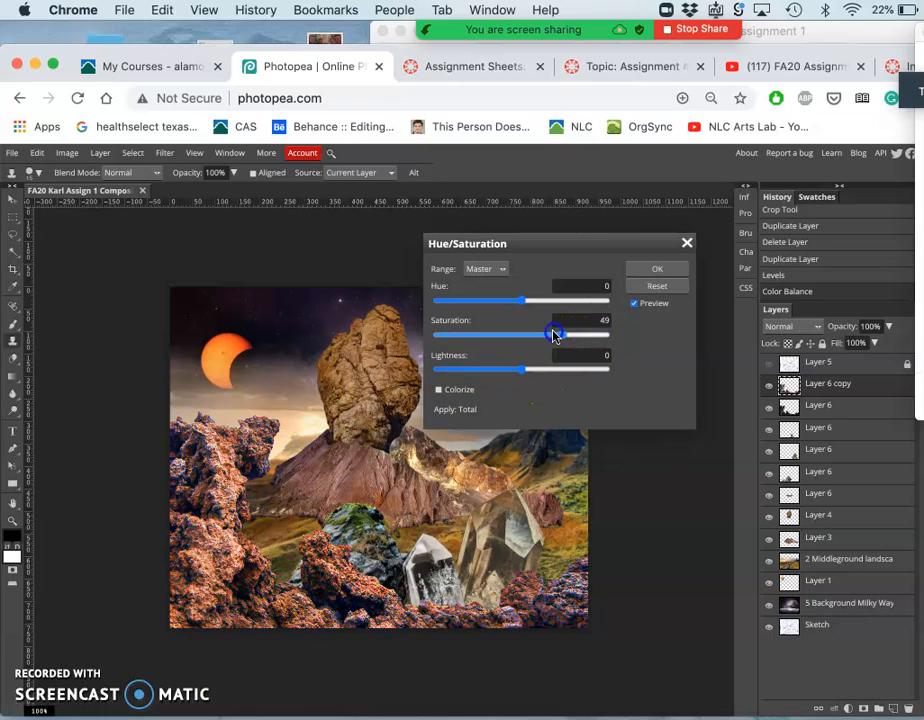
drag(557, 333, 550, 333)
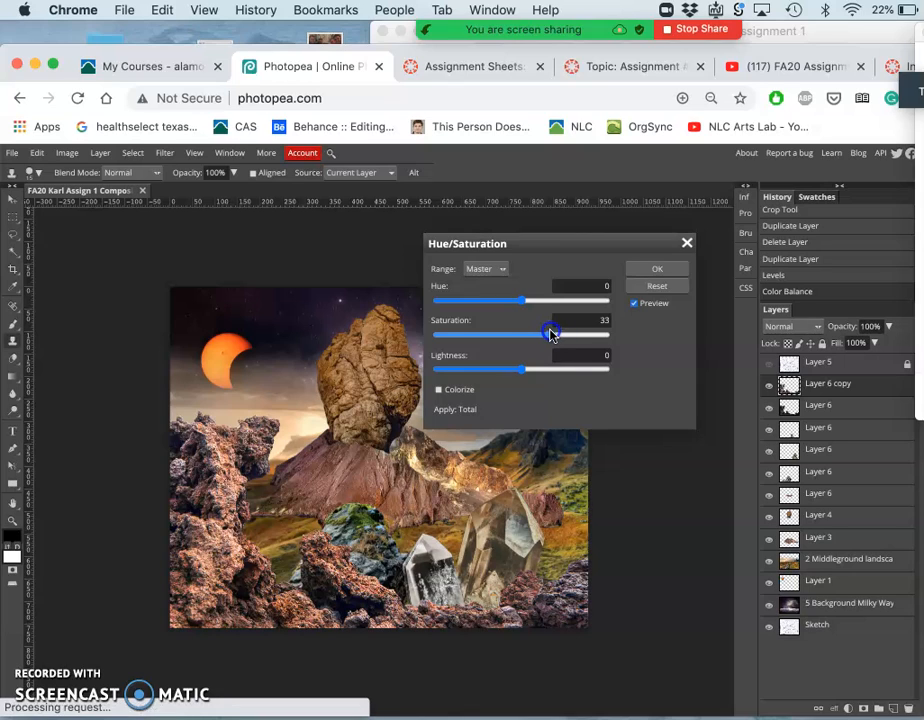
drag(549, 332, 553, 332)
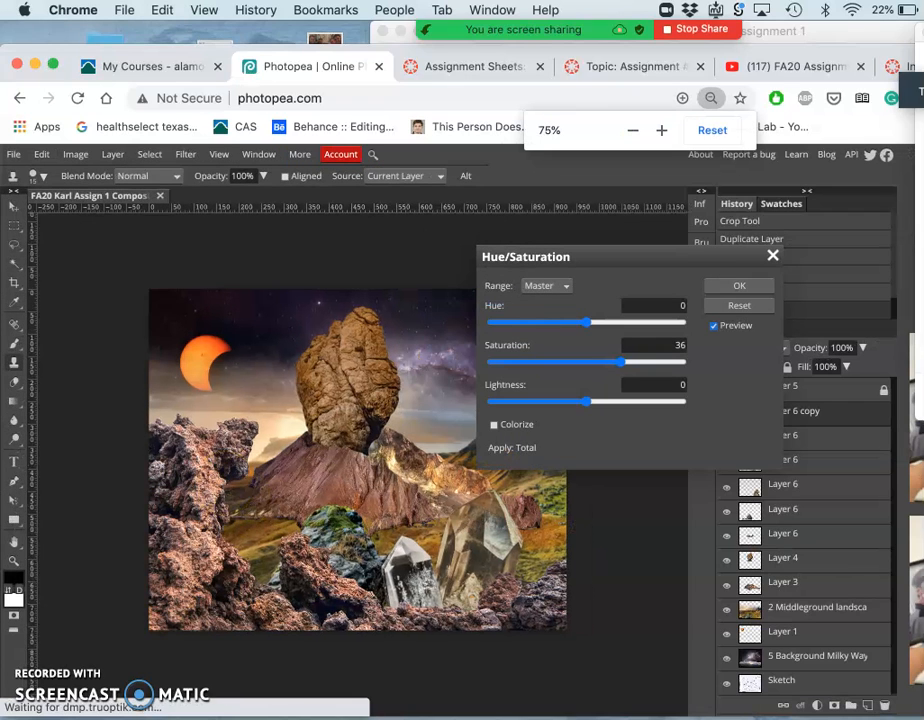
- Try several hue shifts on the rocks, settling Hue at 2
click(633, 130)
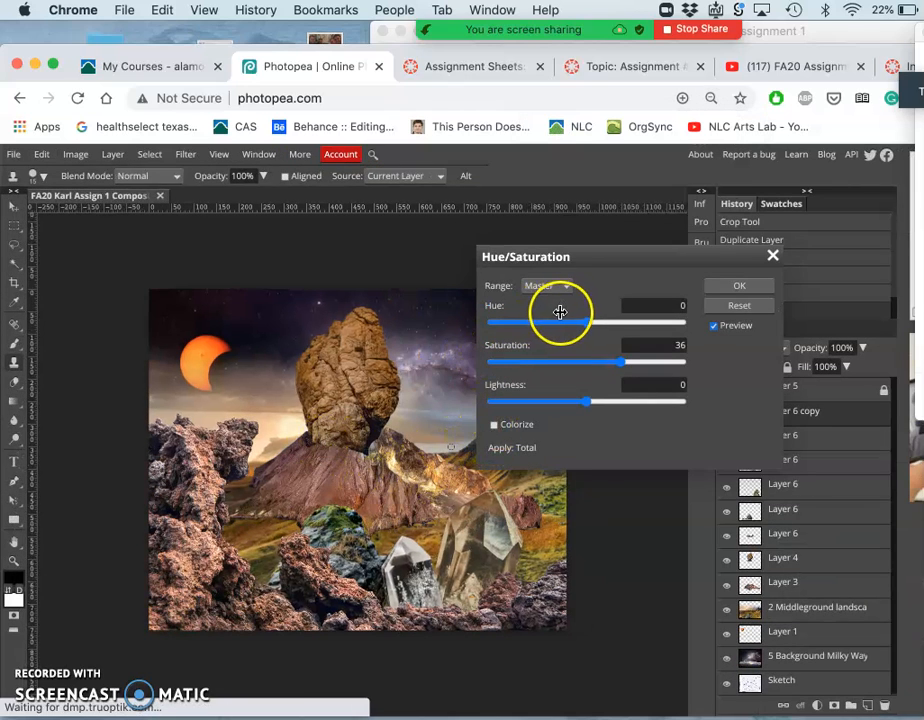
drag(560, 321, 565, 322)
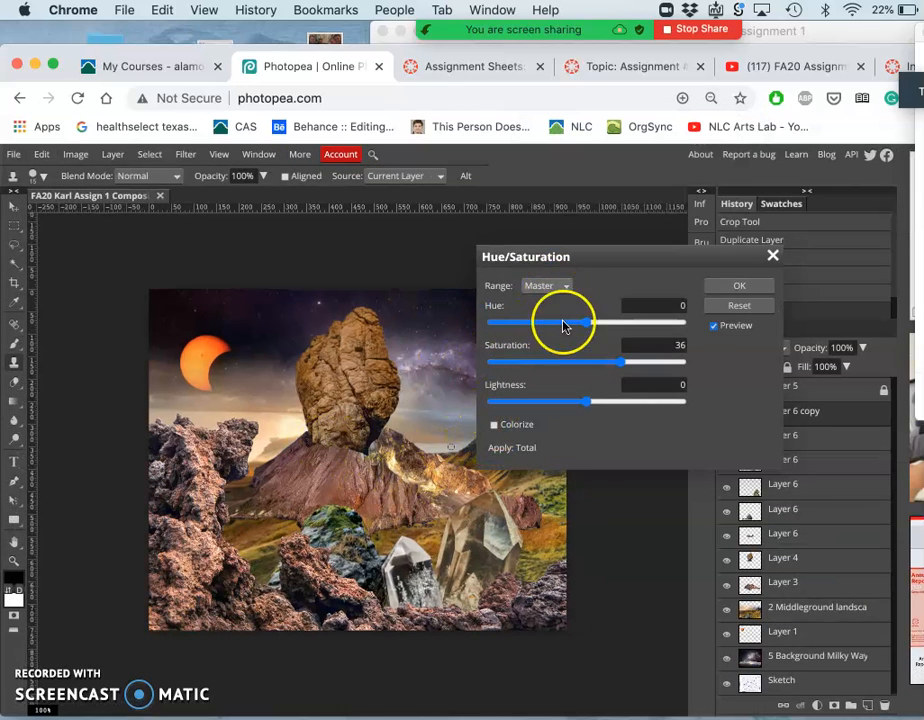
drag(573, 322, 586, 322)
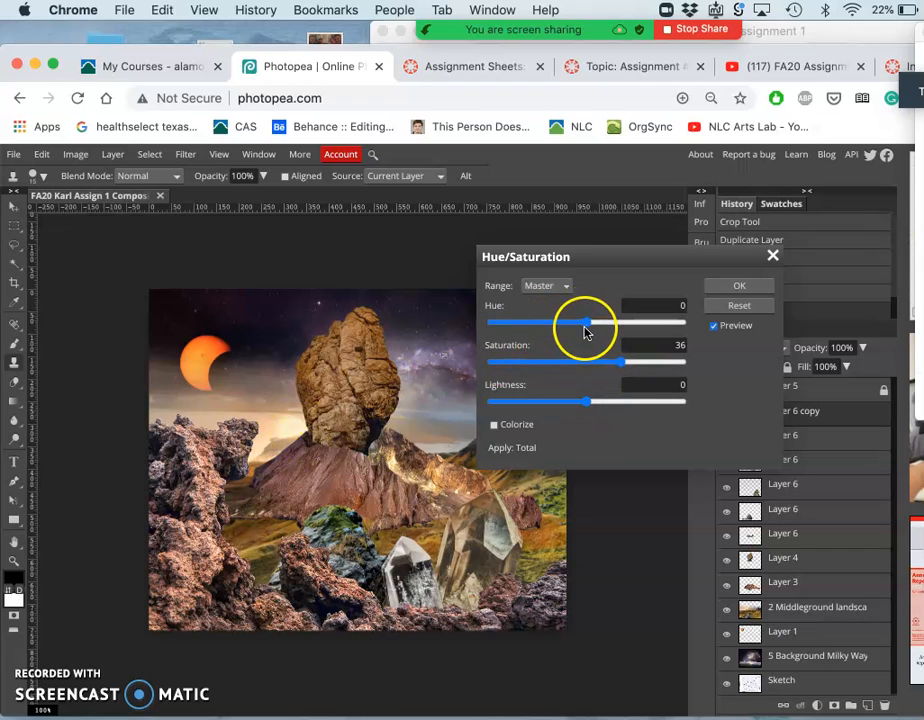
drag(585, 322, 577, 322)
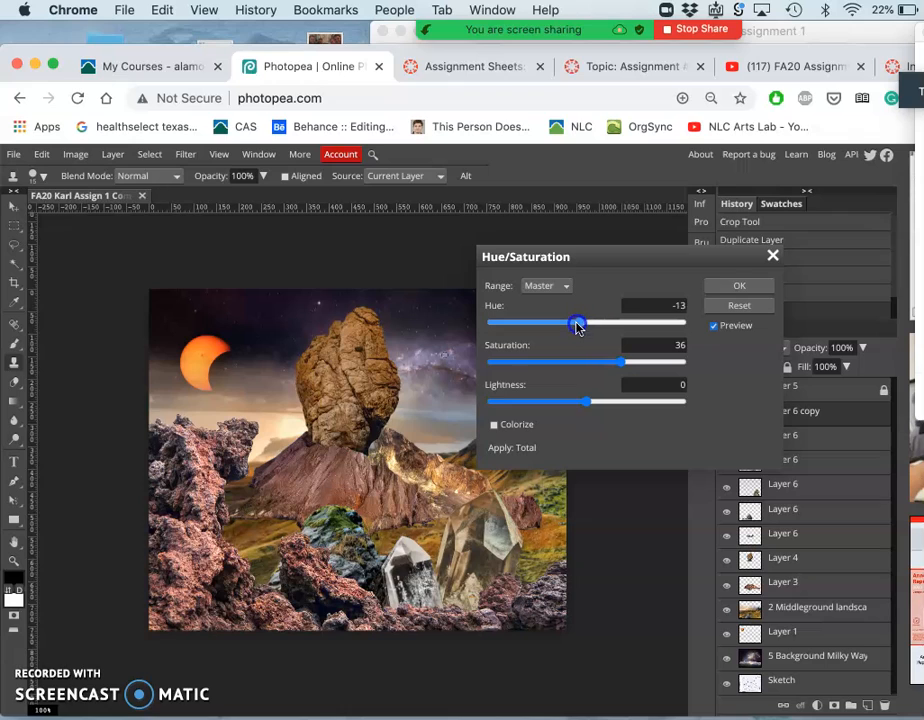
drag(577, 322, 595, 322)
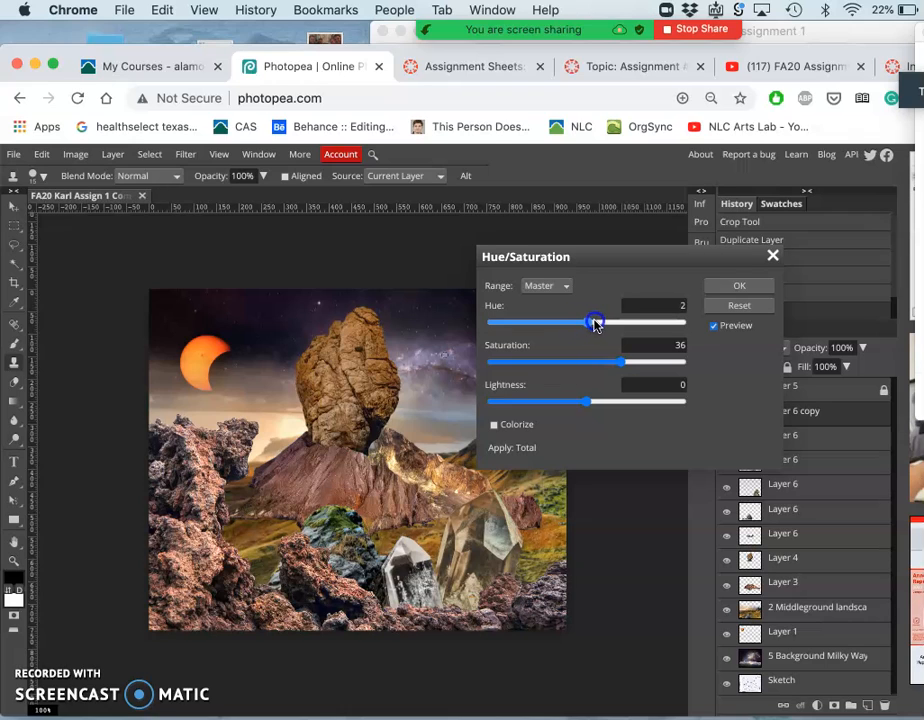
drag(585, 321, 596, 321)
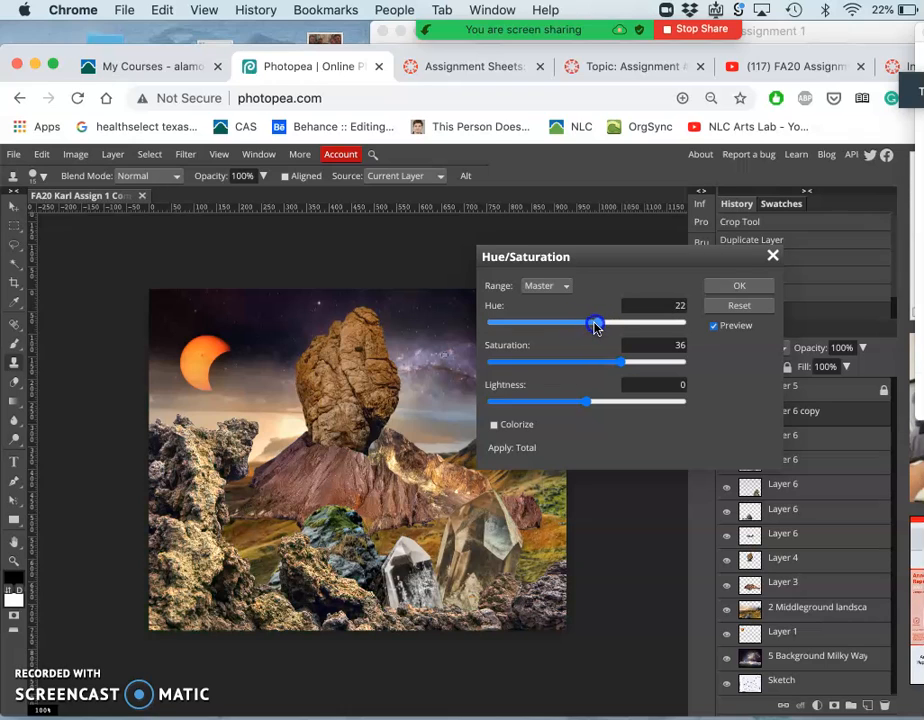
drag(595, 322, 640, 322)
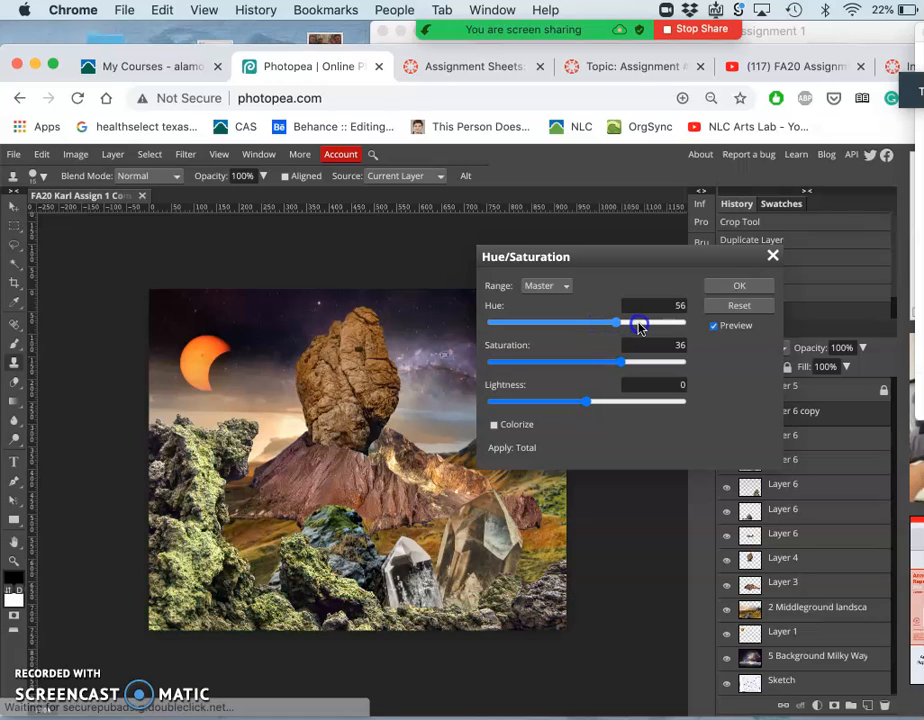
drag(615, 322, 678, 322)
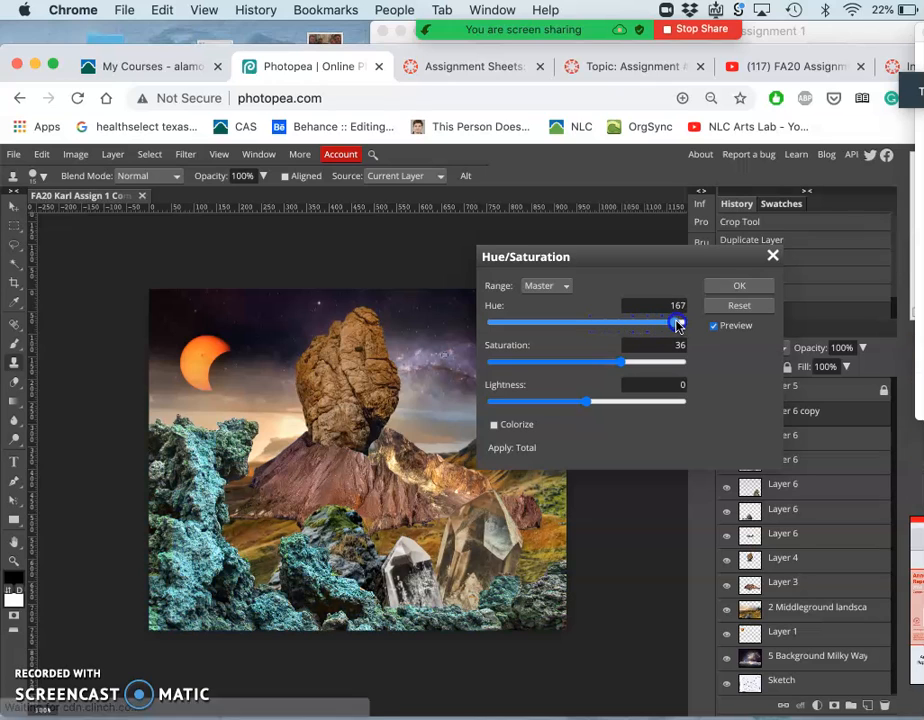
drag(680, 322, 500, 322)
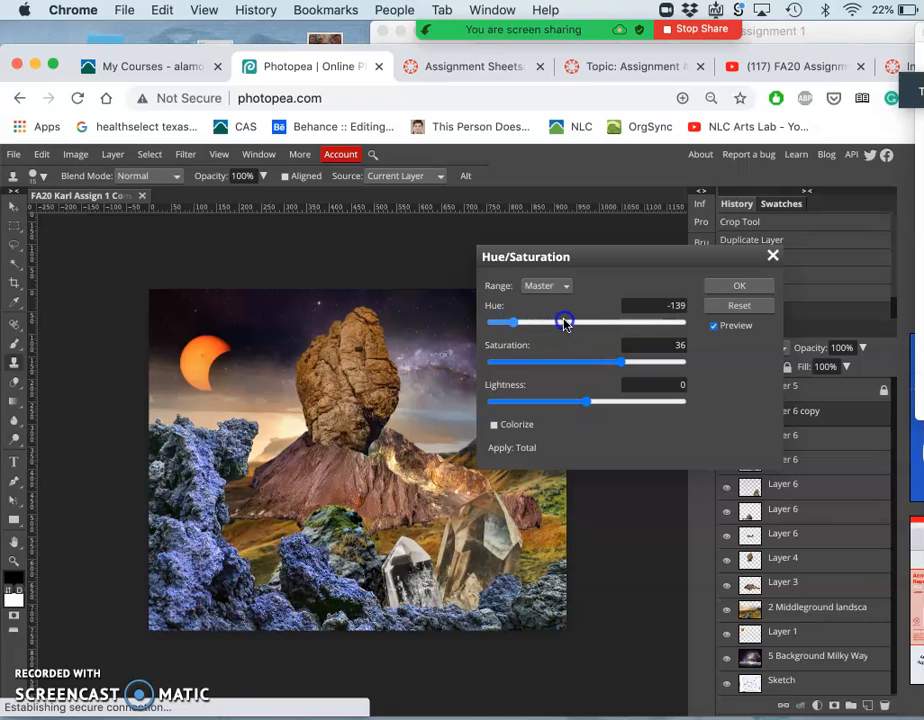
drag(565, 321, 588, 321)
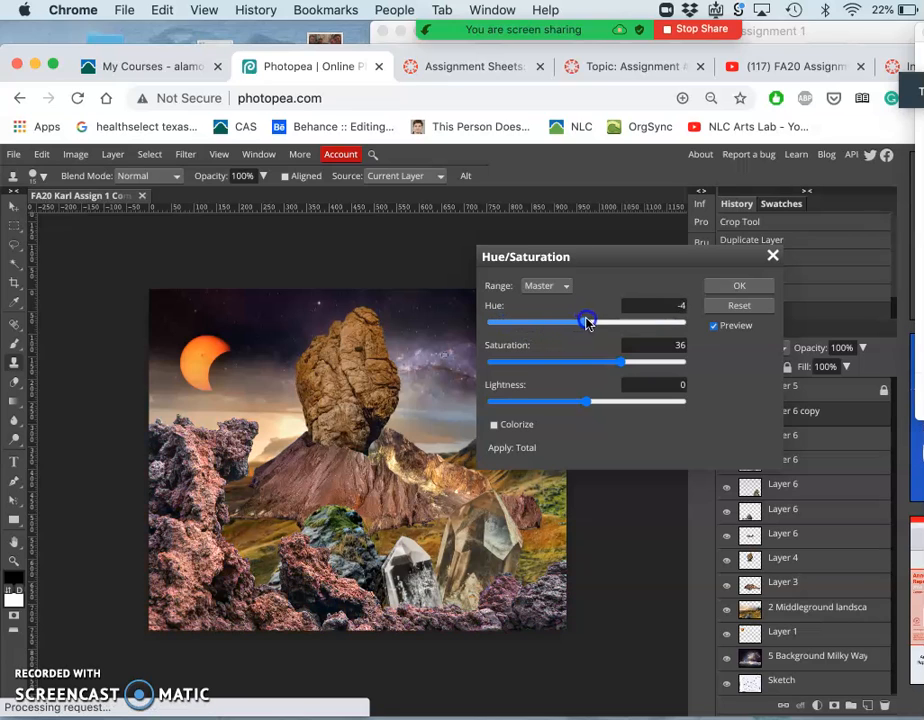
drag(585, 321, 588, 321)
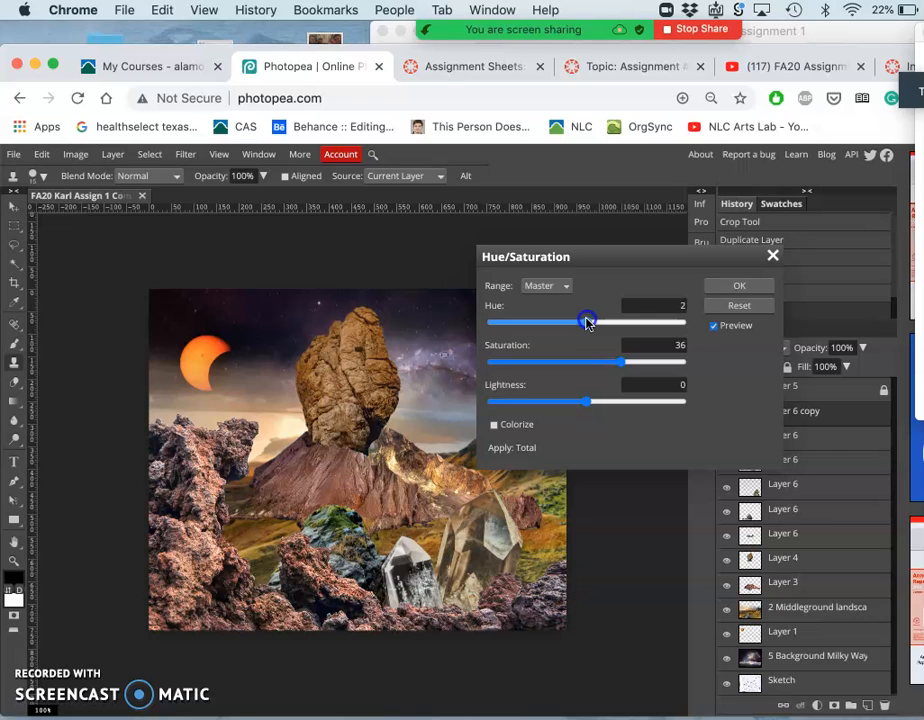
mouse_move(567, 420)
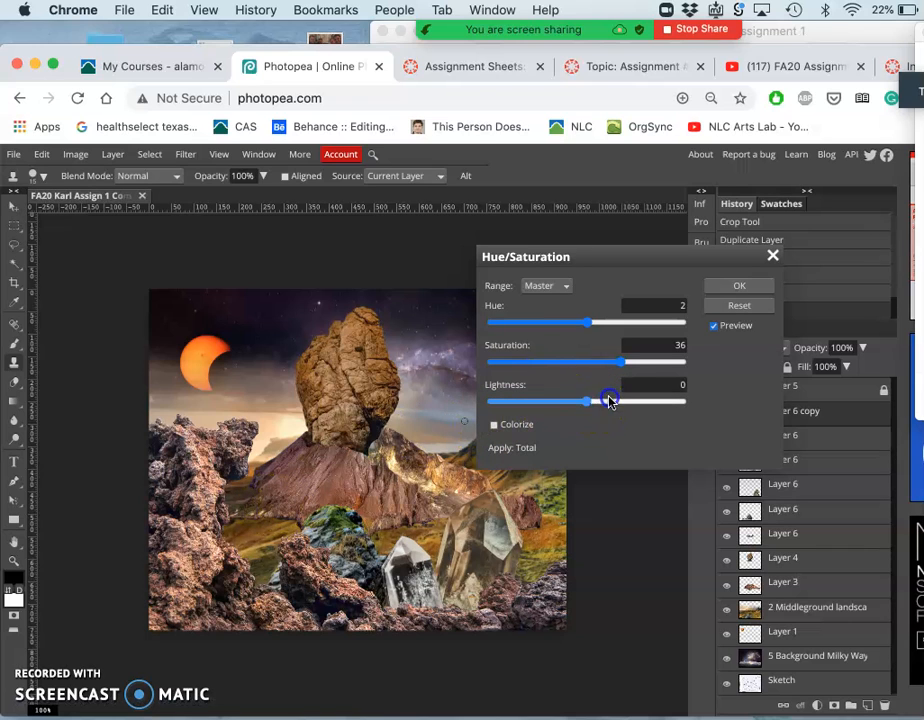
- Test Lightness and reset it to 0, raise Saturation to 52, and confirm
drag(610, 401, 552, 401)
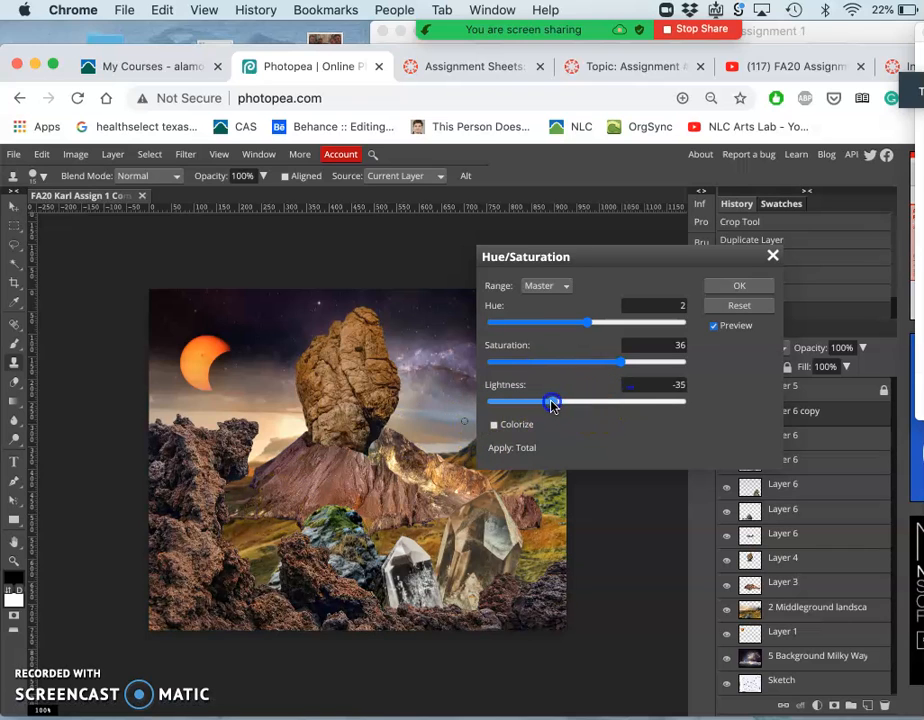
drag(551, 401, 583, 401)
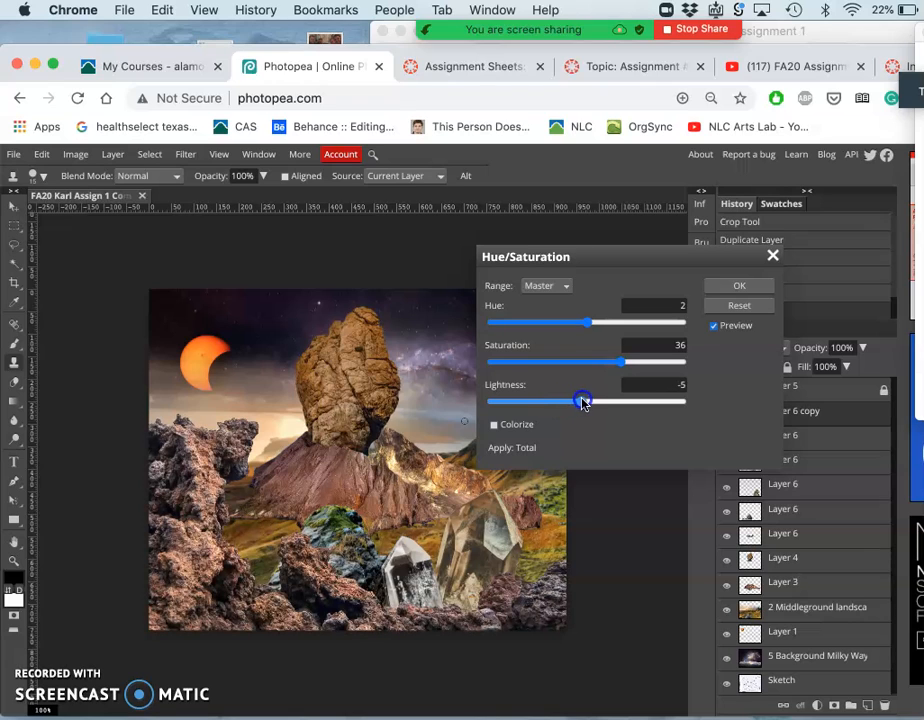
drag(576, 401, 586, 401)
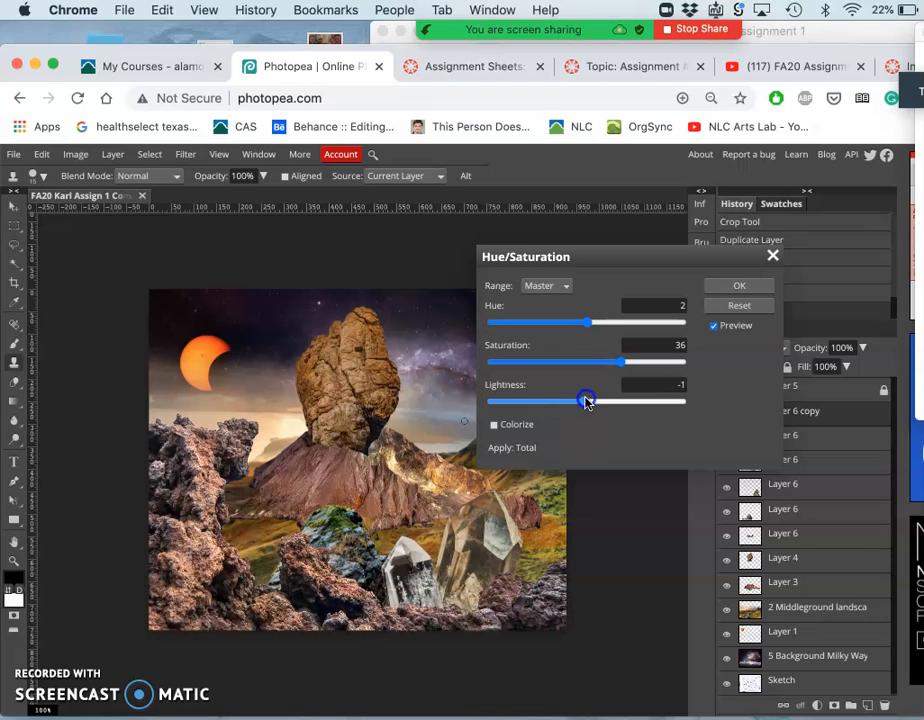
drag(585, 400, 587, 400)
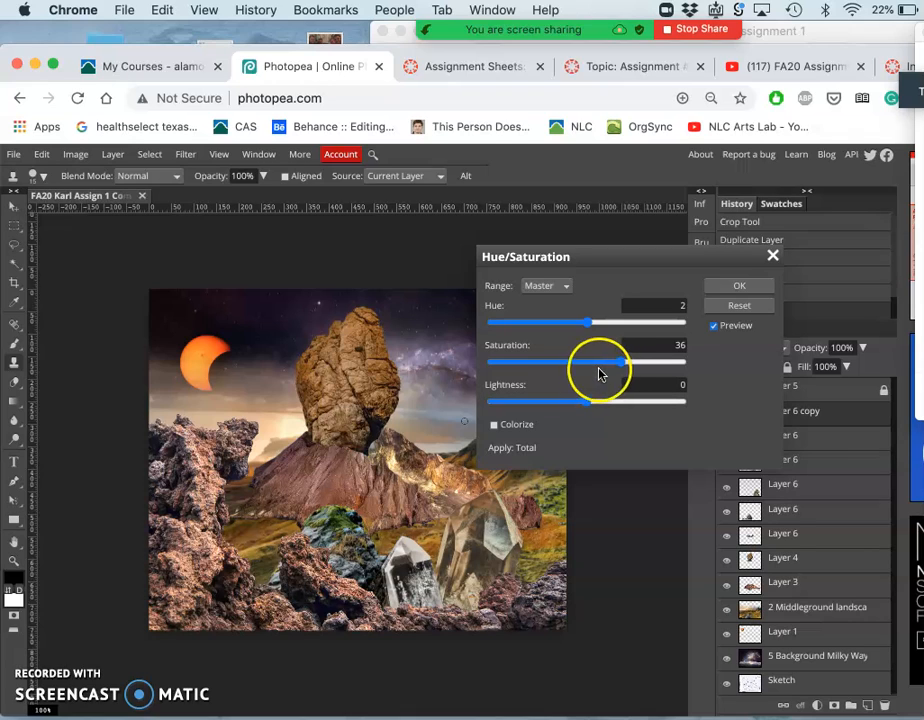
drag(600, 363, 627, 363)
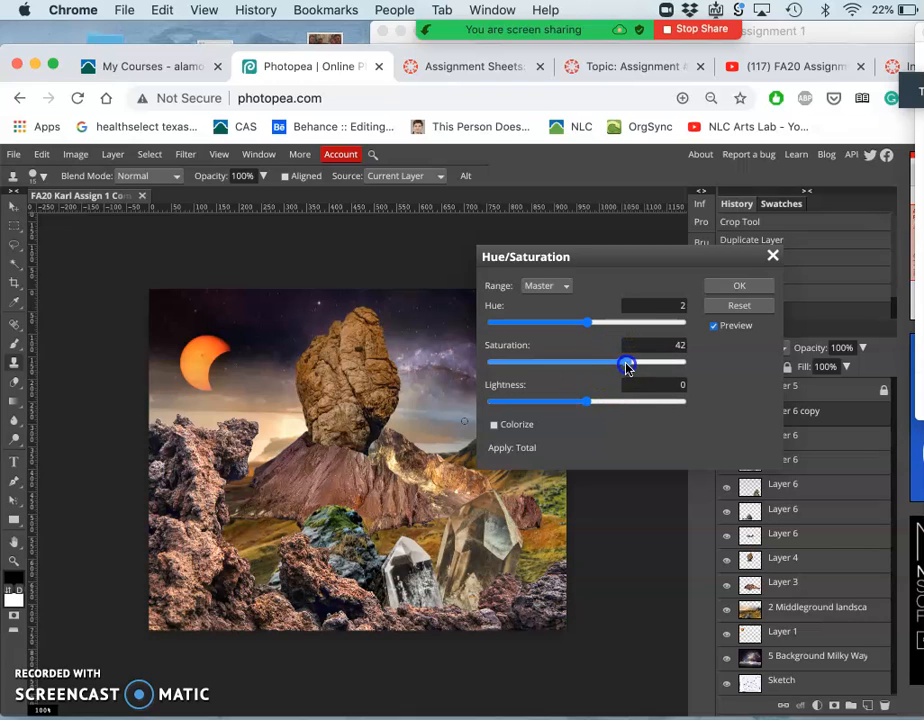
drag(627, 363, 637, 363)
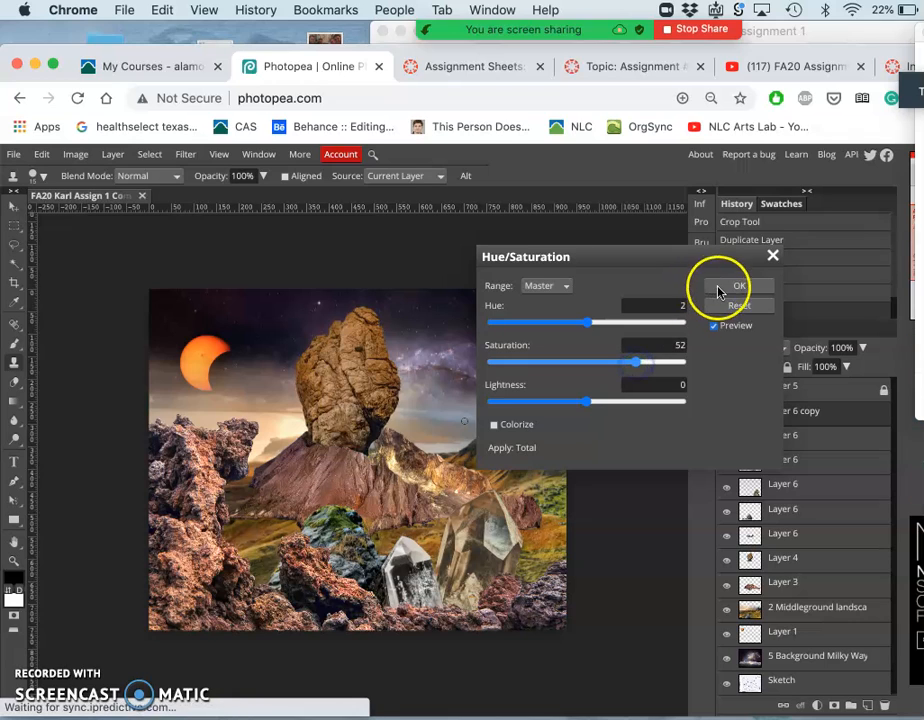
click(740, 286)
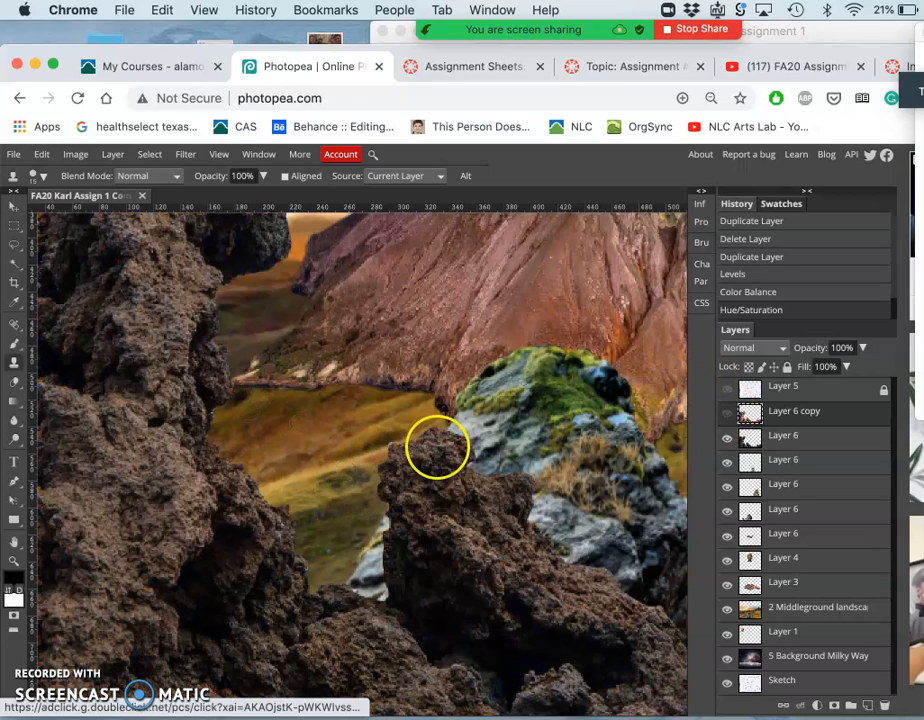
mouse_move(193, 403)
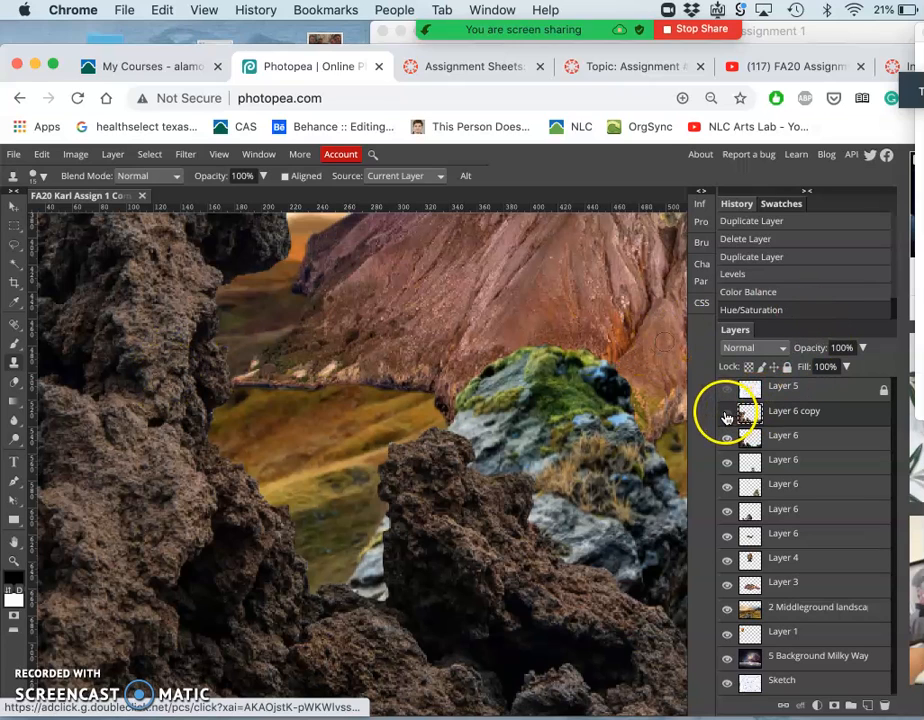
click(727, 411)
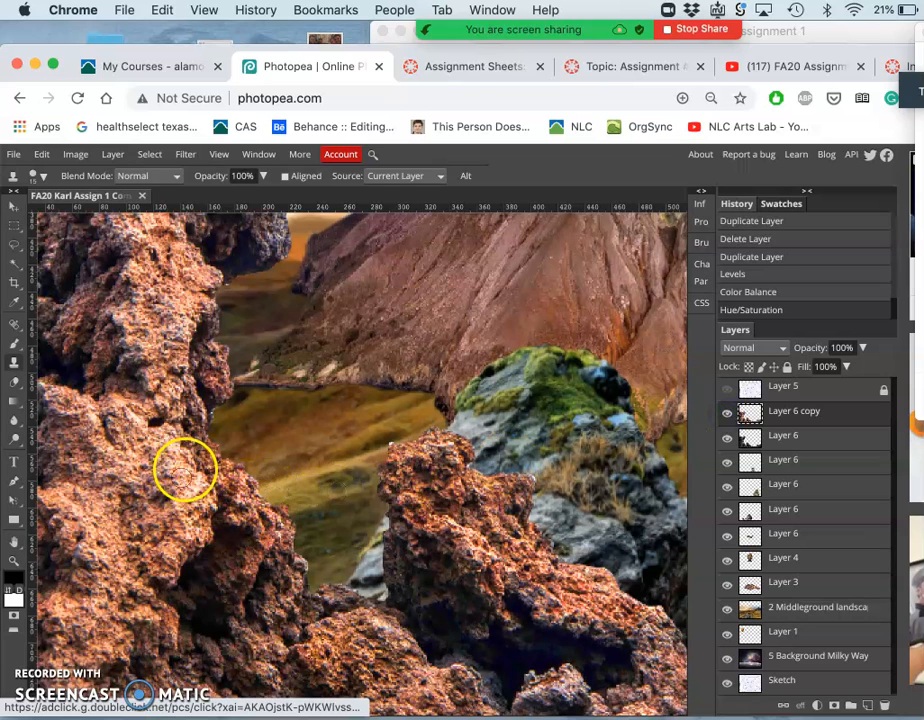
mouse_move(372, 527)
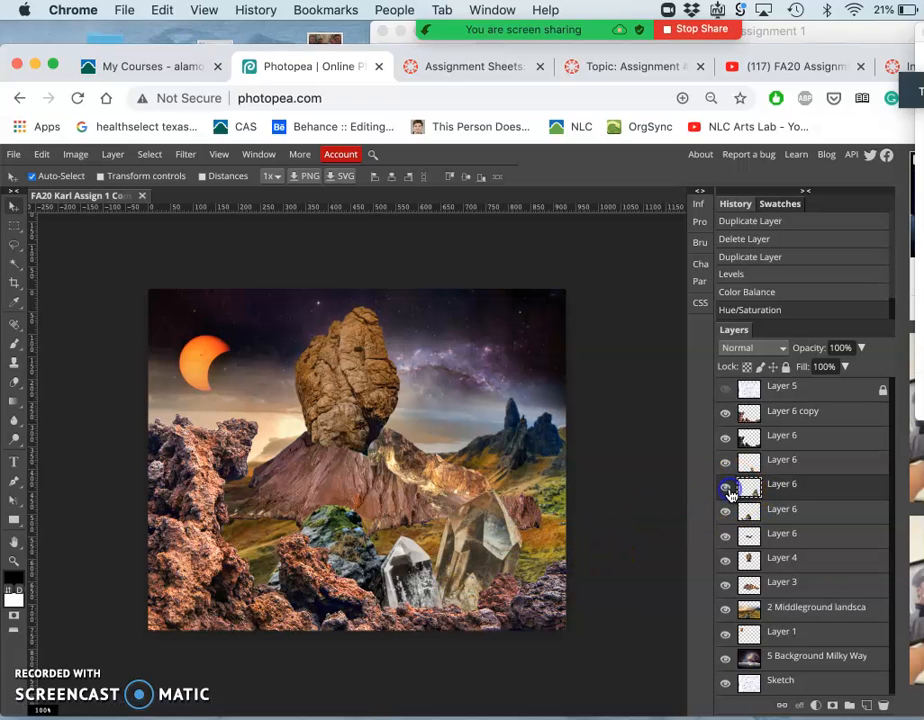
- Duplicate the selected Layer 6 to create Layer 6 copy 2
click(725, 488)
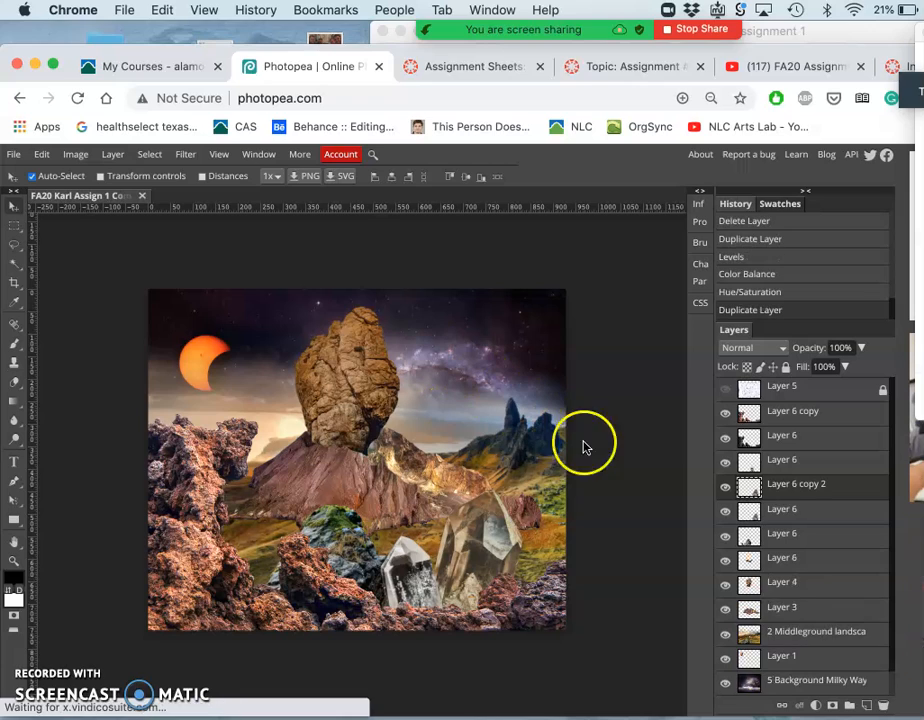
click(75, 154)
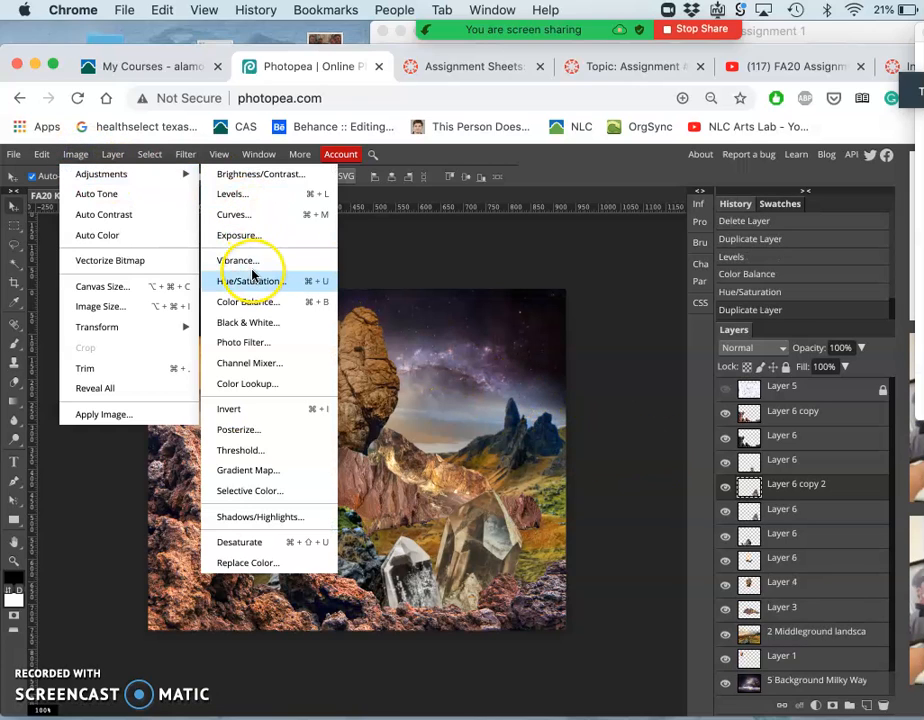
- Apply Levels to Layer 6 copy 2 with input levels 33, 1.35 and 211
click(232, 193)
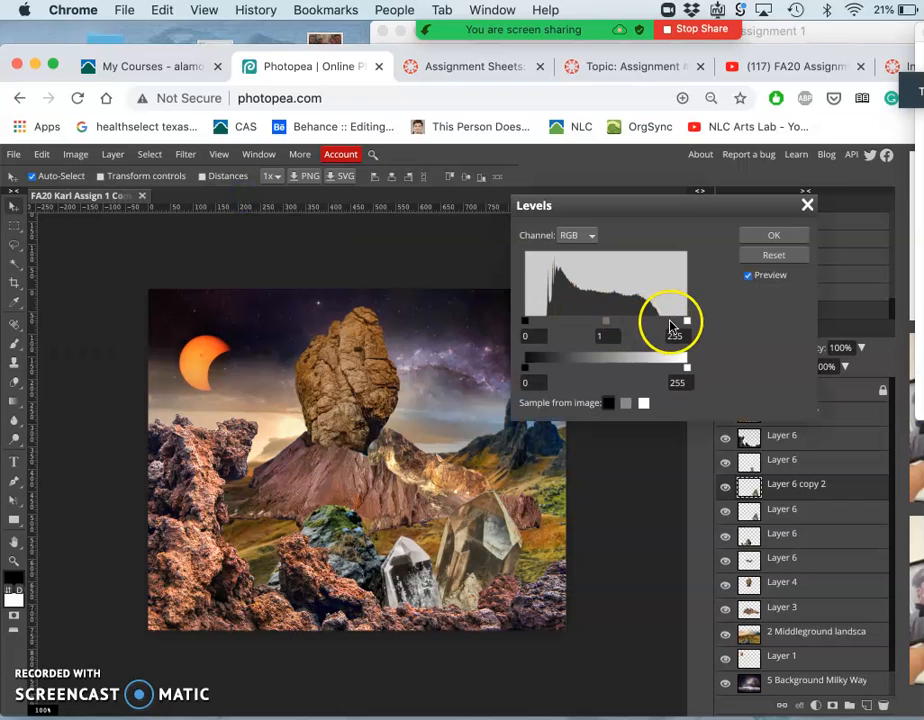
drag(687, 320, 672, 320)
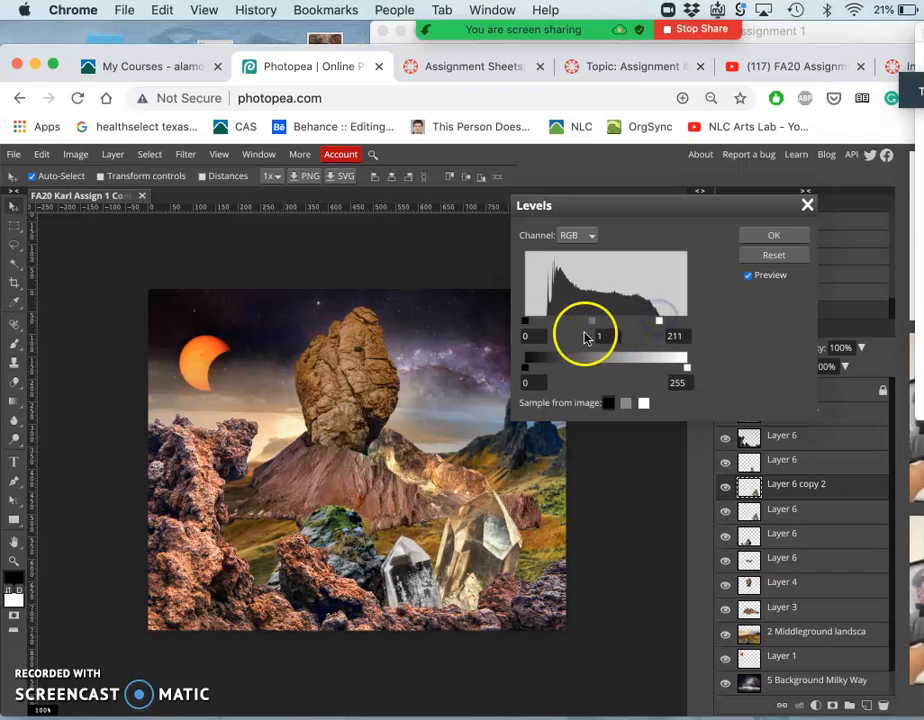
drag(525, 322, 535, 322)
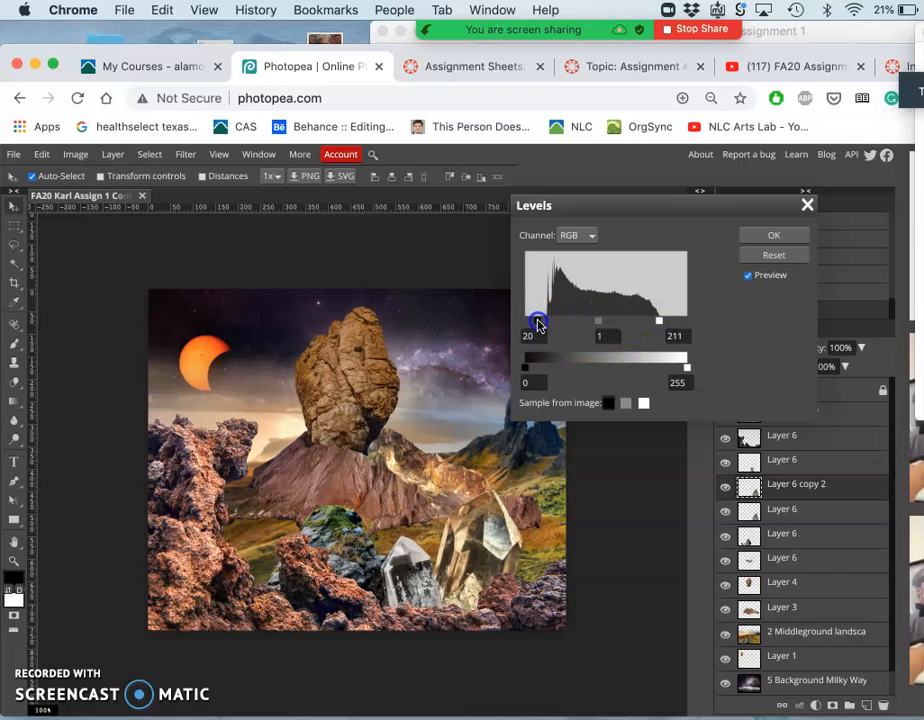
drag(536, 320, 547, 320)
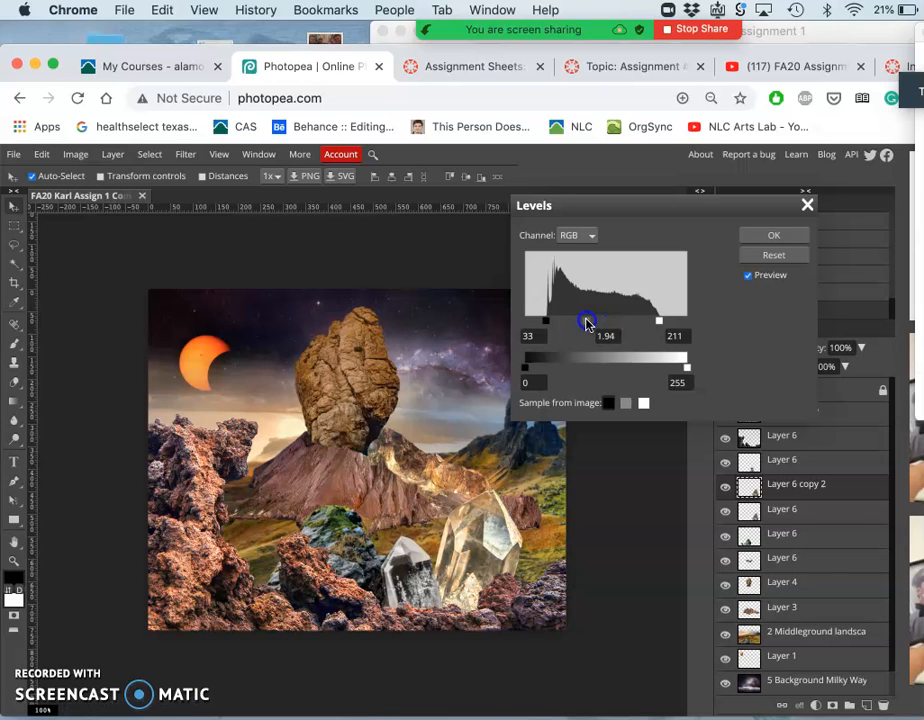
drag(604, 321, 595, 321)
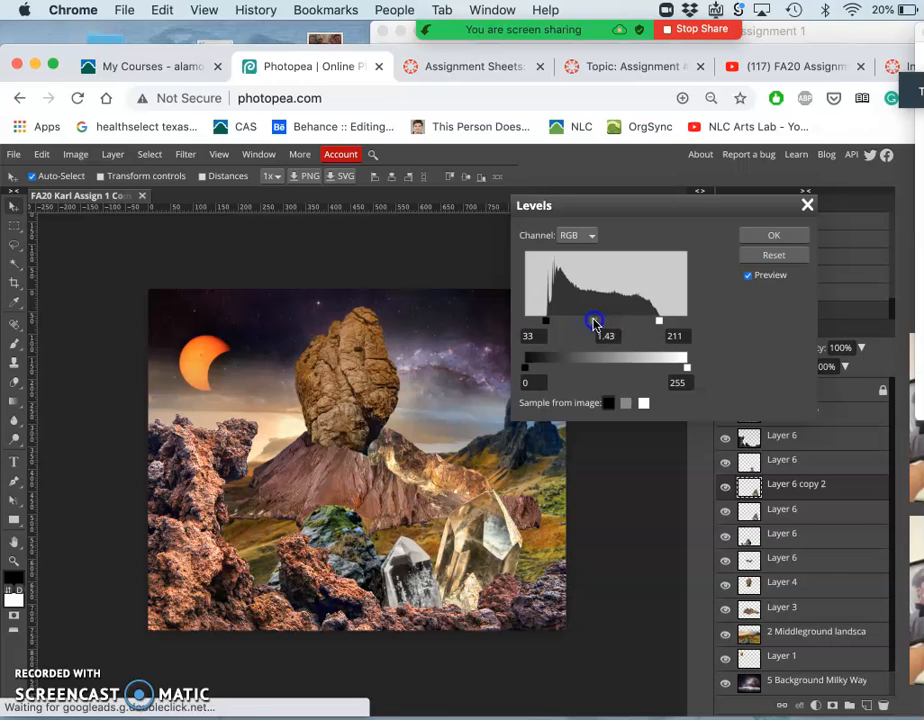
drag(608, 320, 595, 320)
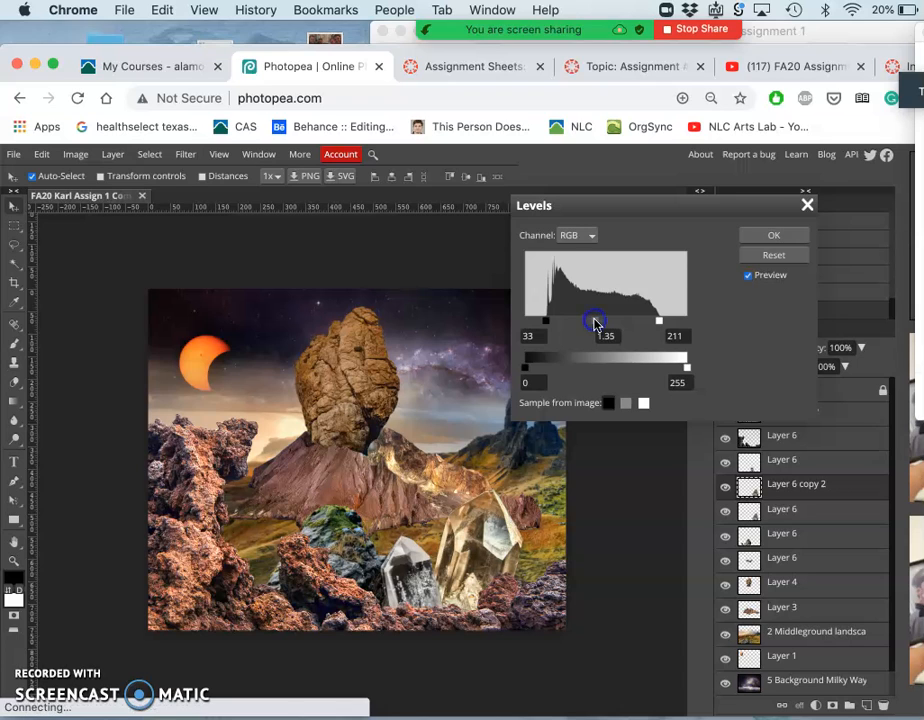
click(773, 235)
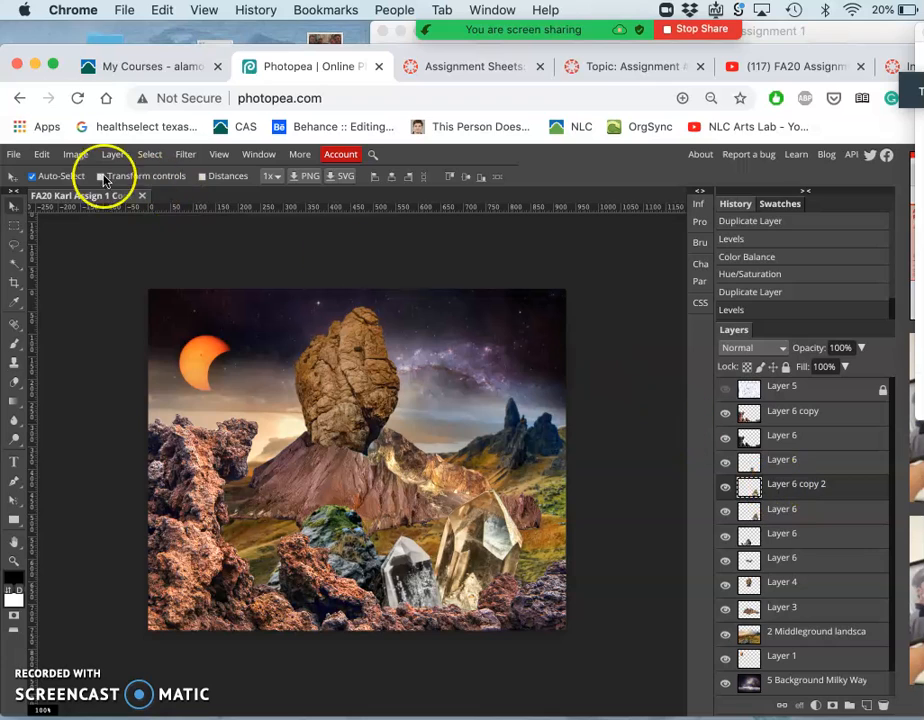
- Open Color Balance and shift the copy's midtones away from red toward blue
click(75, 153)
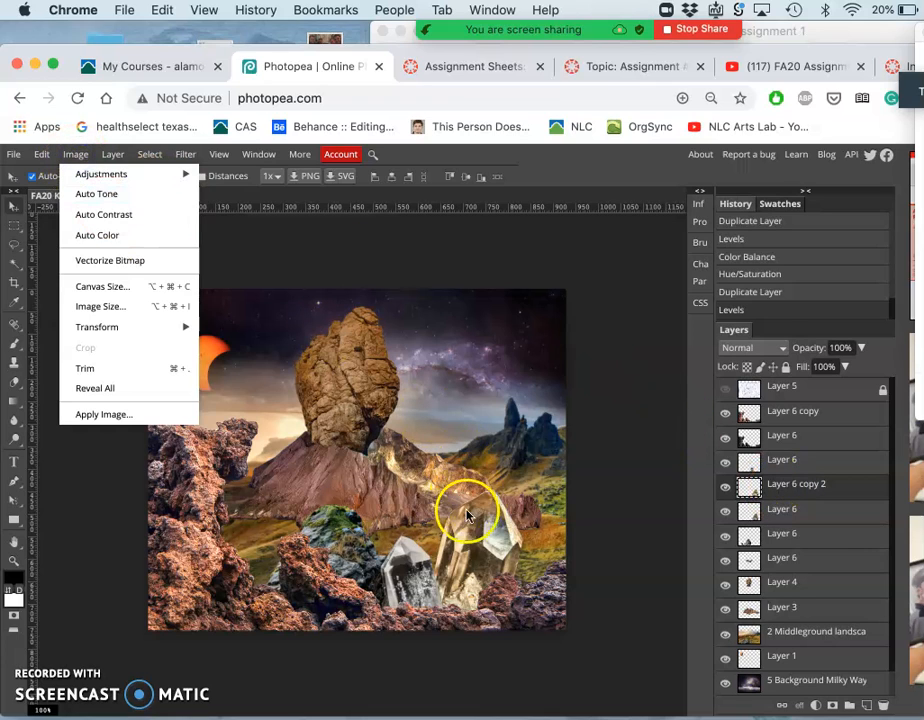
click(101, 174)
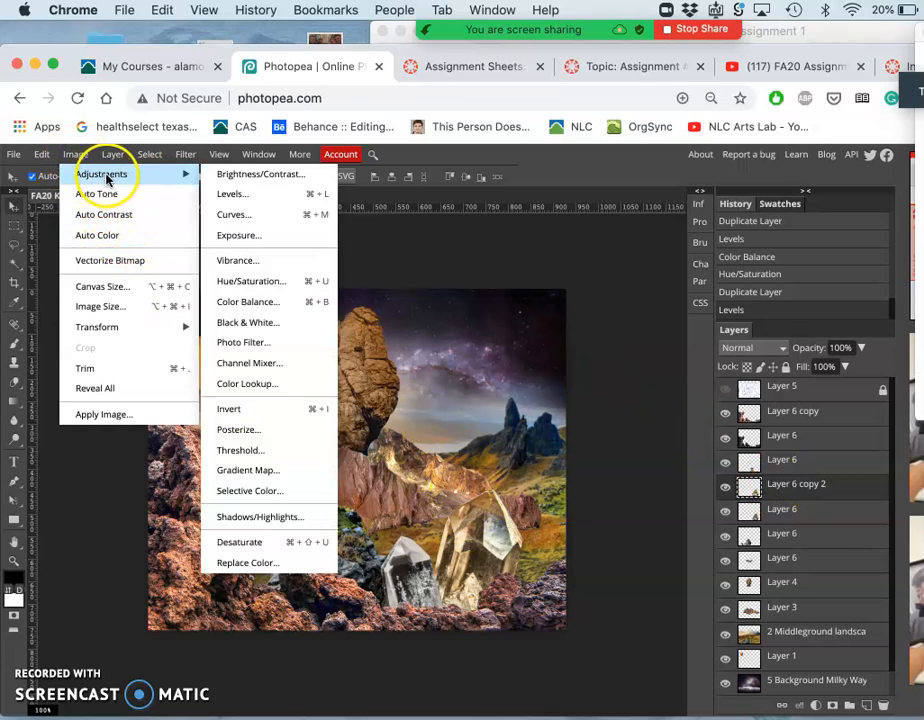
mouse_move(250, 281)
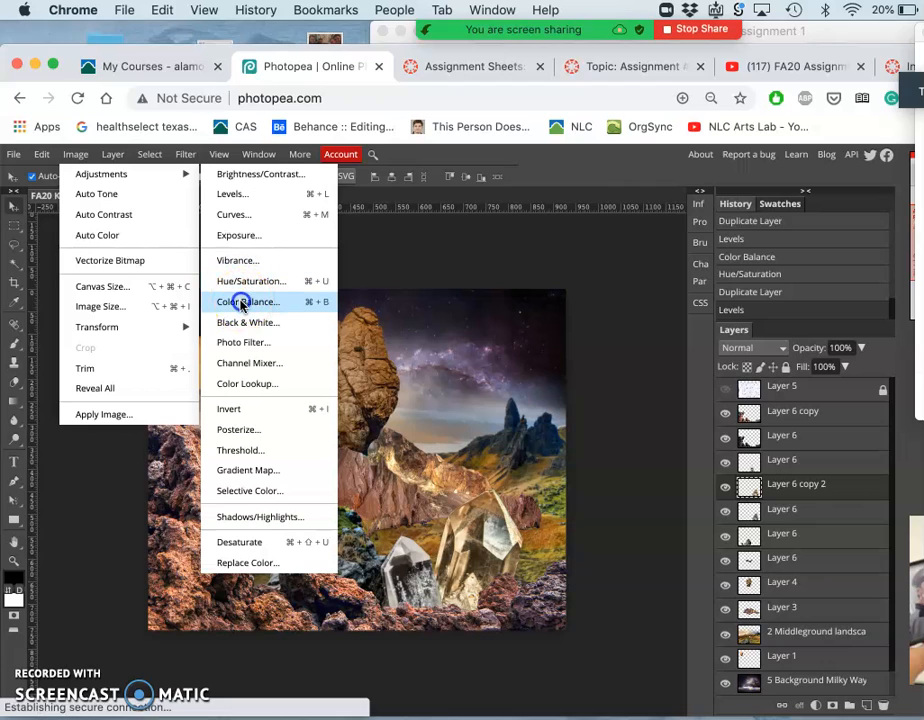
click(246, 301)
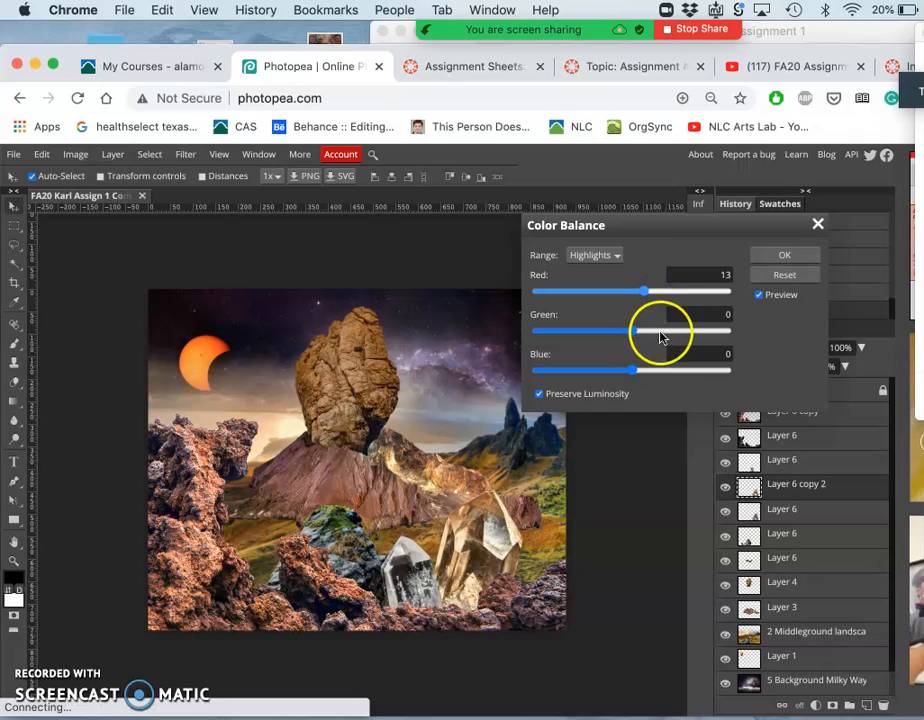
drag(630, 370, 652, 370)
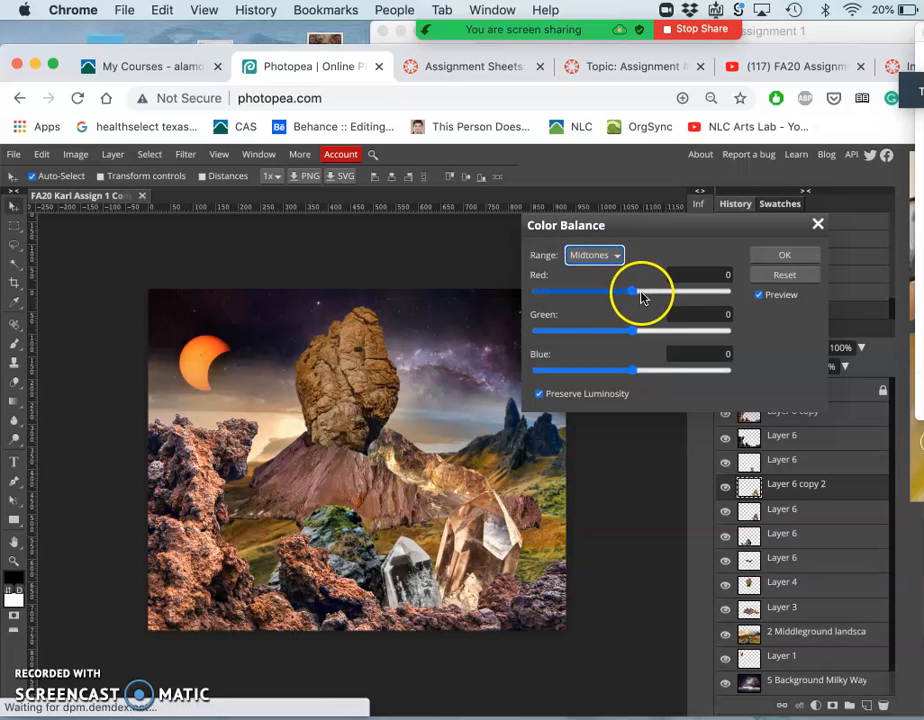
drag(630, 290, 651, 290)
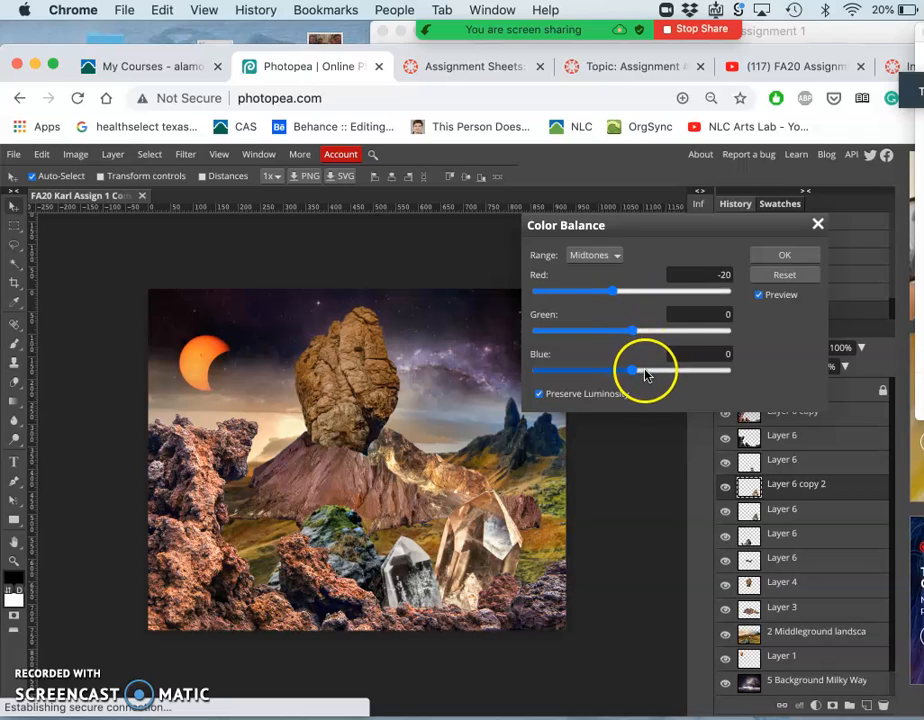
drag(630, 370, 667, 370)
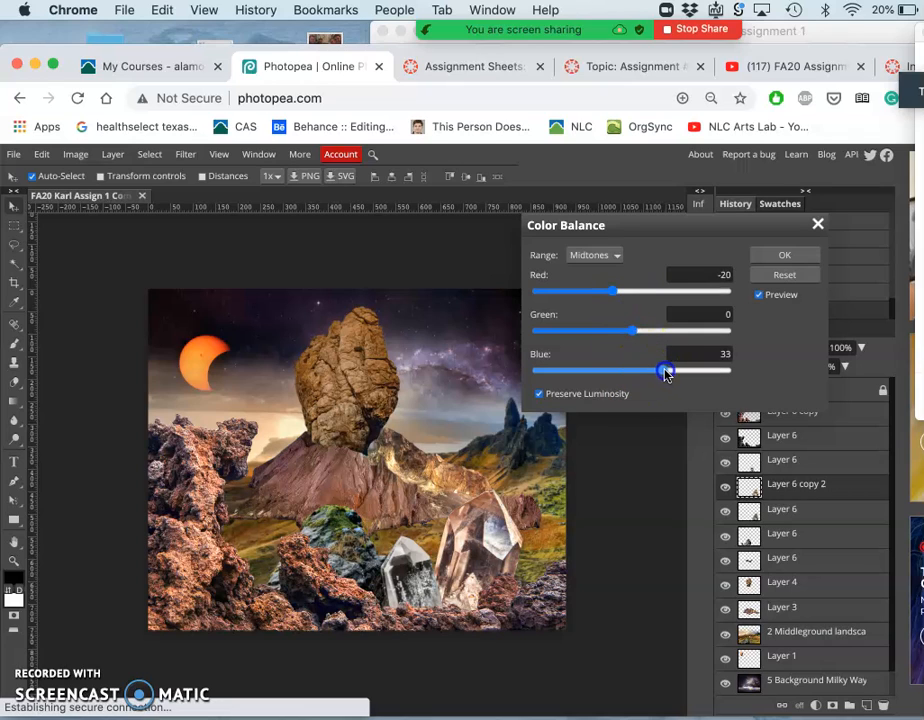
drag(667, 370, 670, 370)
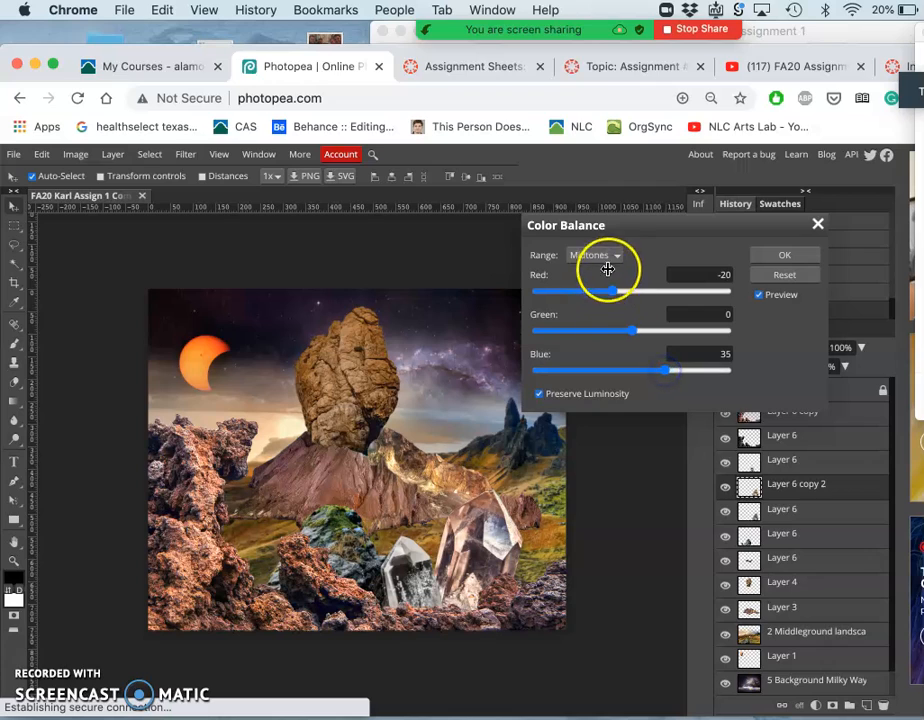
- Tint the shadows with Green 21 and Blue 20, then apply the balance
click(595, 255)
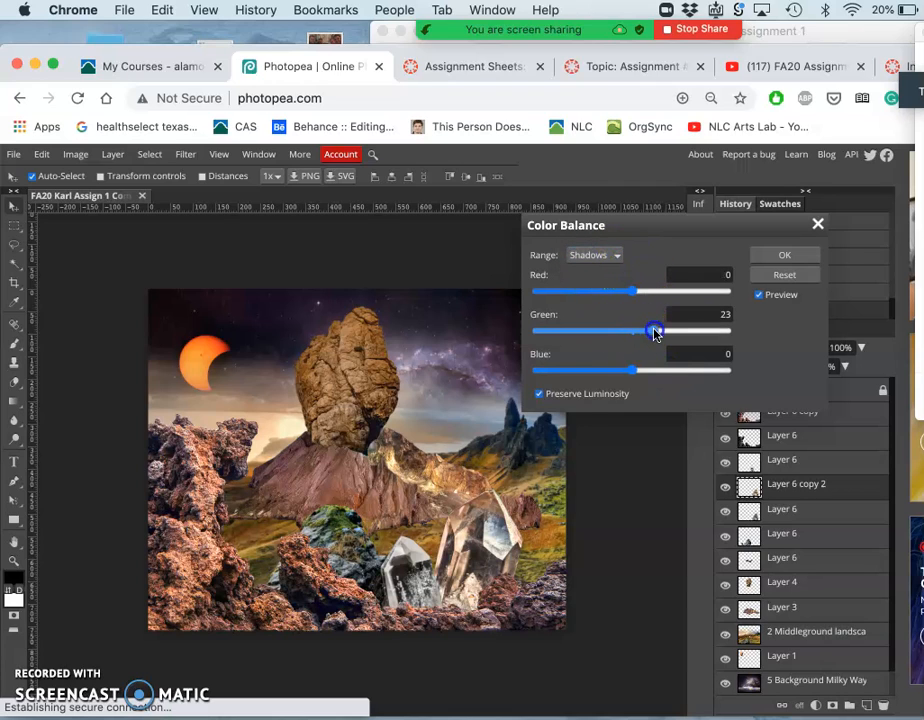
drag(654, 331, 664, 331)
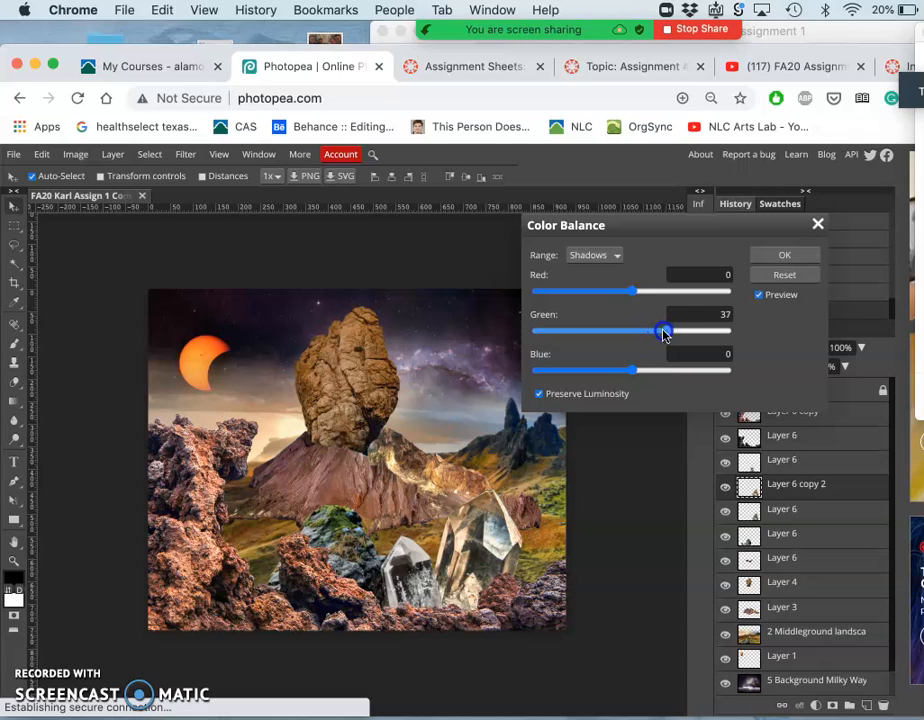
drag(664, 331, 651, 331)
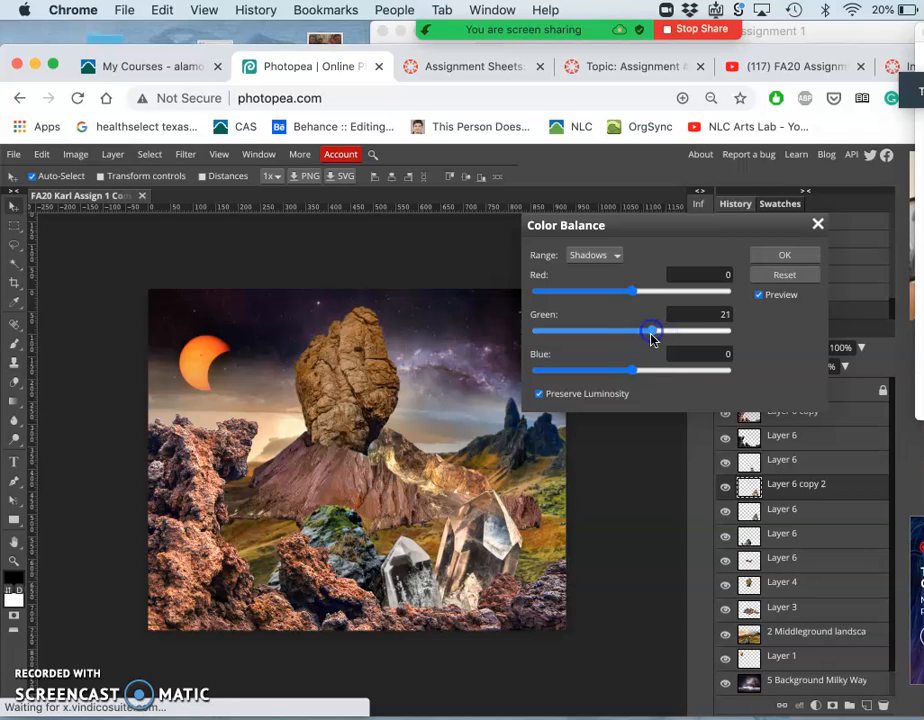
drag(630, 369, 650, 369)
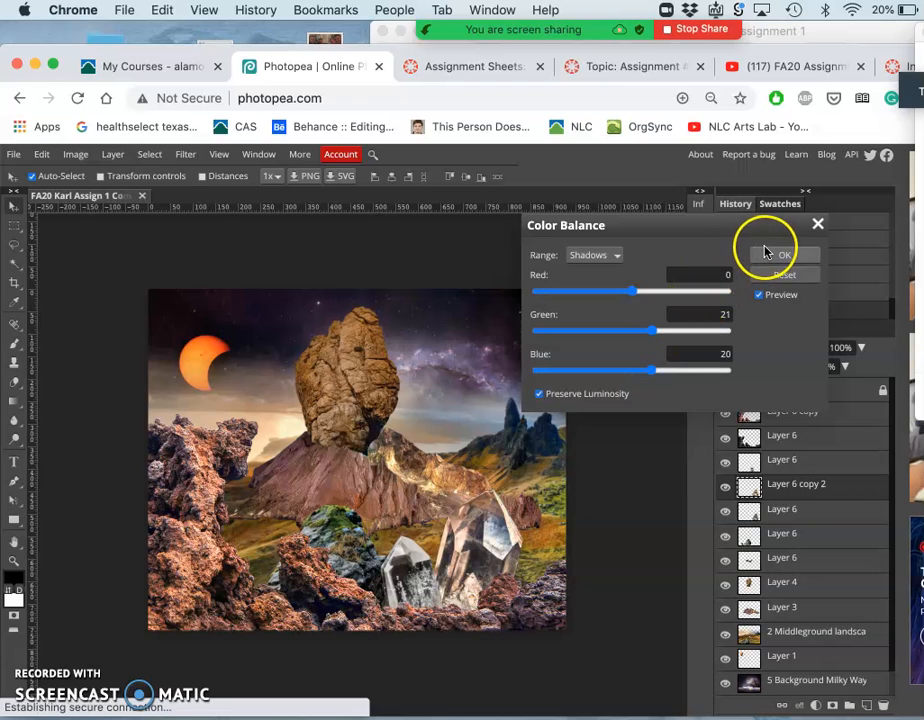
click(784, 255)
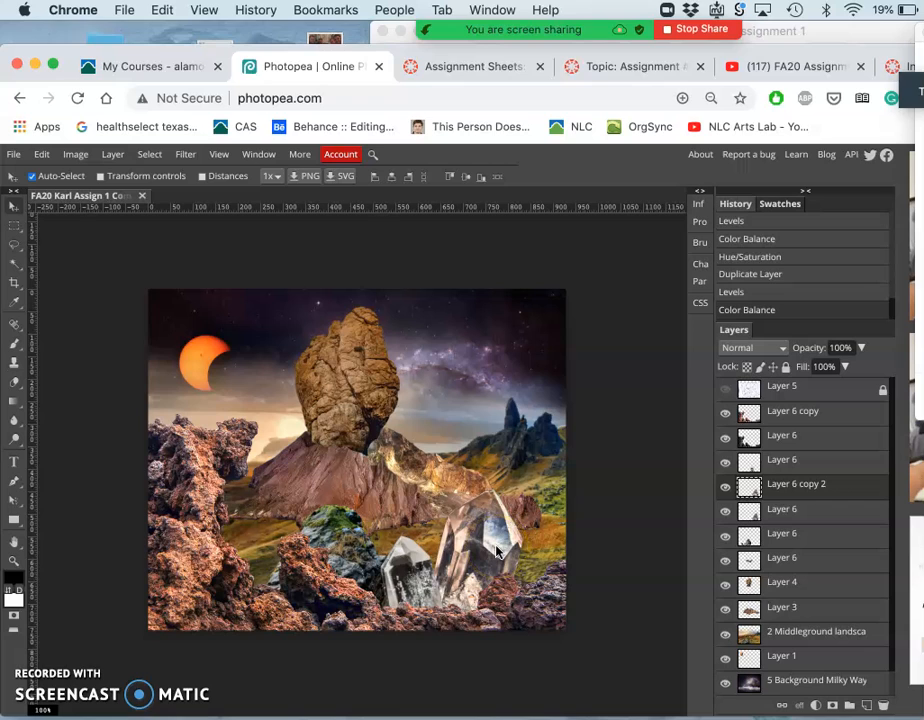
- Open Hue/Saturation and settle the crystal copy's saturation at 24
click(75, 154)
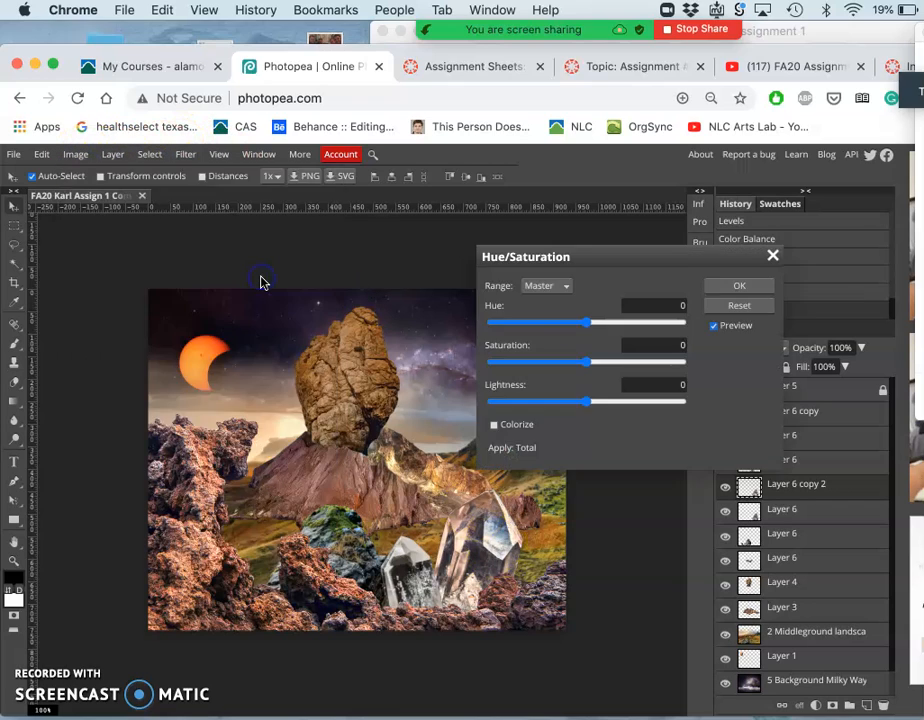
drag(585, 363, 648, 363)
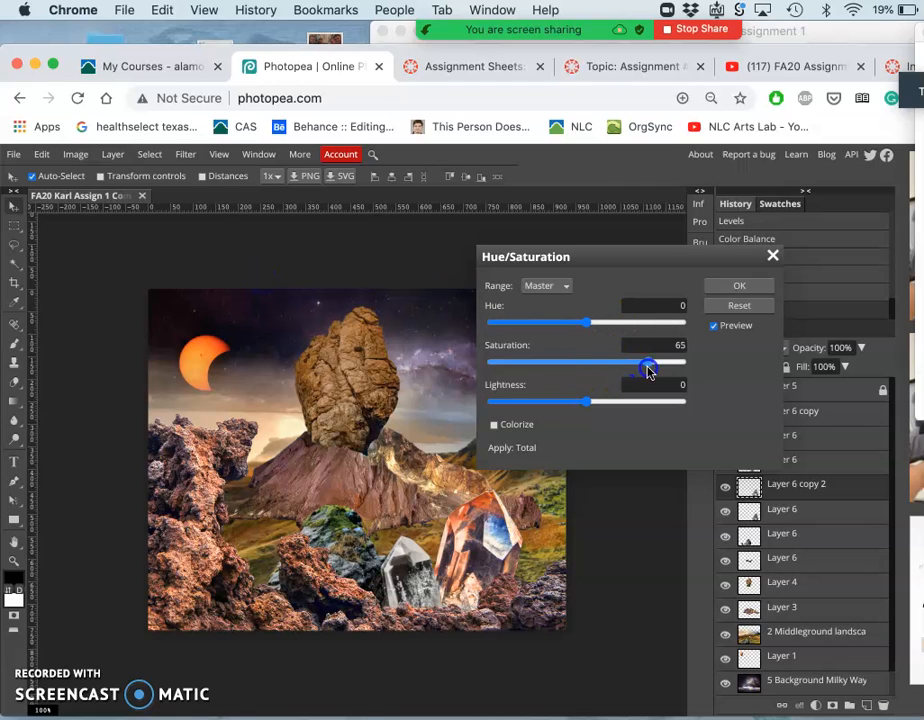
drag(650, 362, 685, 362)
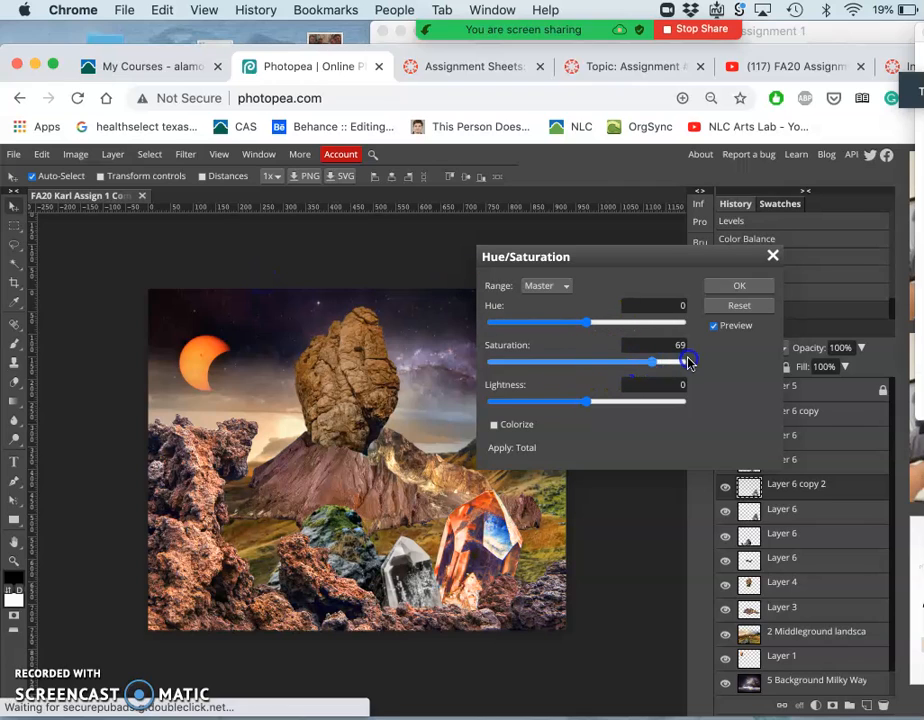
drag(681, 361, 617, 361)
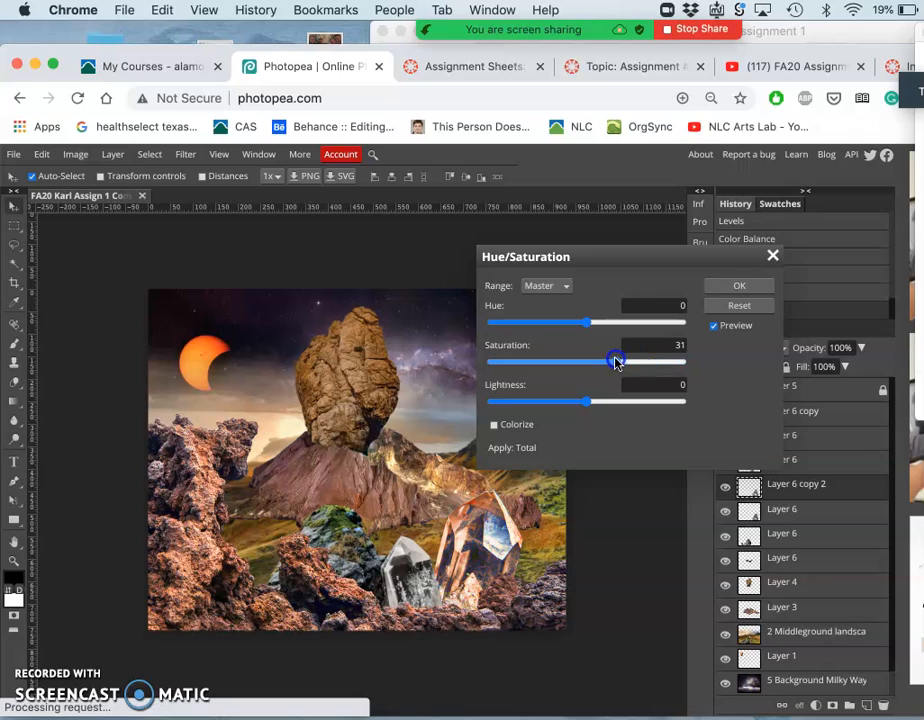
drag(615, 361, 507, 361)
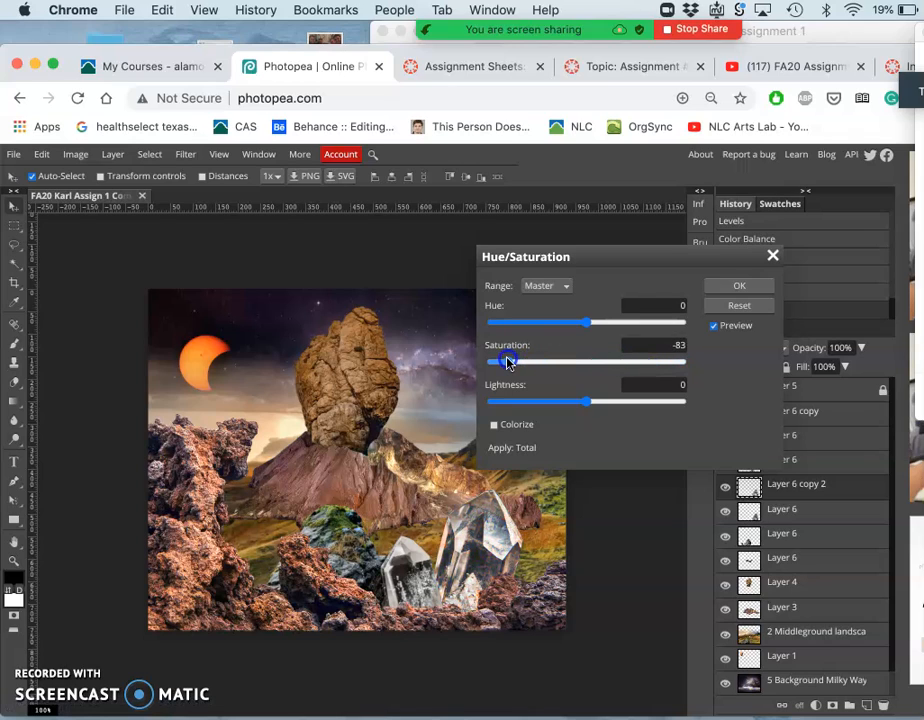
drag(508, 361, 578, 356)
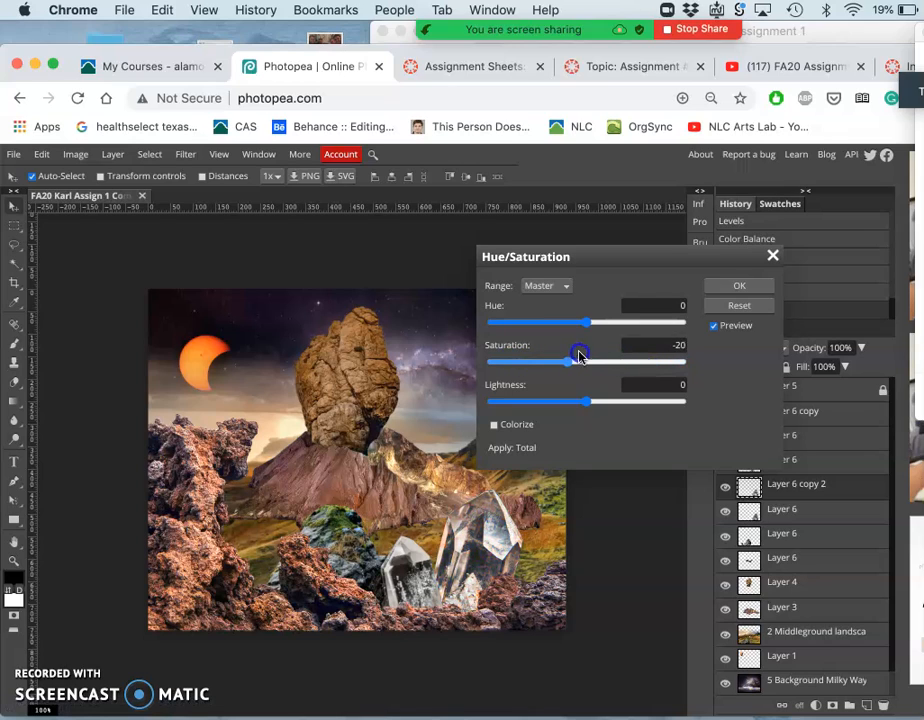
drag(580, 357, 610, 357)
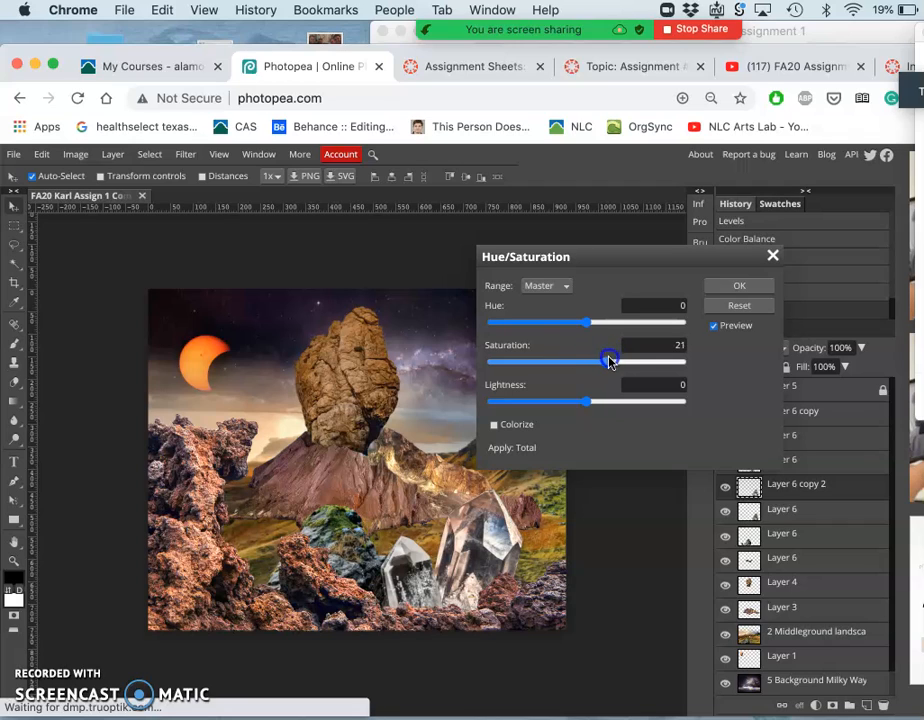
drag(608, 360, 611, 360)
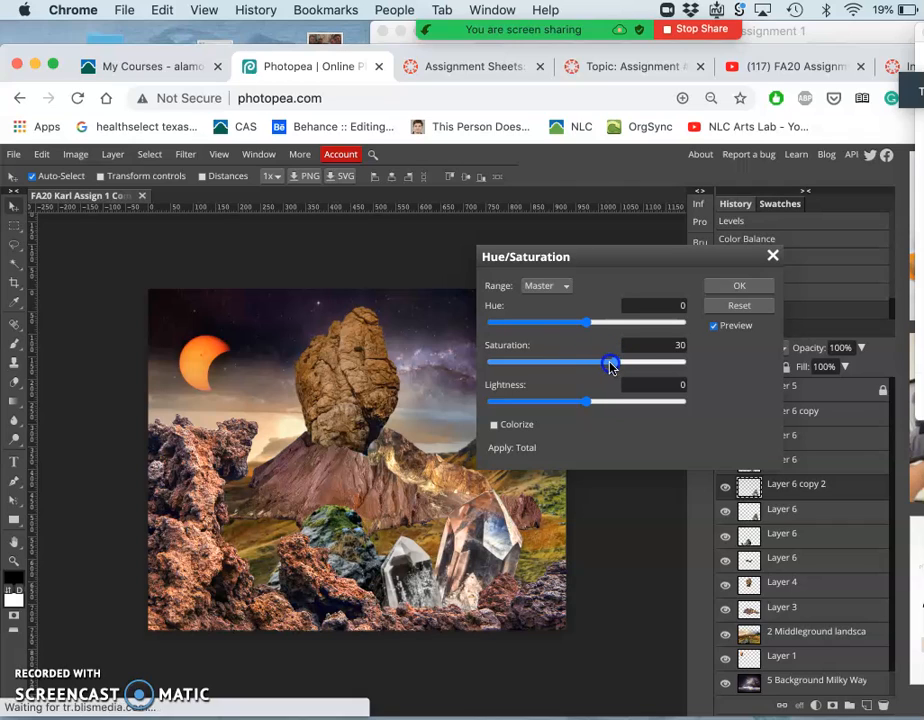
drag(610, 362, 585, 362)
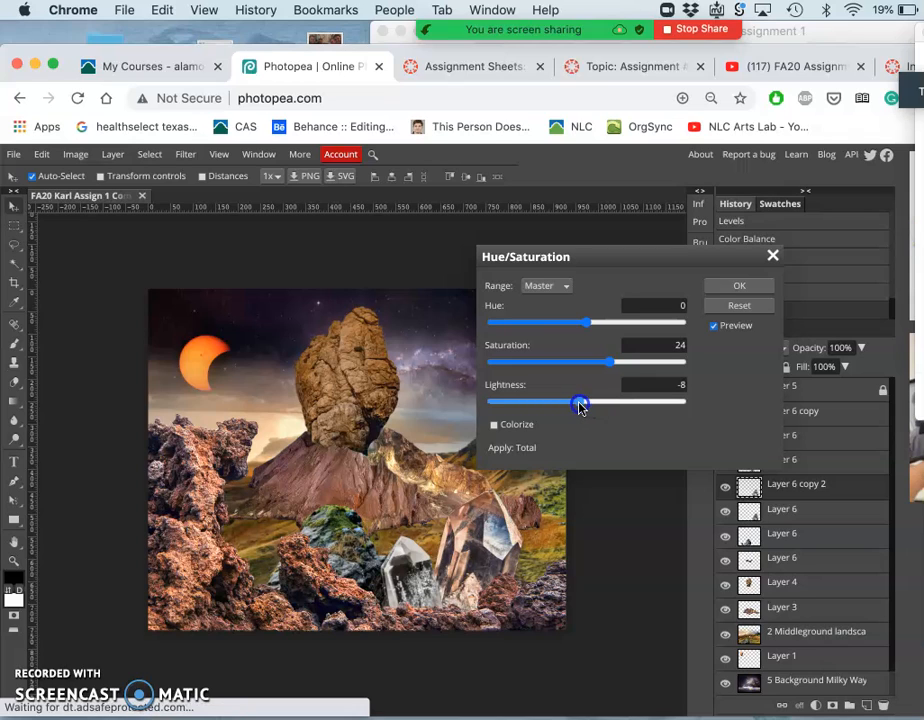
- Set lightness to 5 and hue to -2, then apply the adjustment
drag(580, 402, 593, 402)
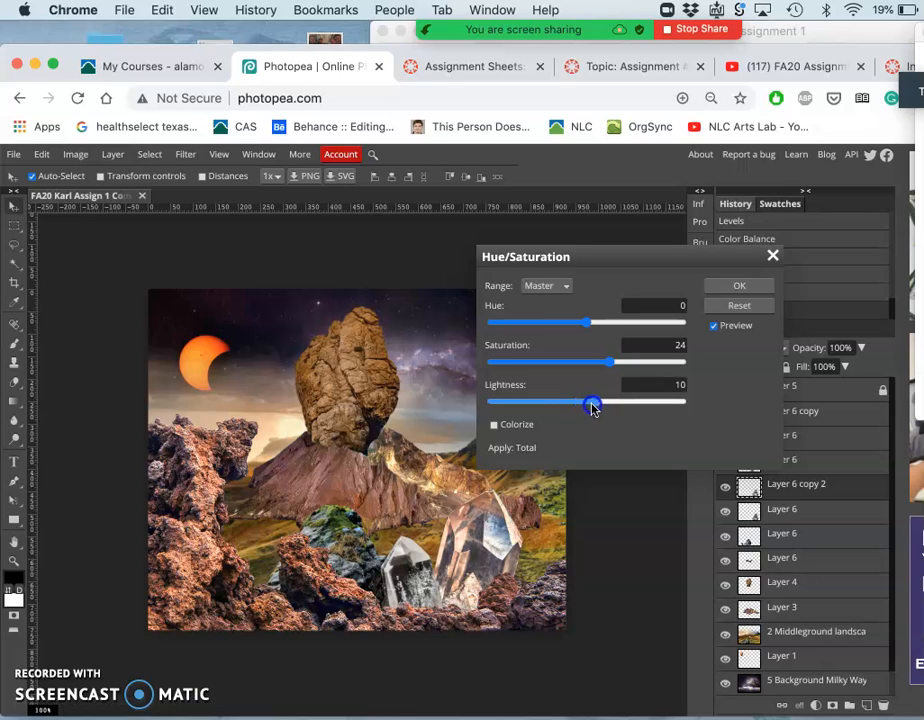
drag(595, 402, 570, 402)
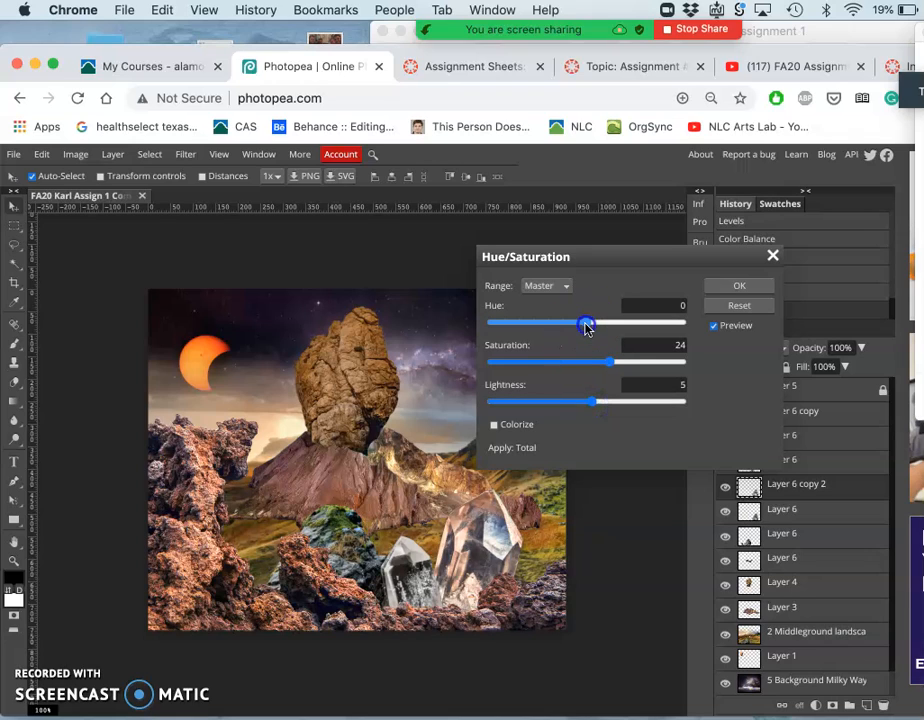
drag(587, 322, 572, 322)
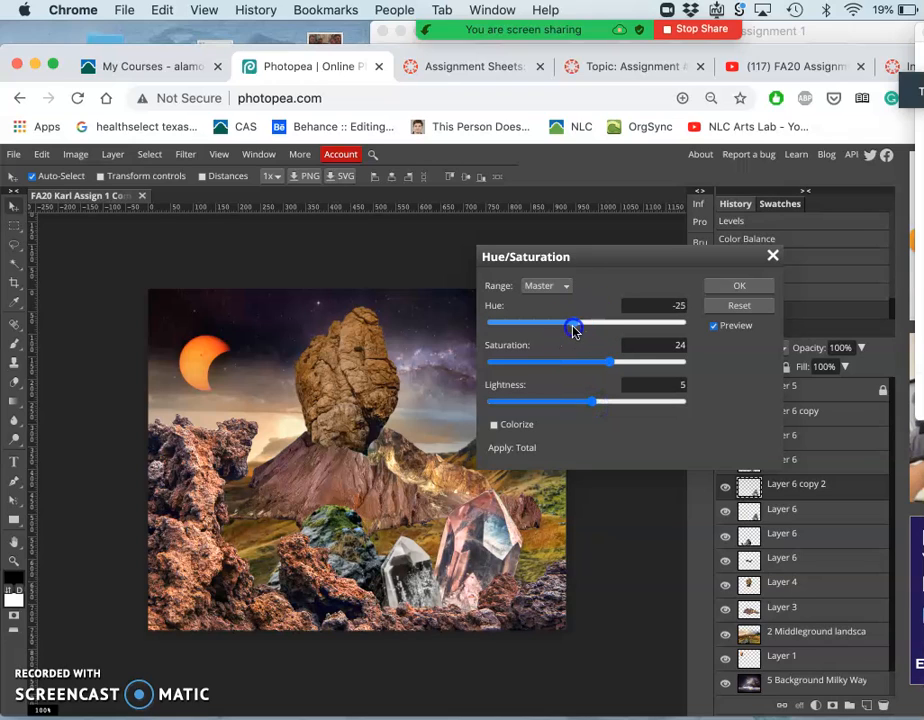
drag(573, 324, 582, 324)
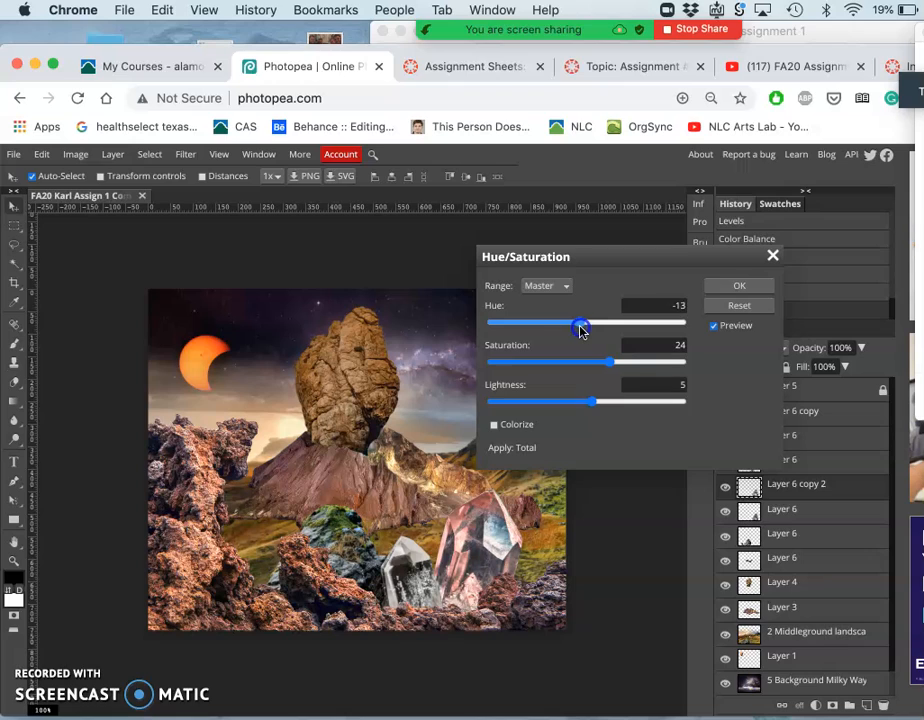
drag(580, 324, 588, 324)
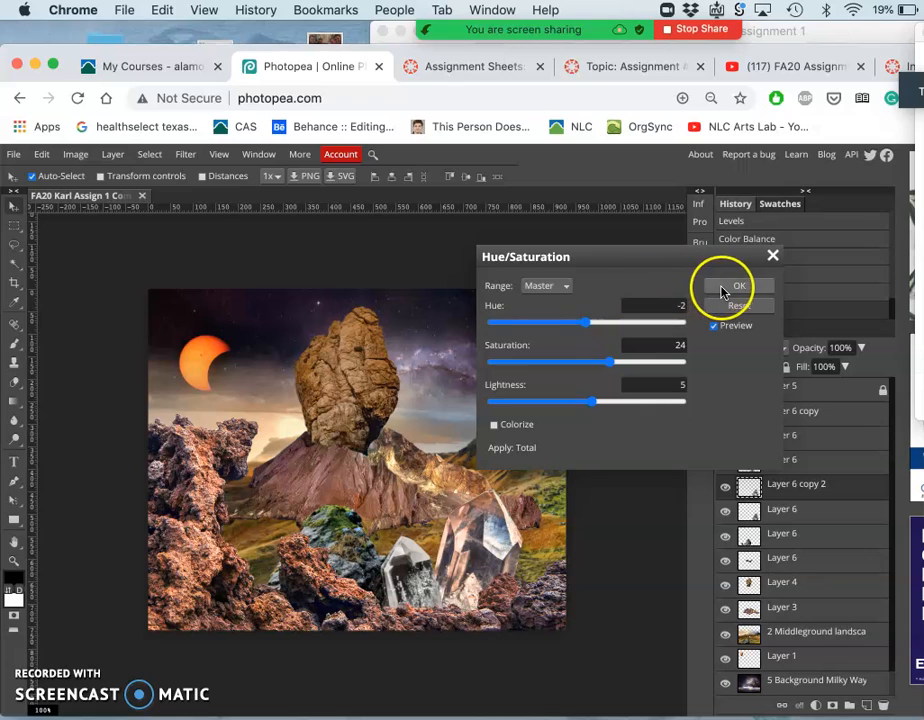
click(739, 286)
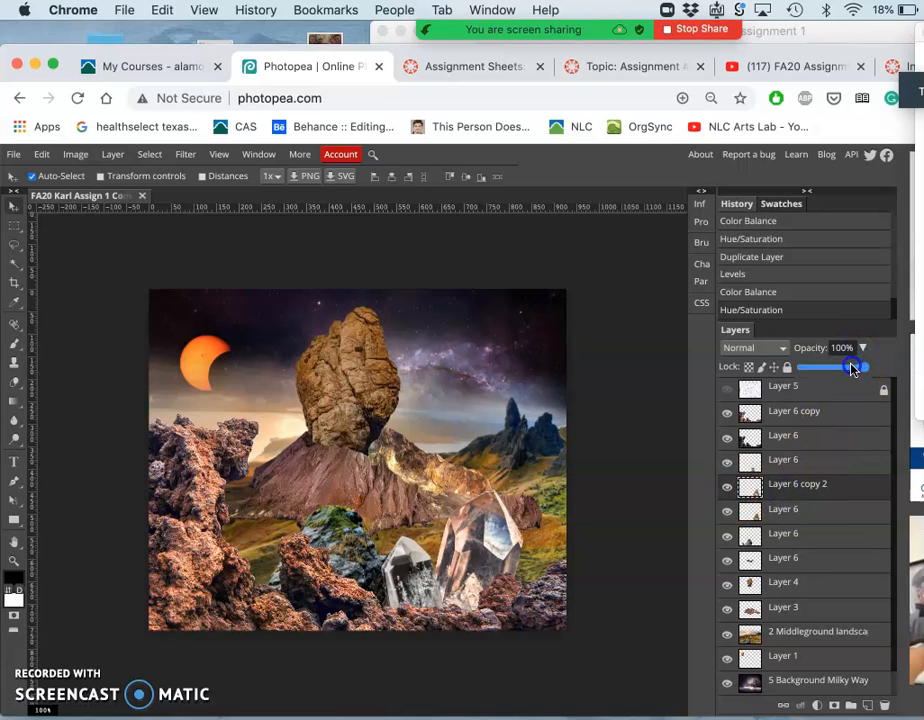
- Try several opacities on Layer 6 copy 2, settling around 86%
drag(852, 366, 818, 366)
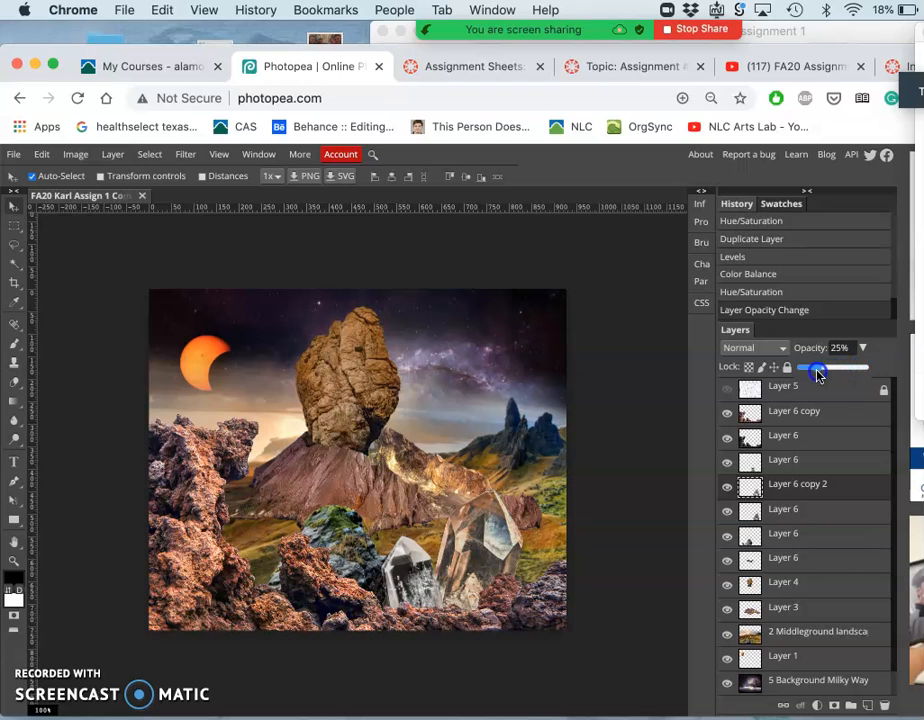
drag(818, 368, 863, 368)
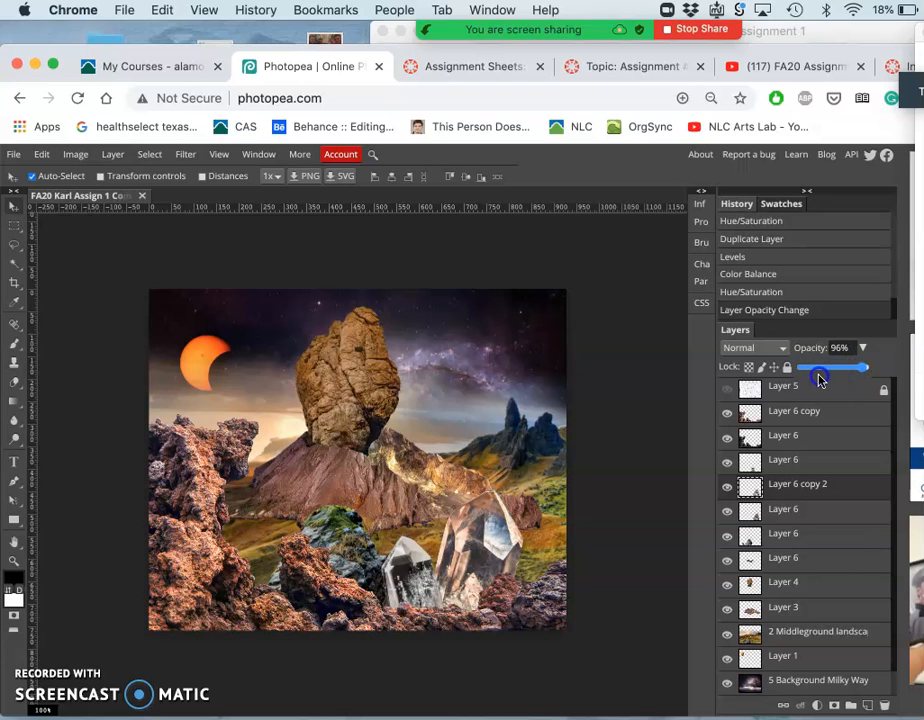
drag(860, 368, 820, 368)
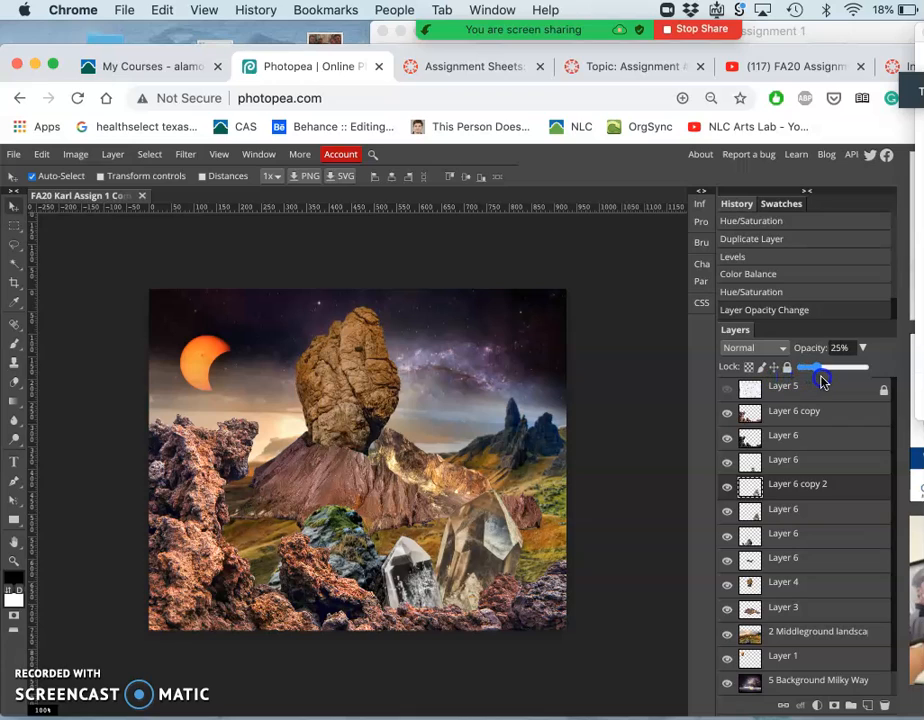
drag(812, 368, 858, 368)
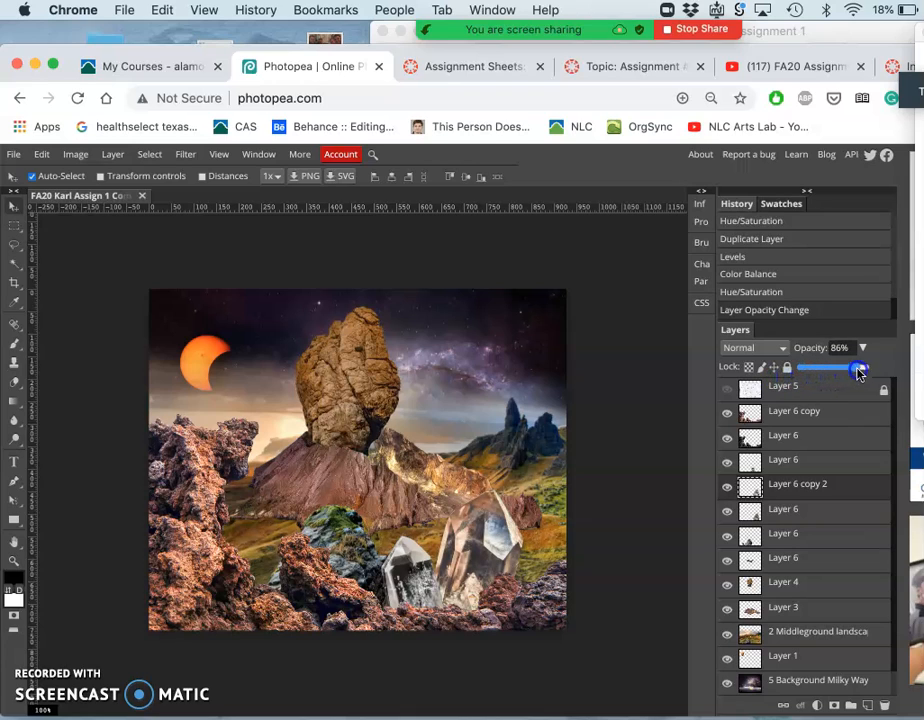
drag(855, 370, 868, 370)
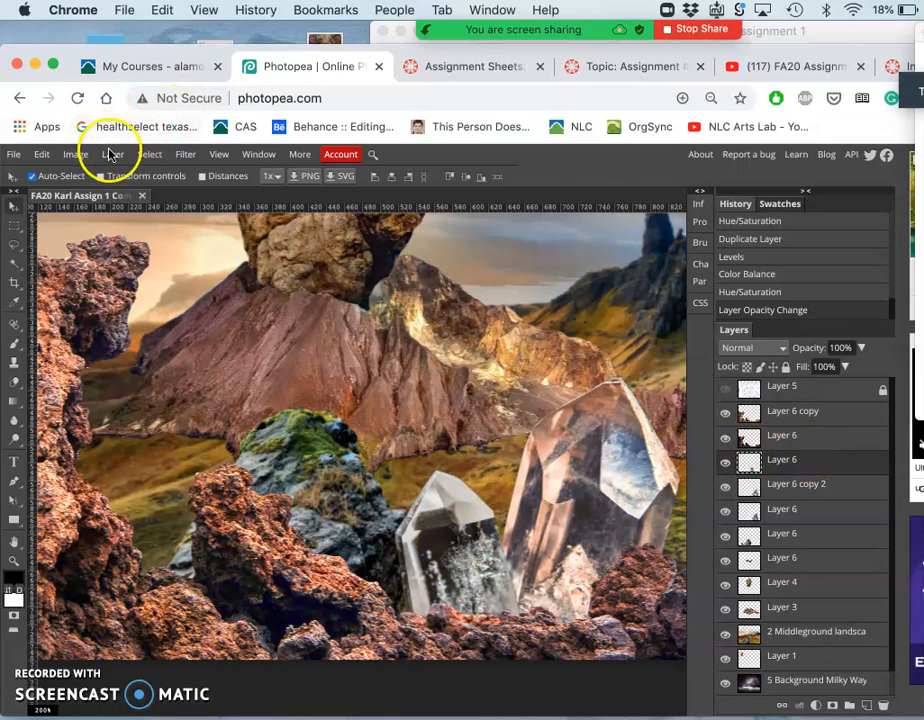
- Duplicate the crystal as Layer 6 copy 3 and apply Levels with midtone 1.3, white 238
click(76, 154)
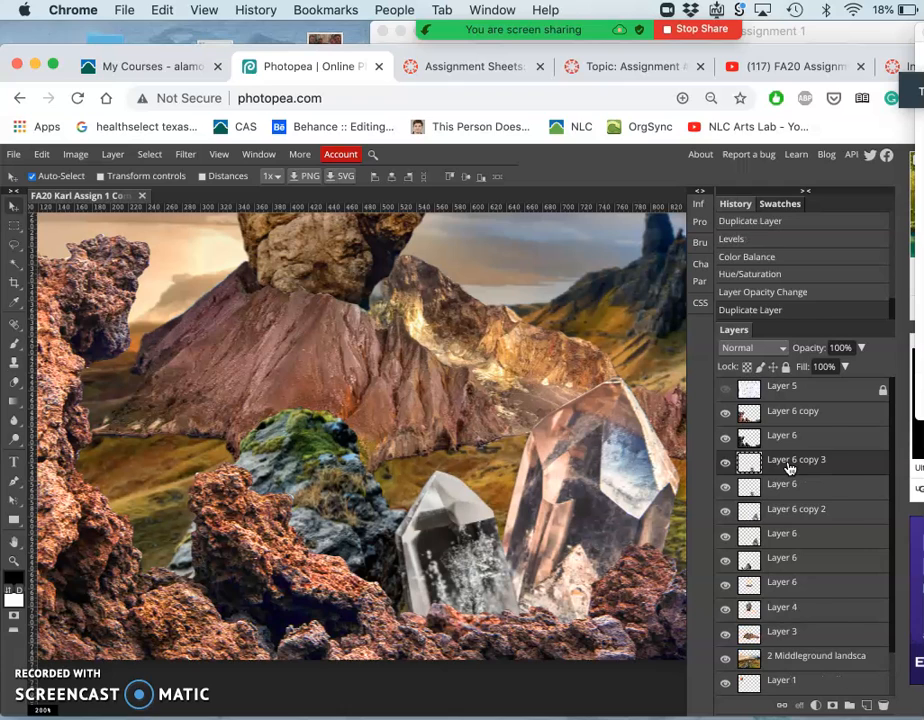
click(75, 154)
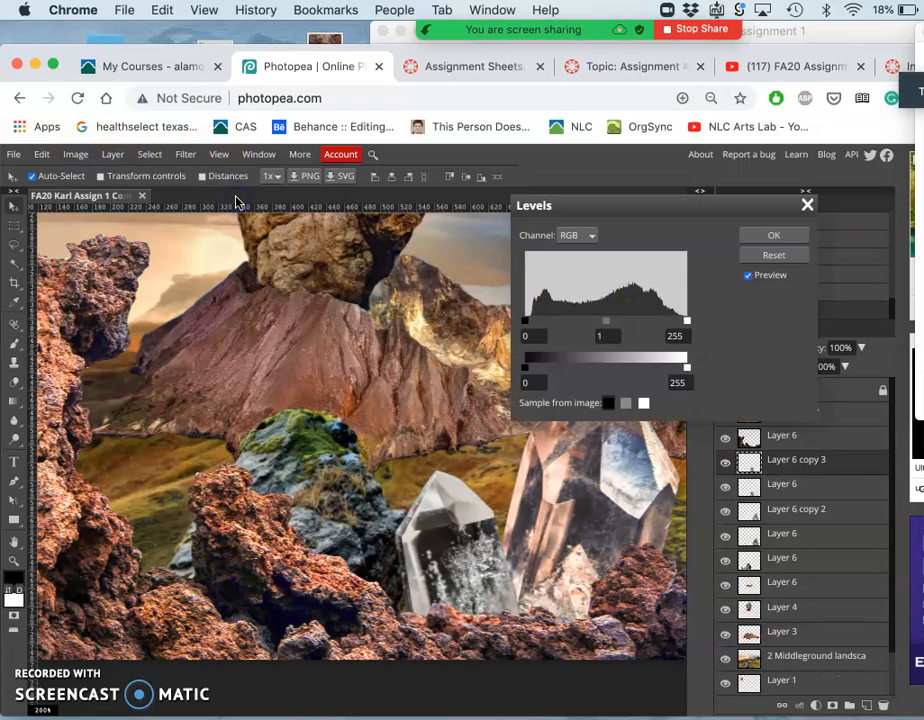
drag(687, 320, 675, 320)
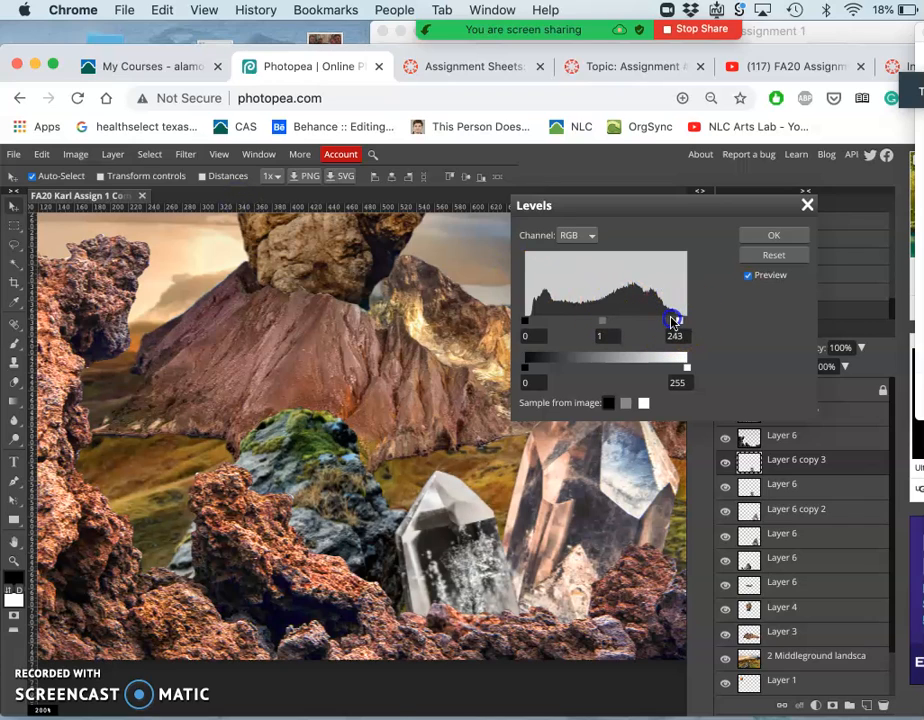
drag(675, 320, 665, 320)
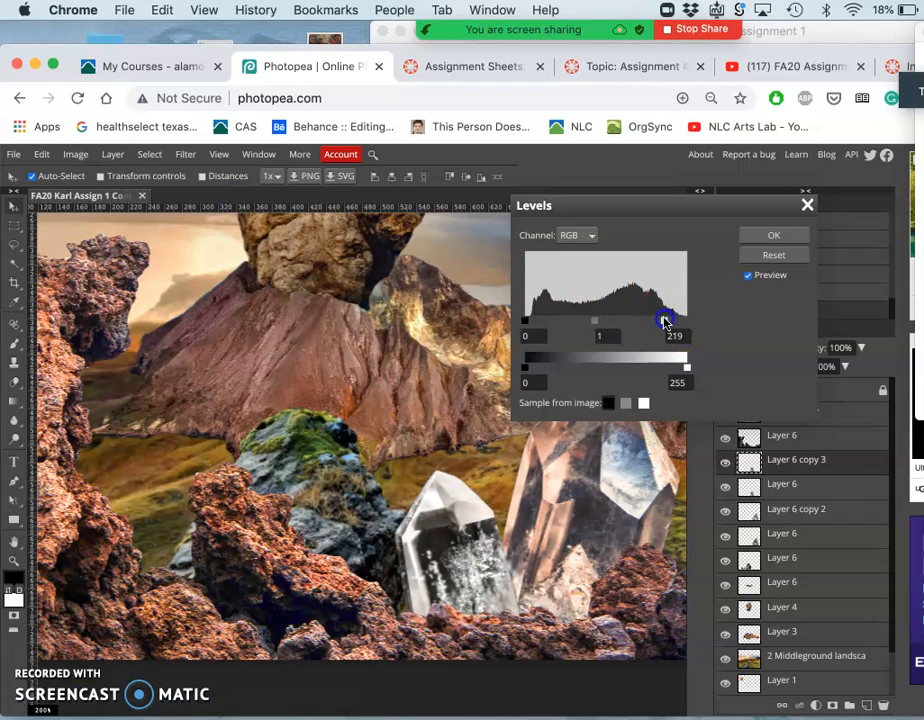
drag(524, 320, 540, 320)
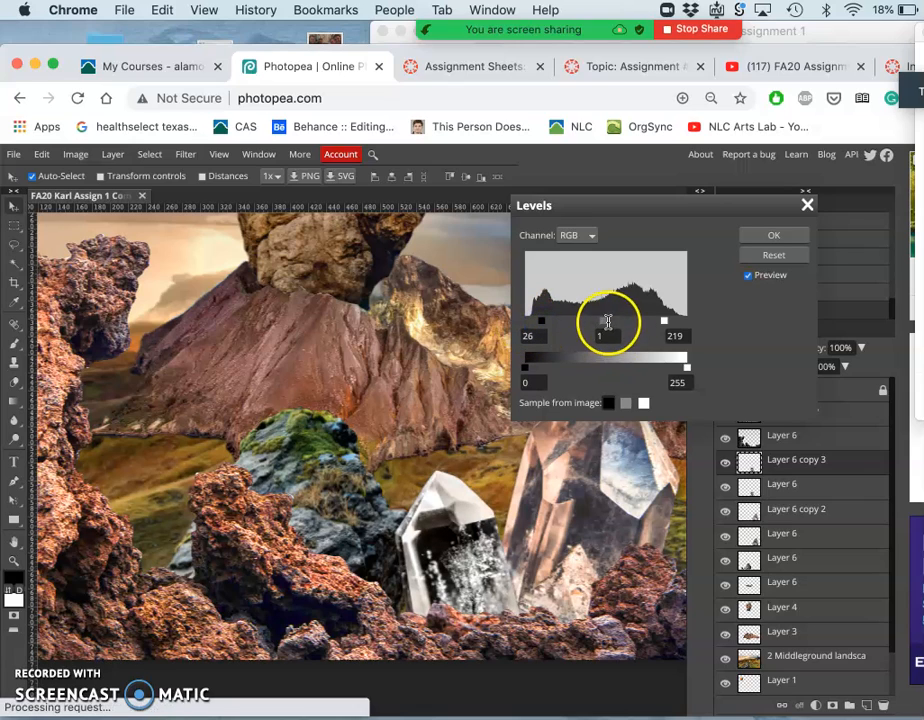
drag(608, 322, 598, 322)
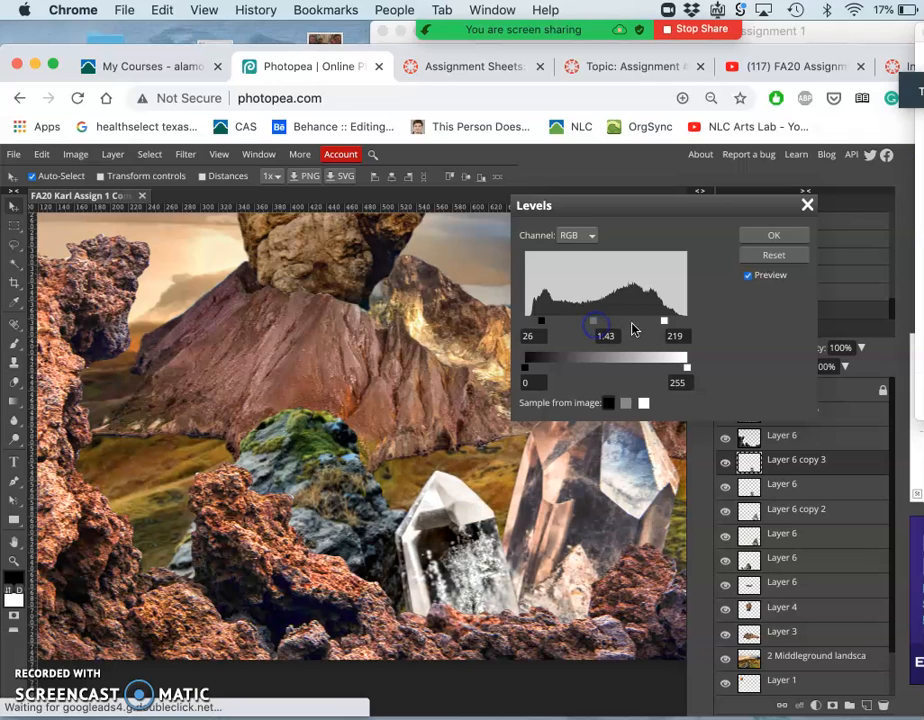
drag(664, 320, 663, 320)
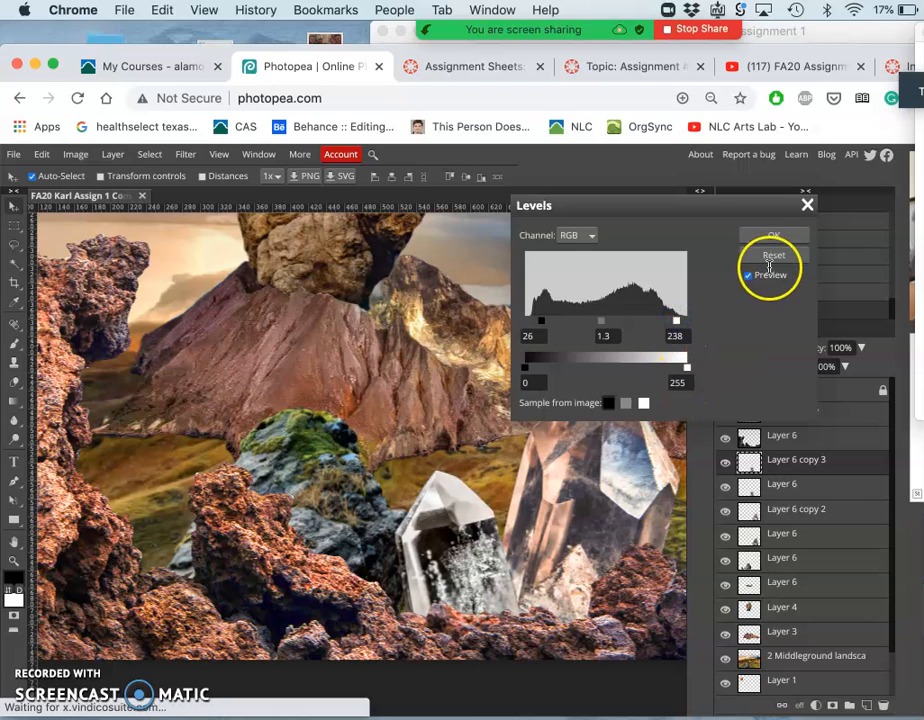
click(774, 237)
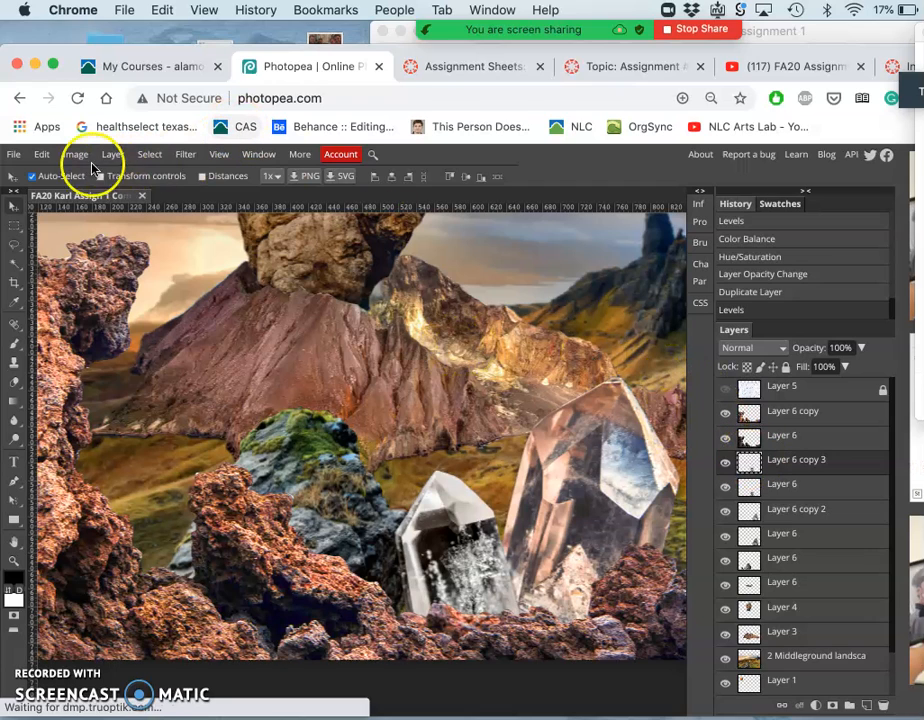
- Open Color Balance and tint the crystal's shadows toward blue
click(75, 154)
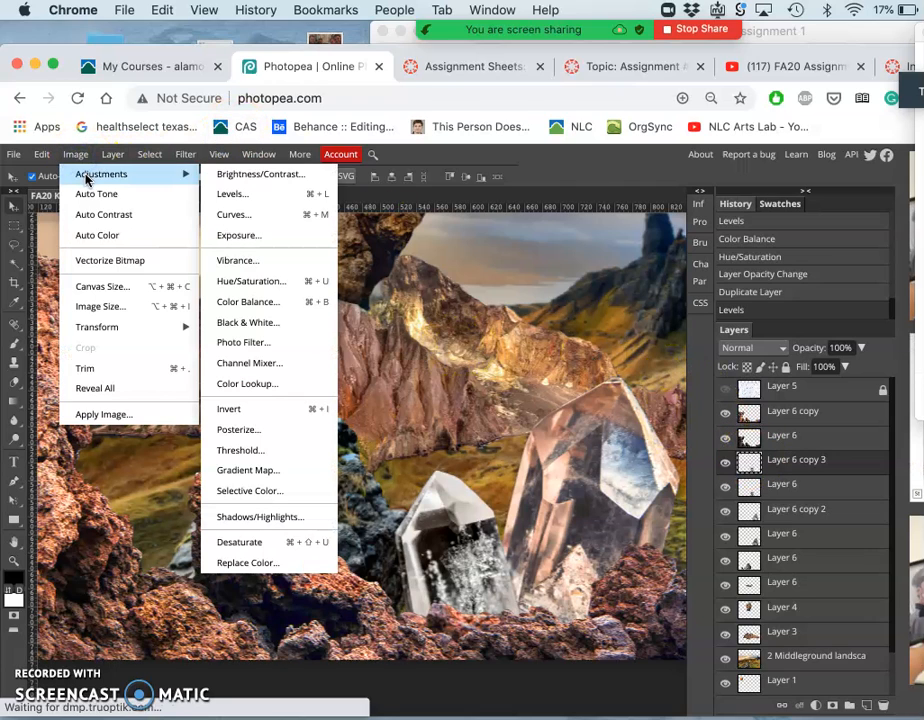
mouse_move(248, 301)
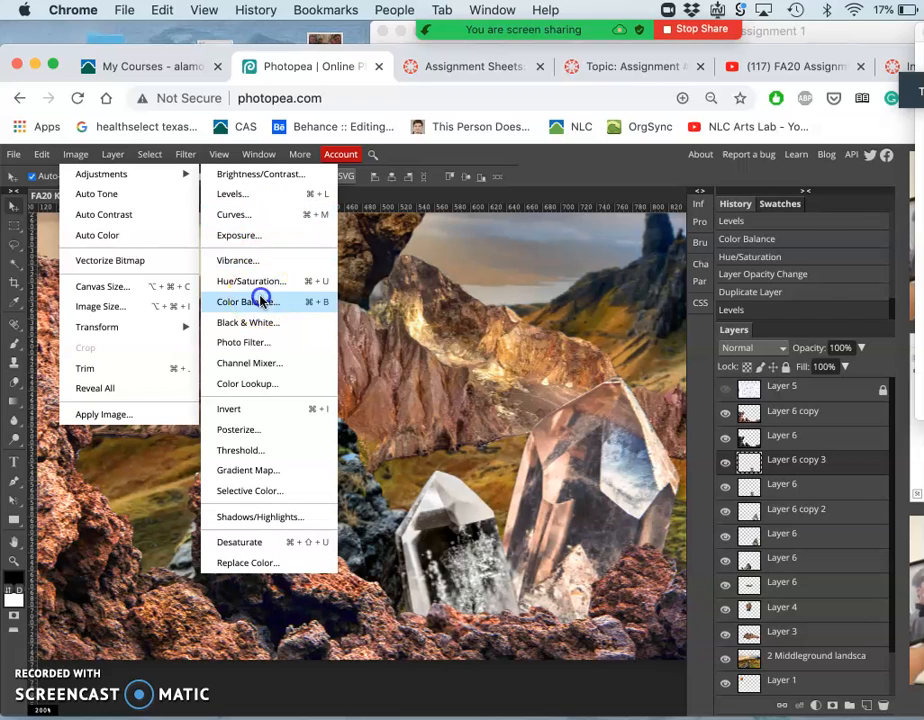
click(244, 301)
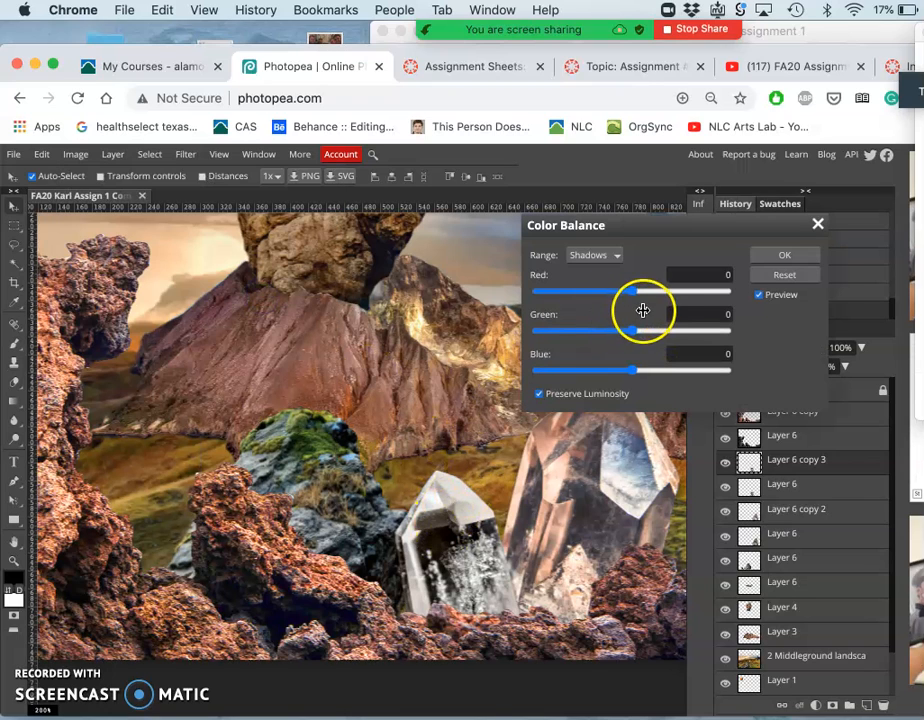
drag(640, 290, 628, 290)
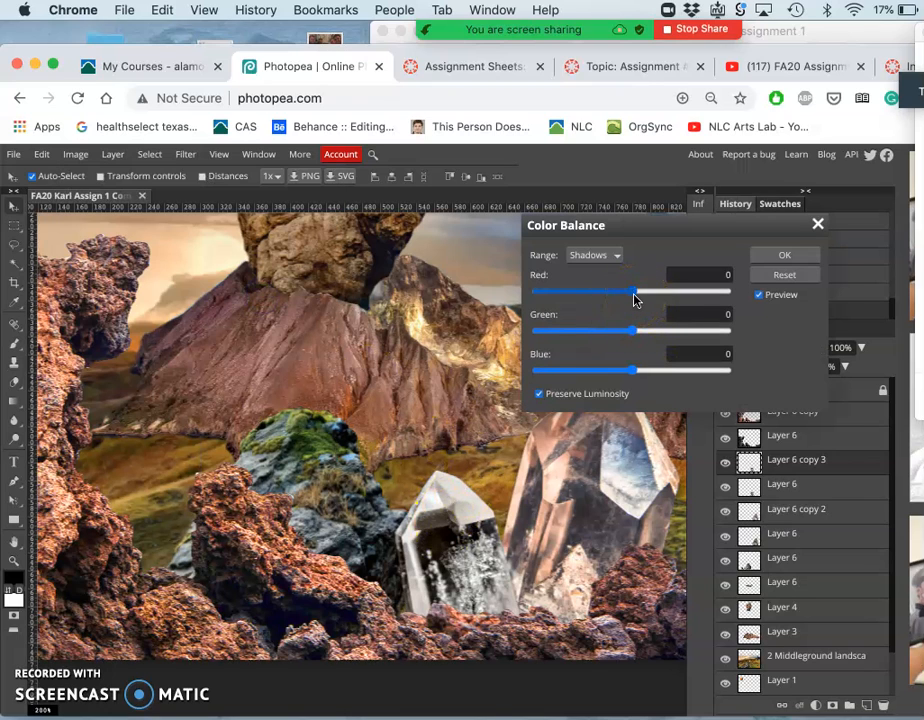
drag(630, 291, 681, 291)
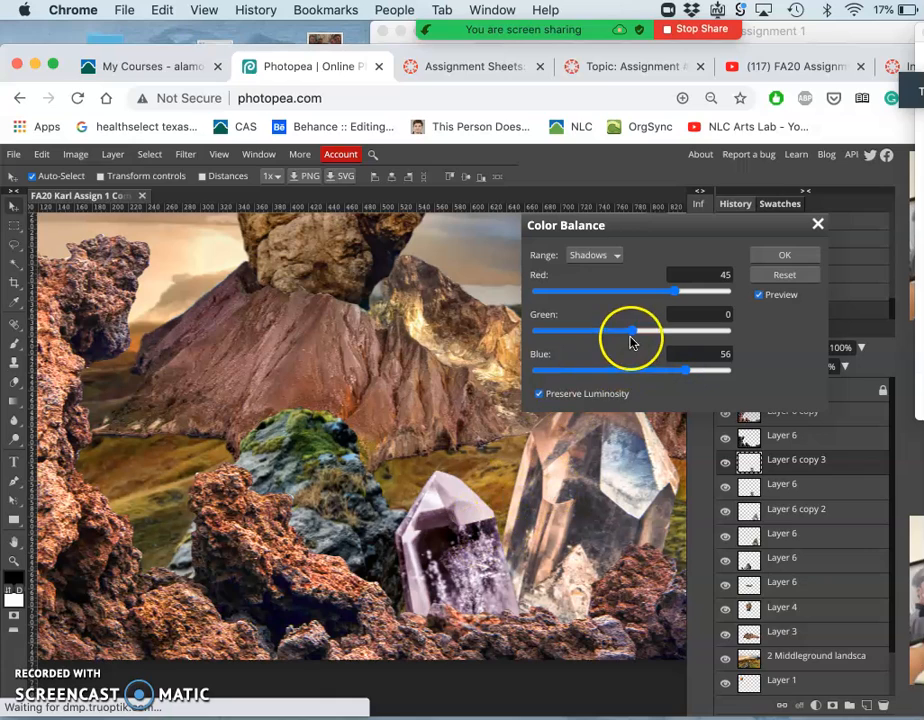
drag(632, 330, 640, 330)
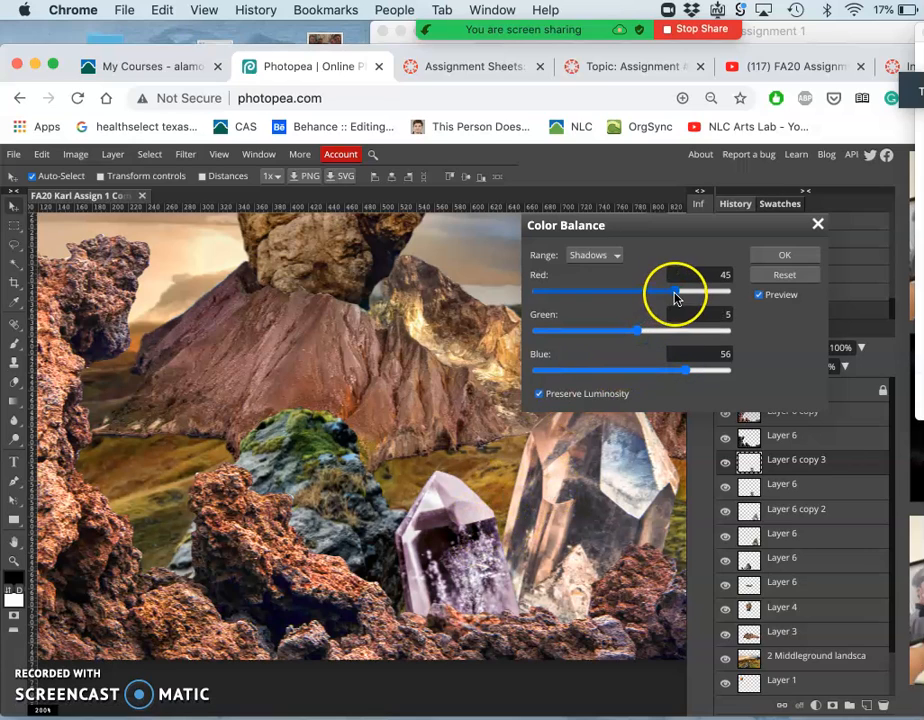
drag(675, 292, 650, 292)
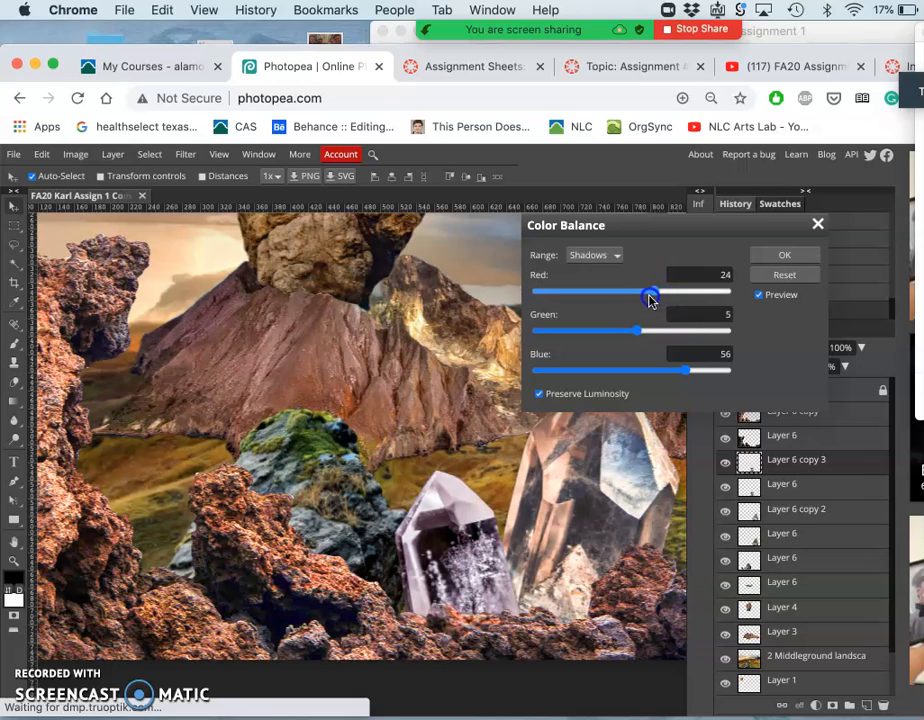
- Shift midtones toward green, adjust highlights, apply, and compare via History
drag(651, 296, 638, 296)
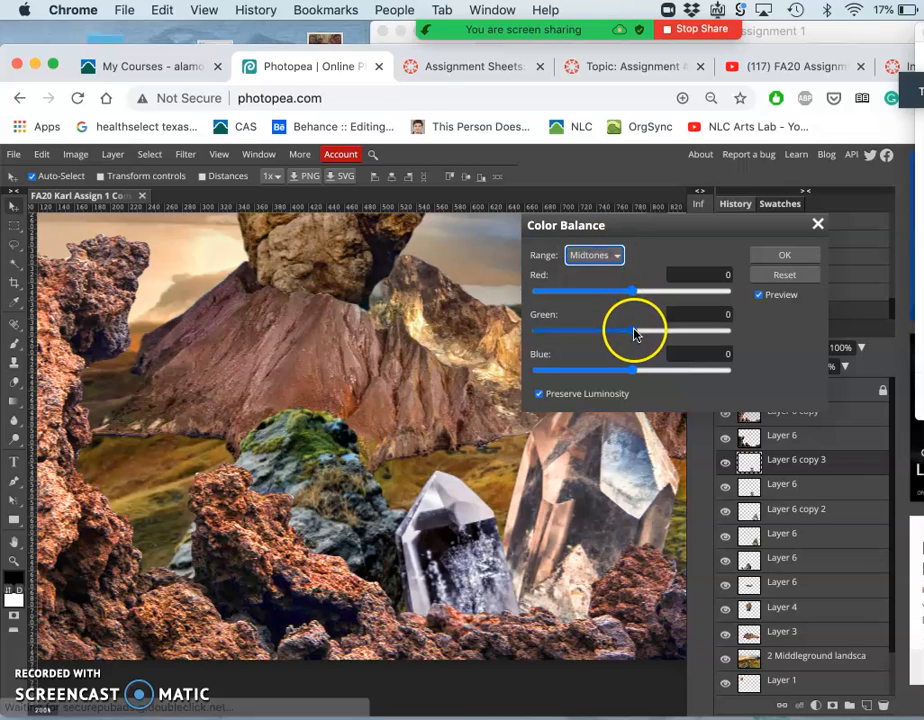
drag(613, 330, 657, 330)
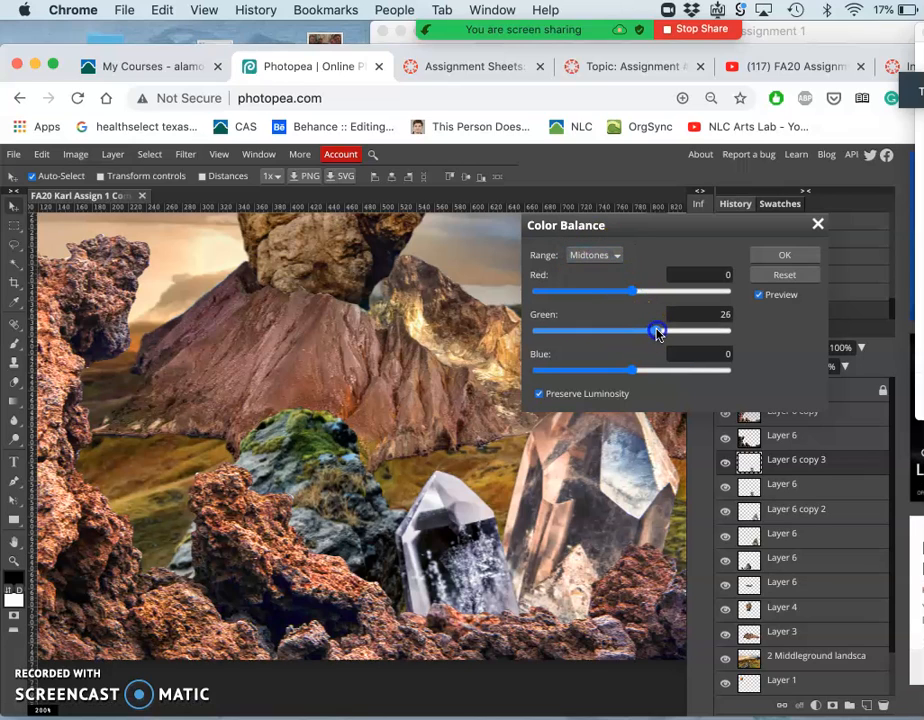
click(593, 254)
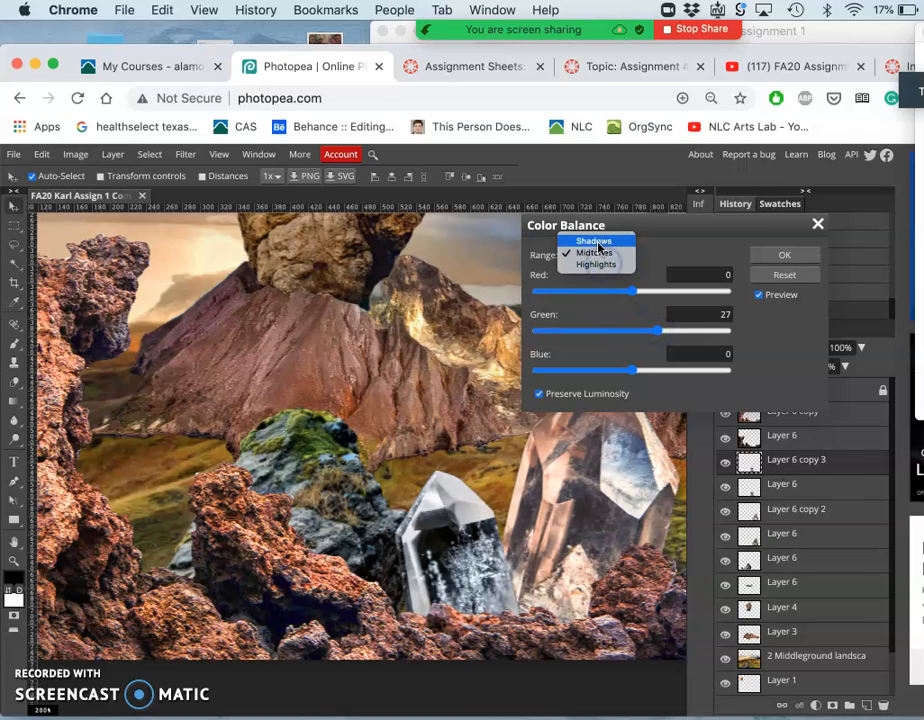
click(595, 263)
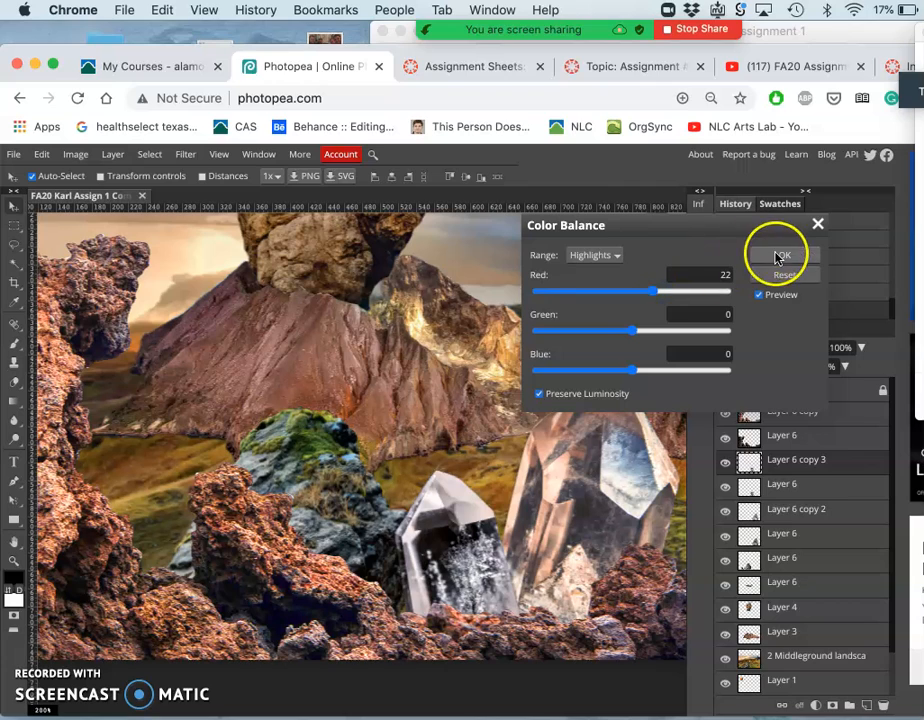
click(782, 255)
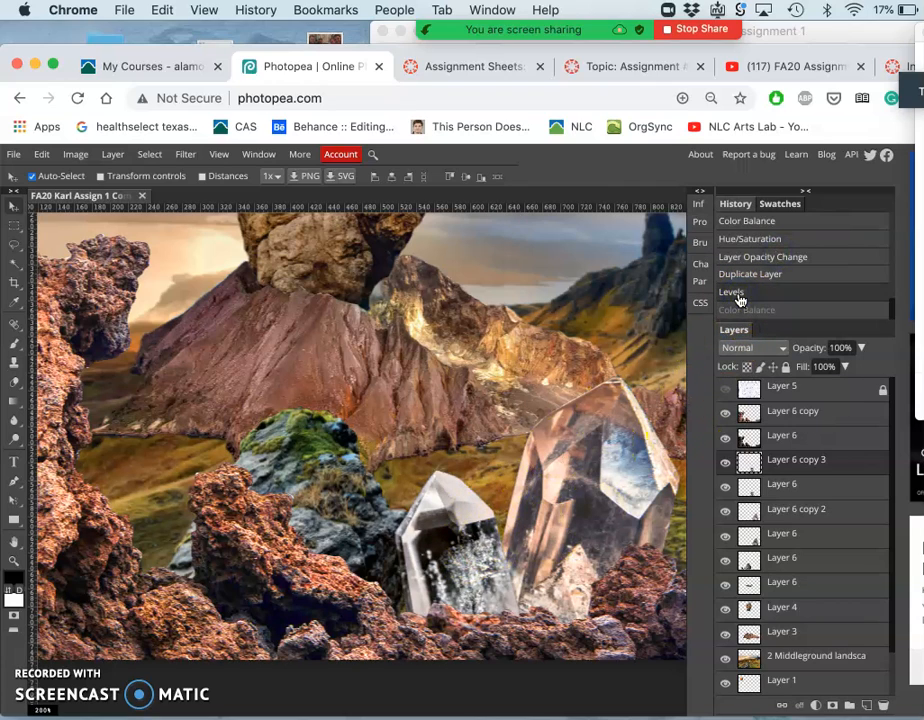
mouse_move(755, 310)
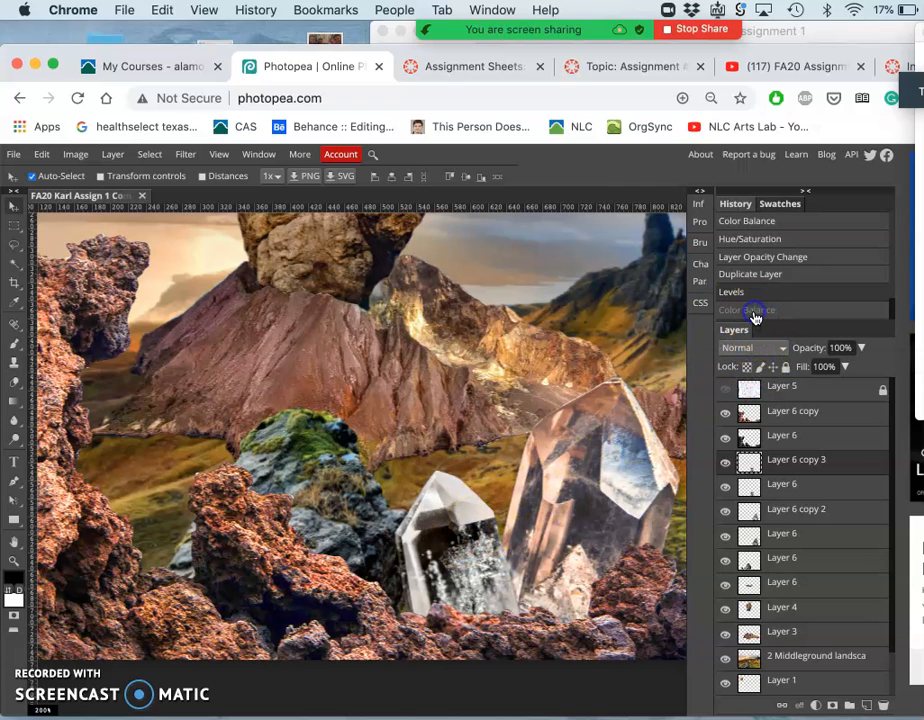
click(753, 309)
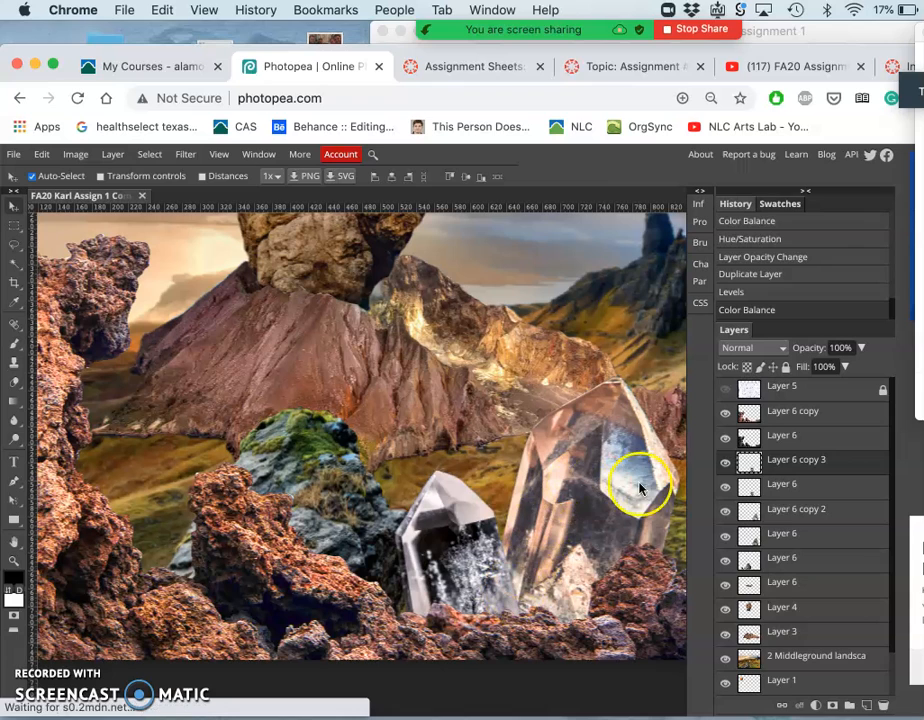
- Open Hue/Saturation and experiment with the crystal's saturation level
click(75, 154)
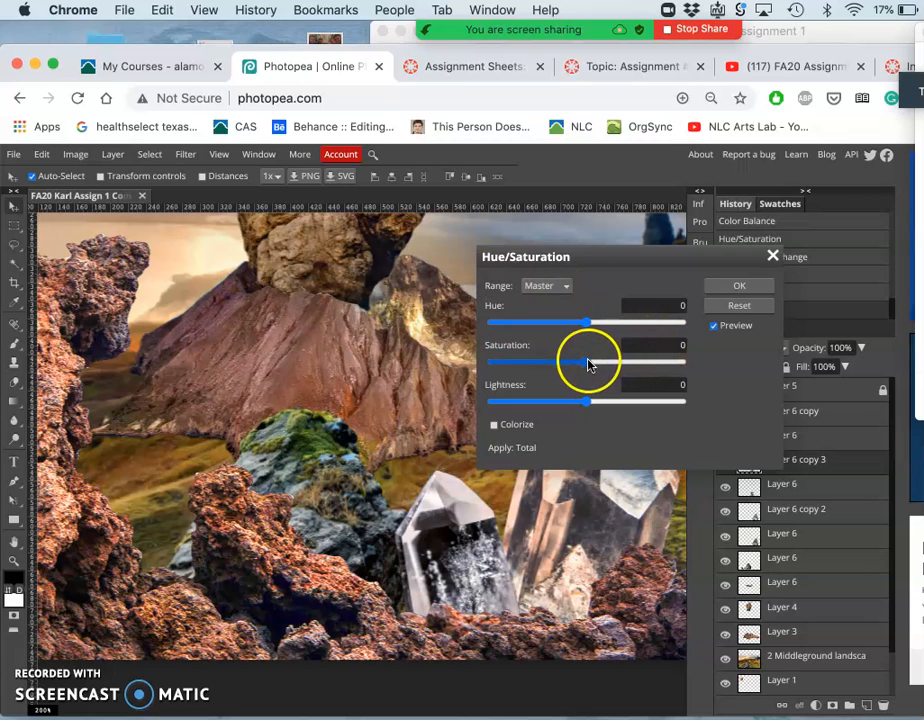
drag(588, 362, 681, 362)
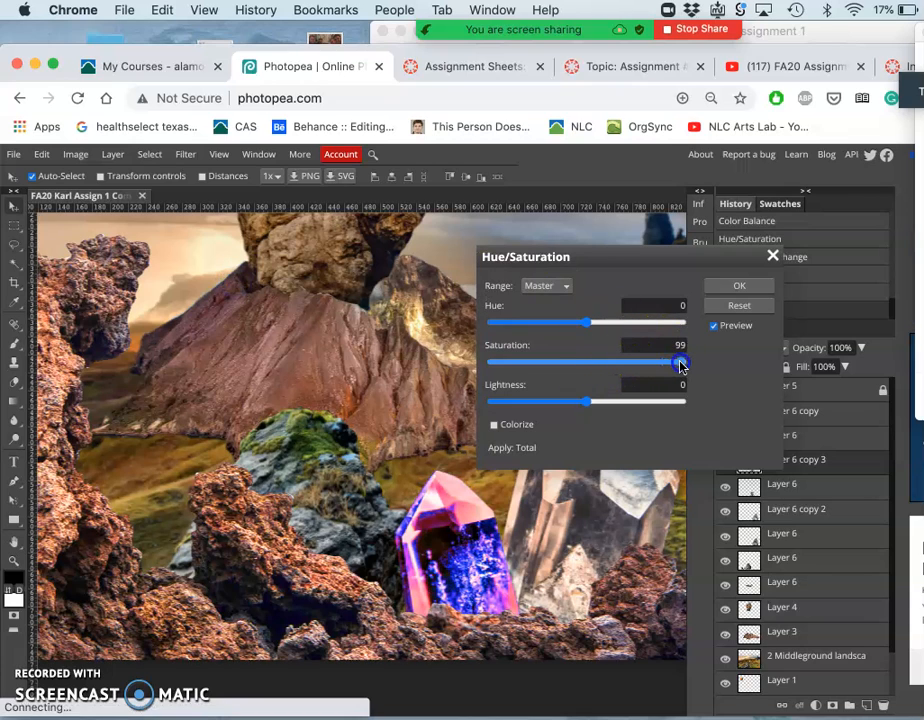
drag(681, 363, 669, 363)
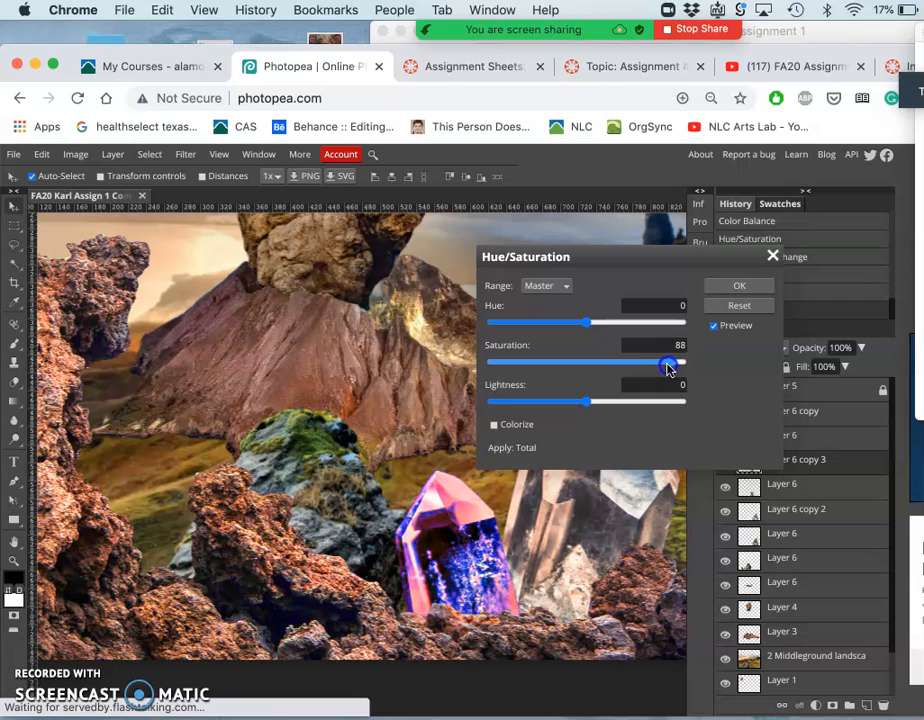
drag(670, 363, 651, 363)
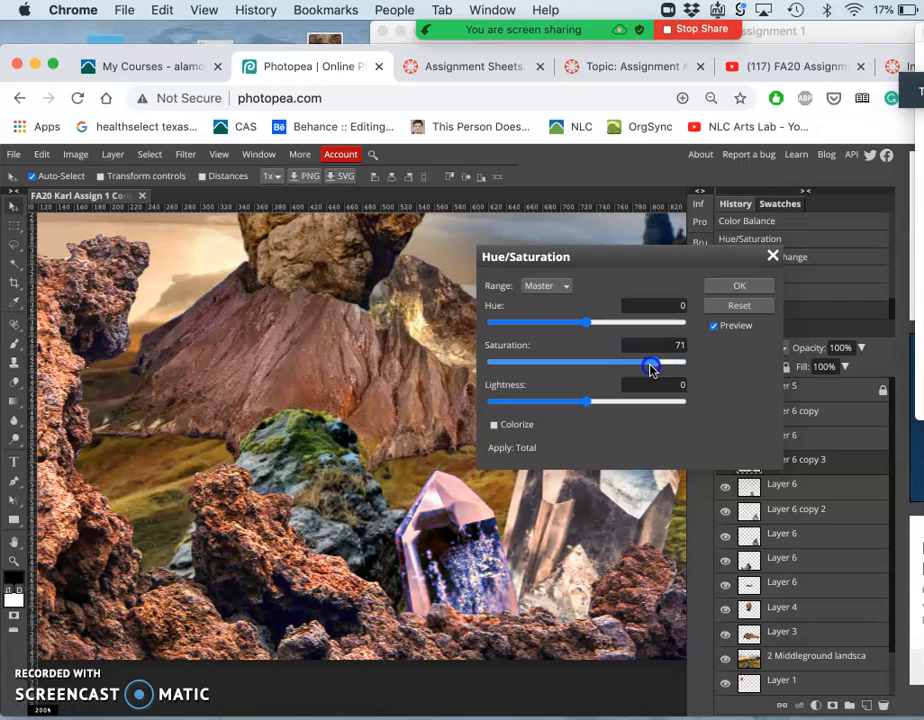
drag(651, 365, 648, 365)
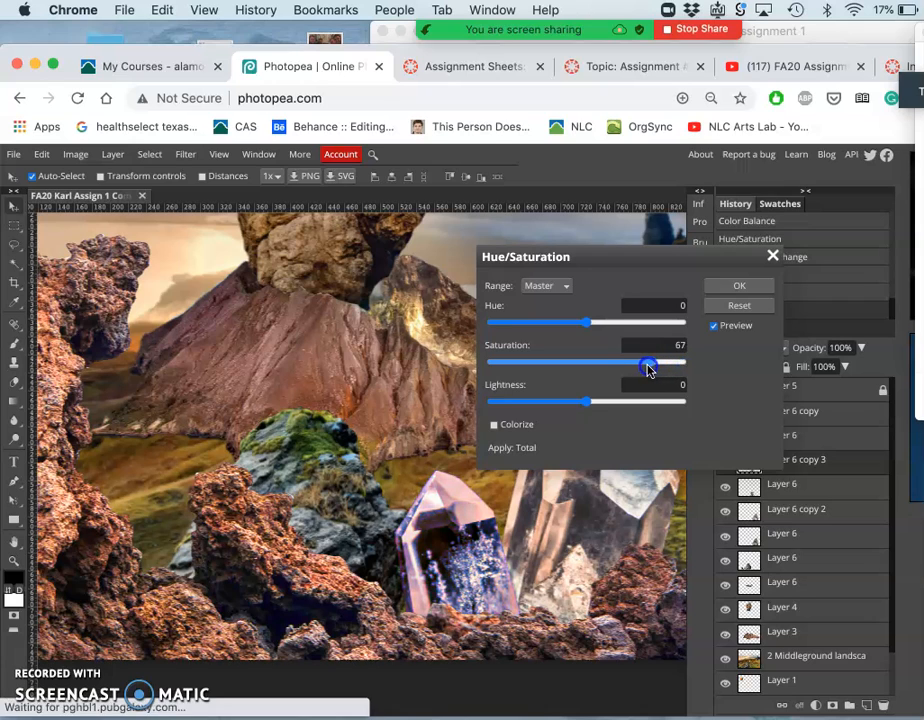
drag(650, 365, 648, 365)
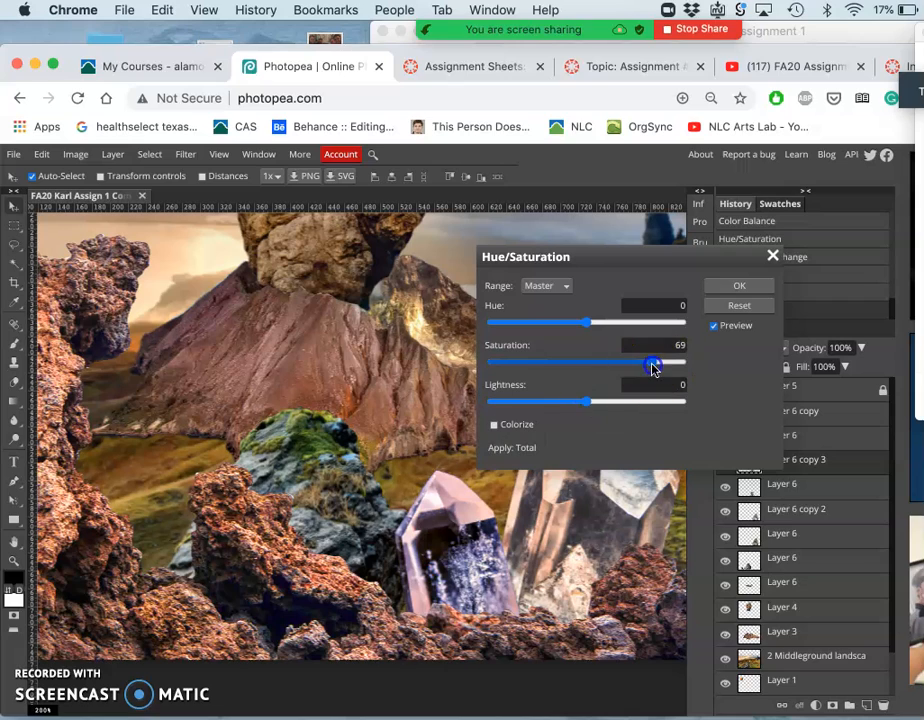
mouse_move(630, 365)
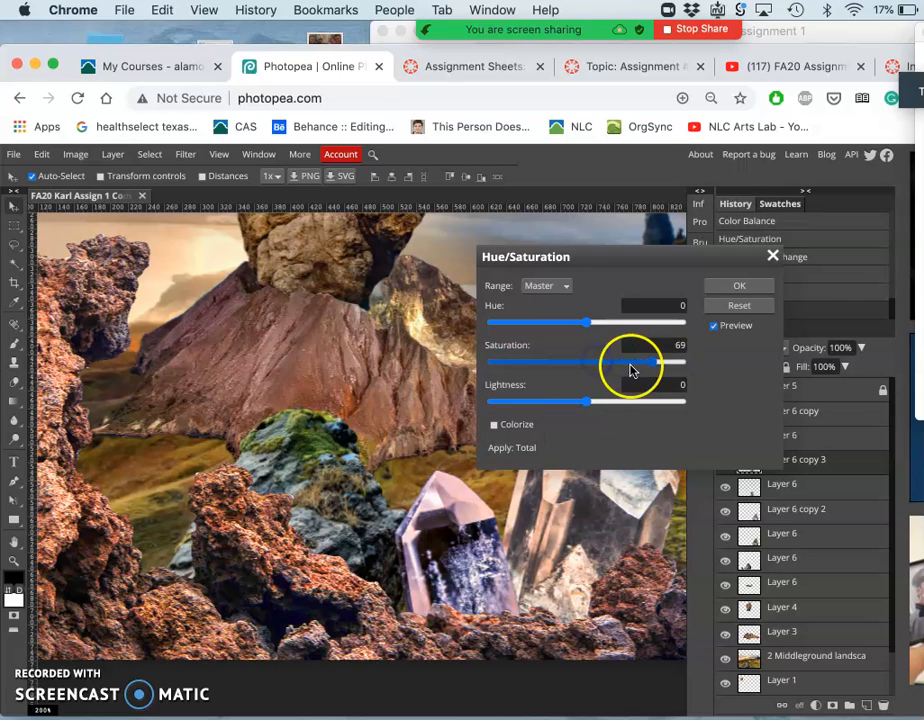
drag(653, 362, 590, 362)
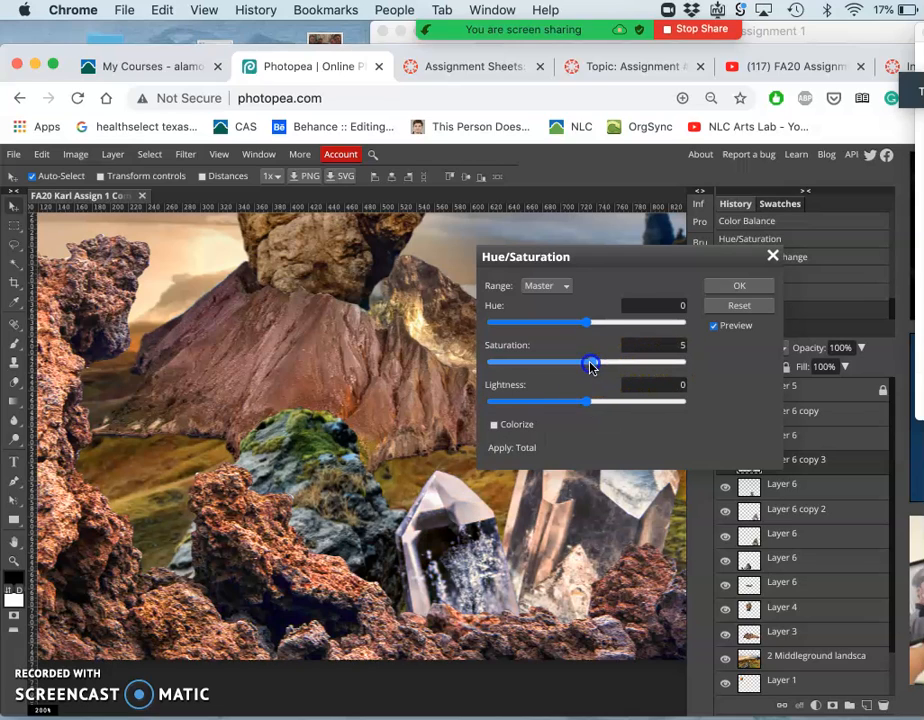
- Colorize the crystal and shift it toward violet, previewing hue 31, saturation 58
drag(590, 362, 585, 362)
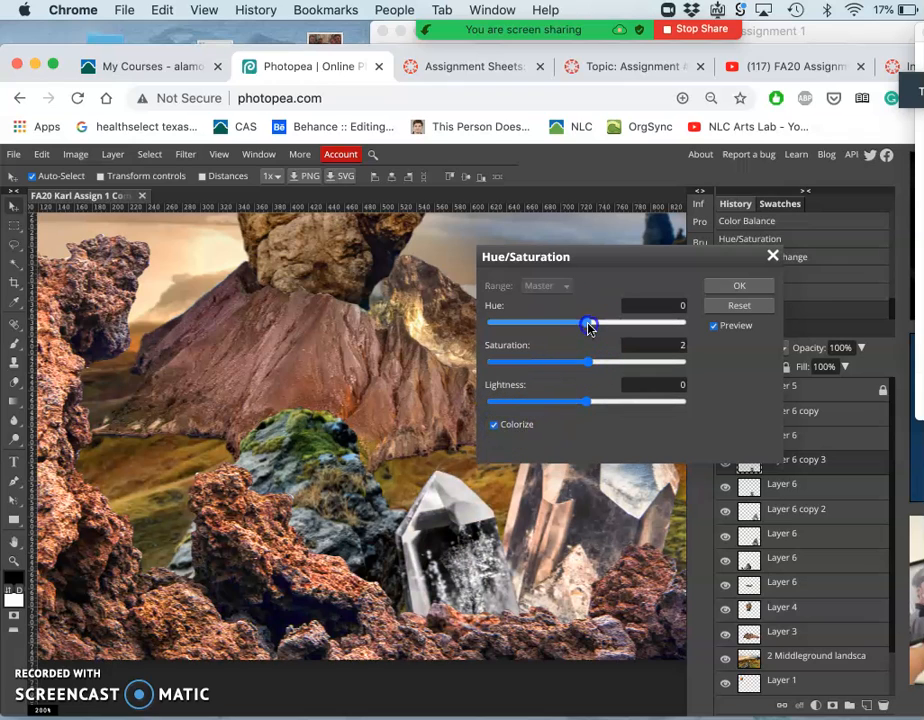
drag(588, 321, 662, 321)
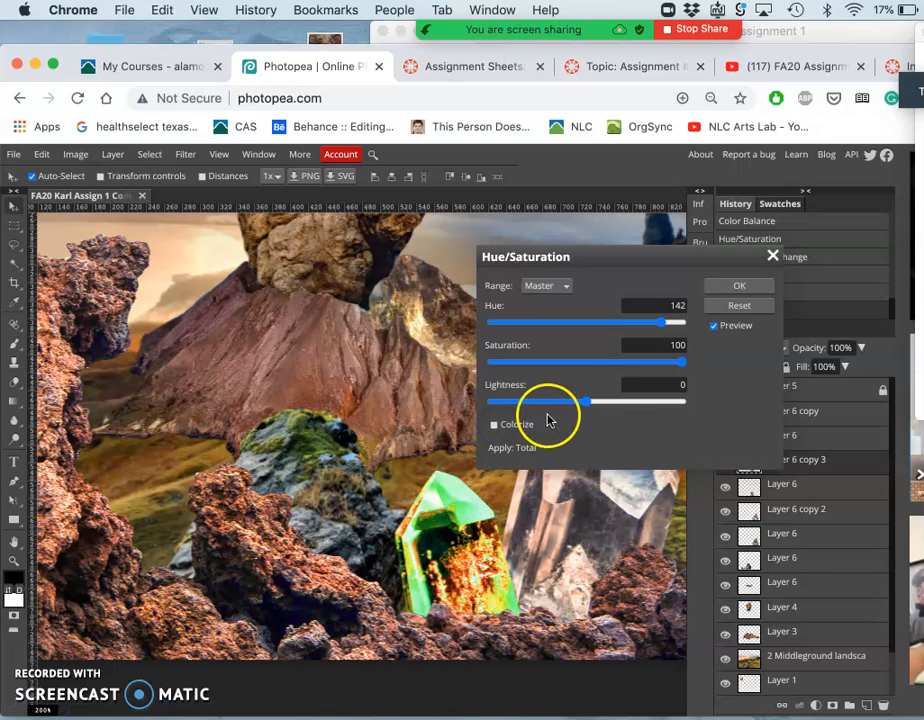
drag(683, 361, 657, 361)
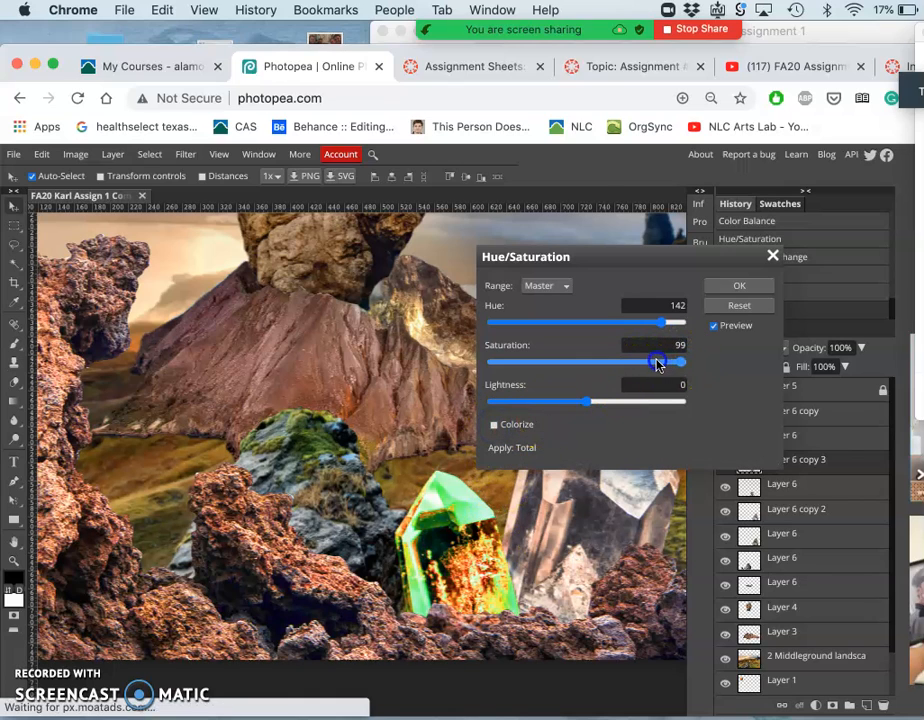
drag(673, 362, 645, 362)
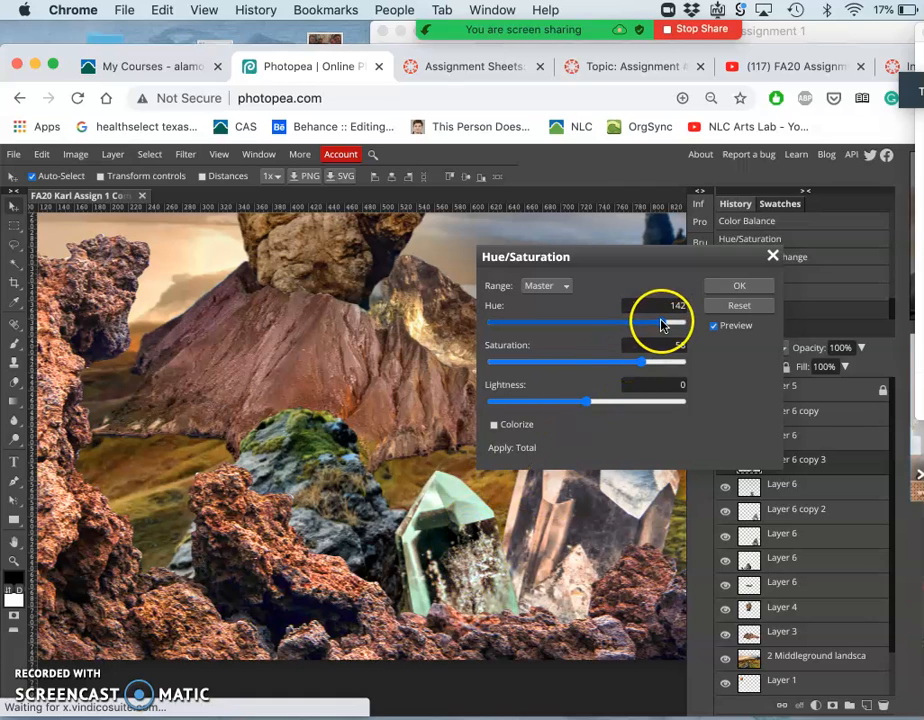
drag(680, 322, 600, 322)
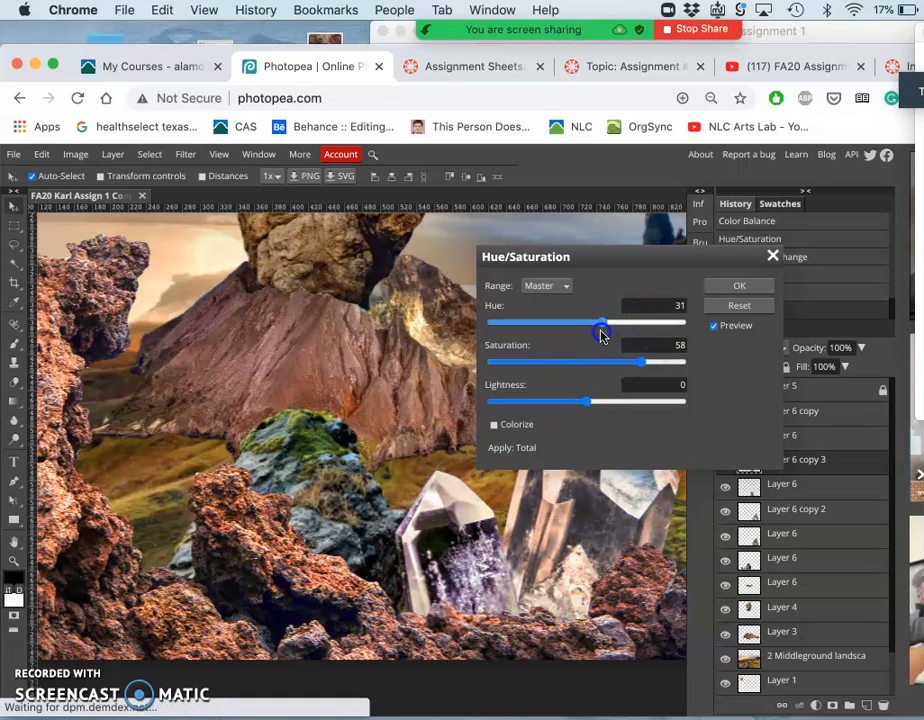